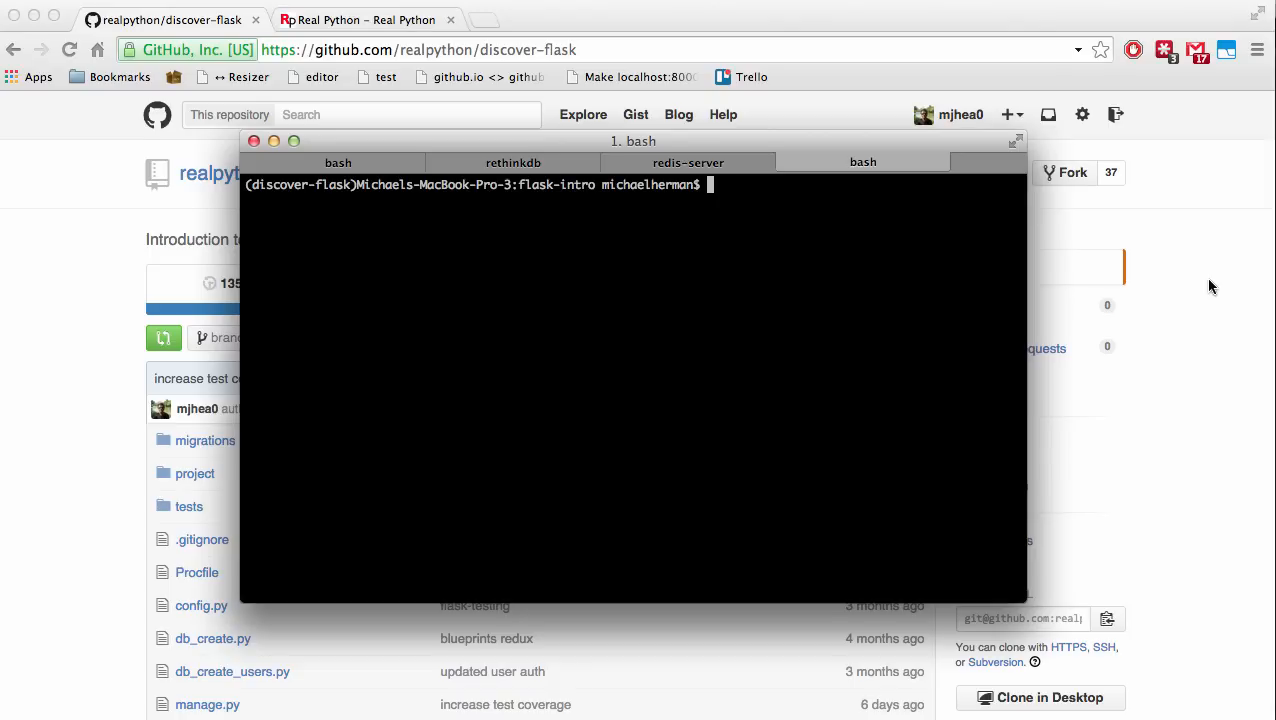
Run 'python manage.py cov' in the bash tab to generate the HTML coverage report
text(python m)
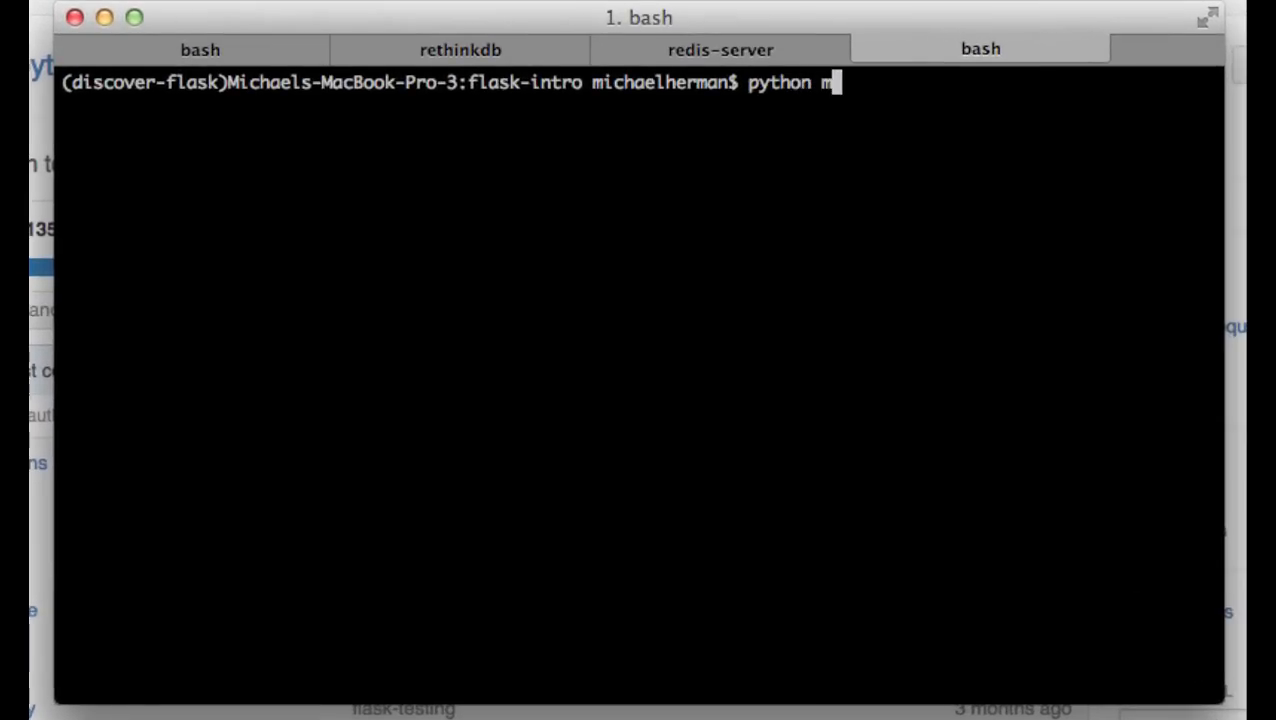
text(anage.py co)
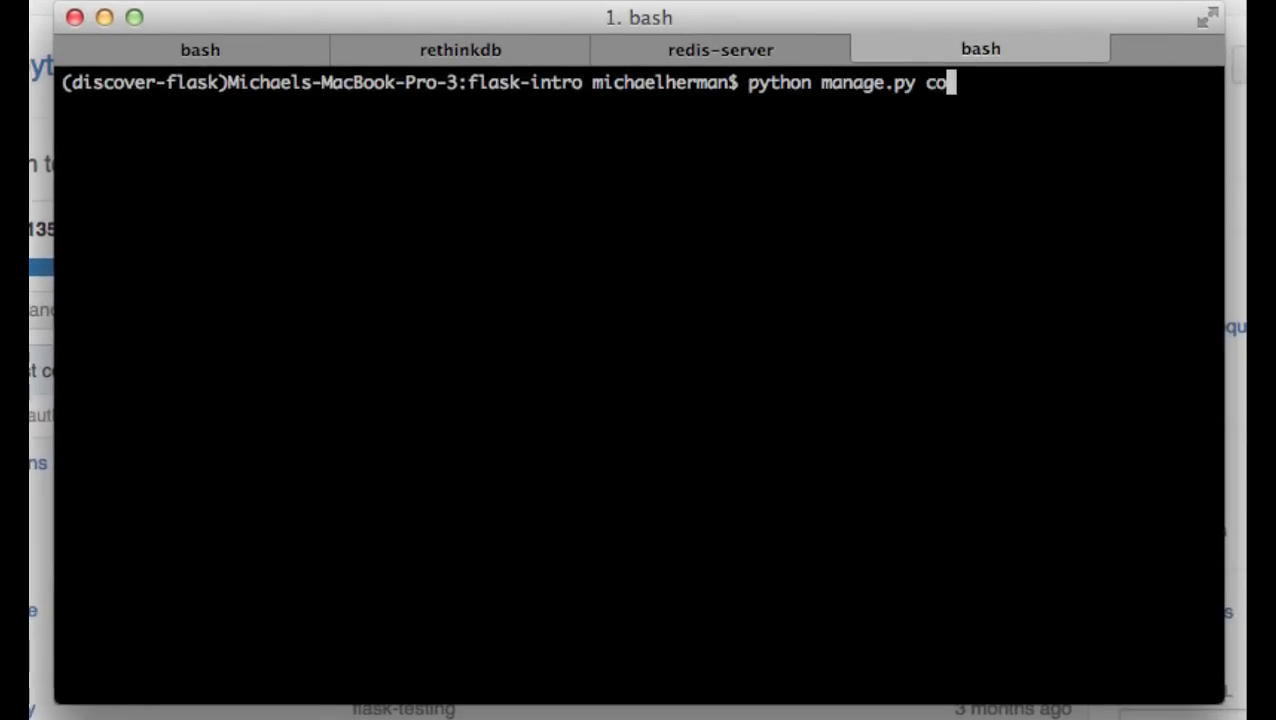
key(Return)
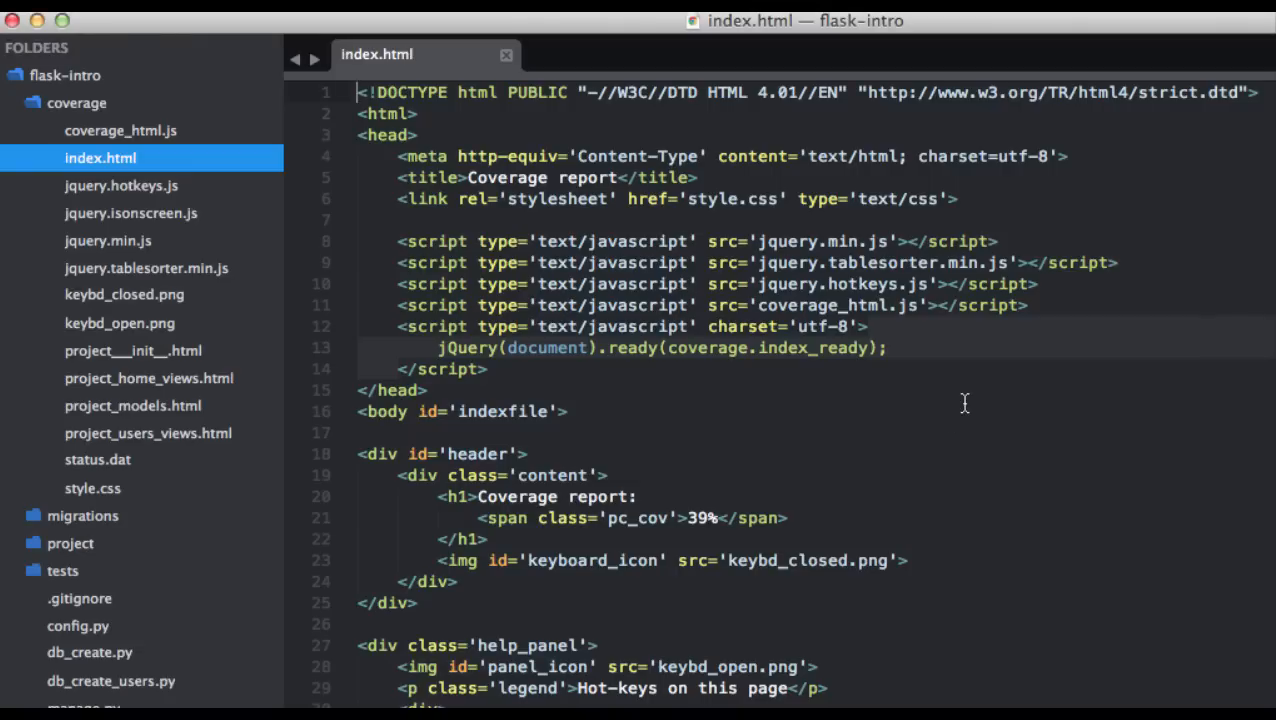
Add omit='*/__init__.py' to the coverage.coverage() call in manage.py
click(76, 102)
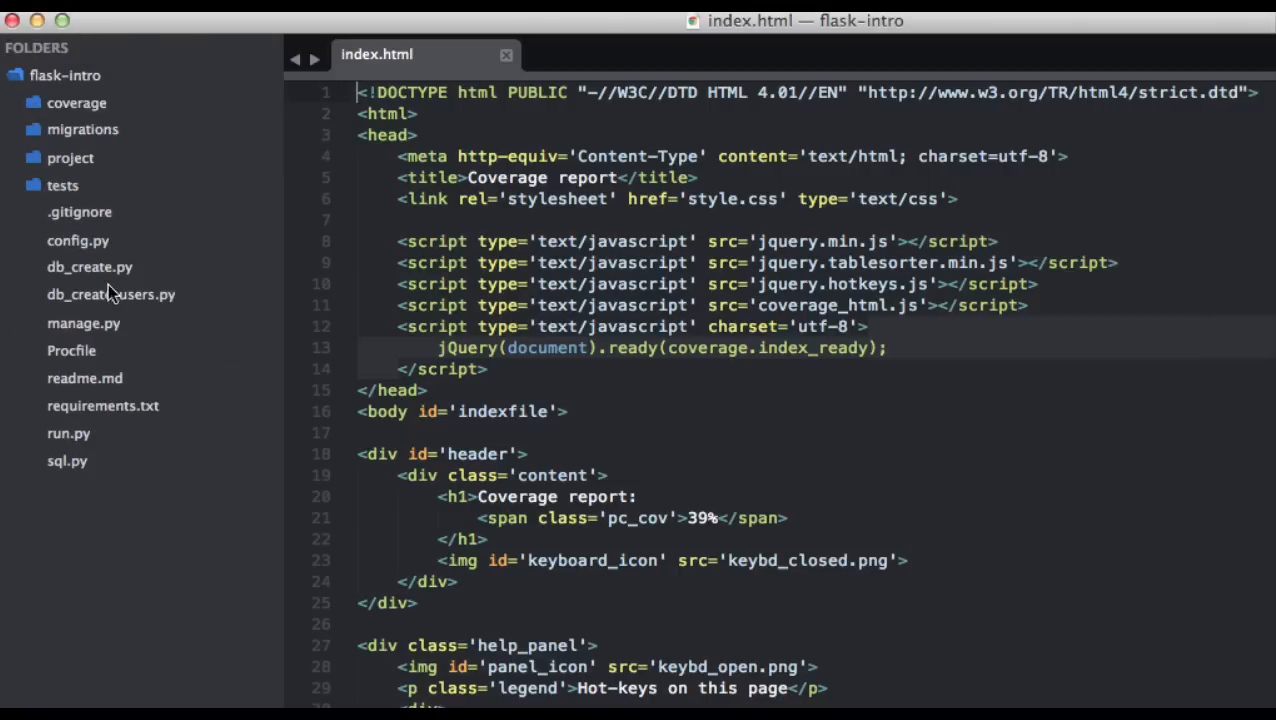
click(83, 323)
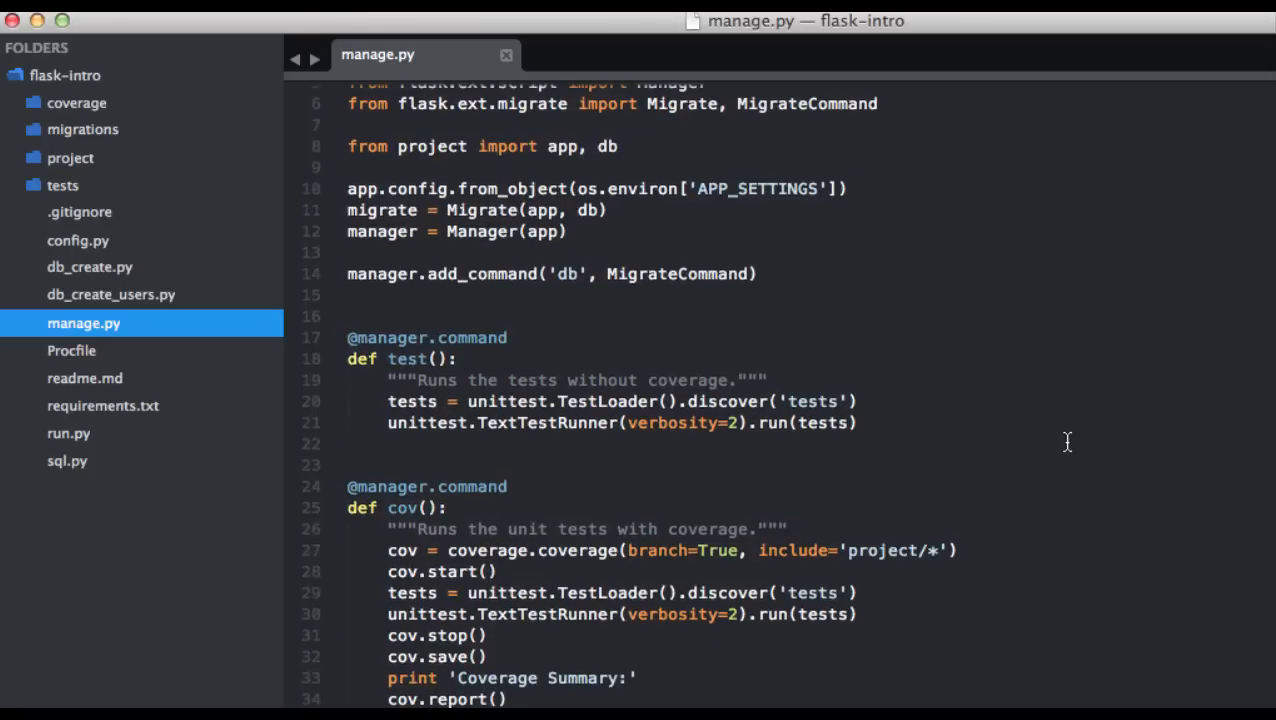
text(, omit)
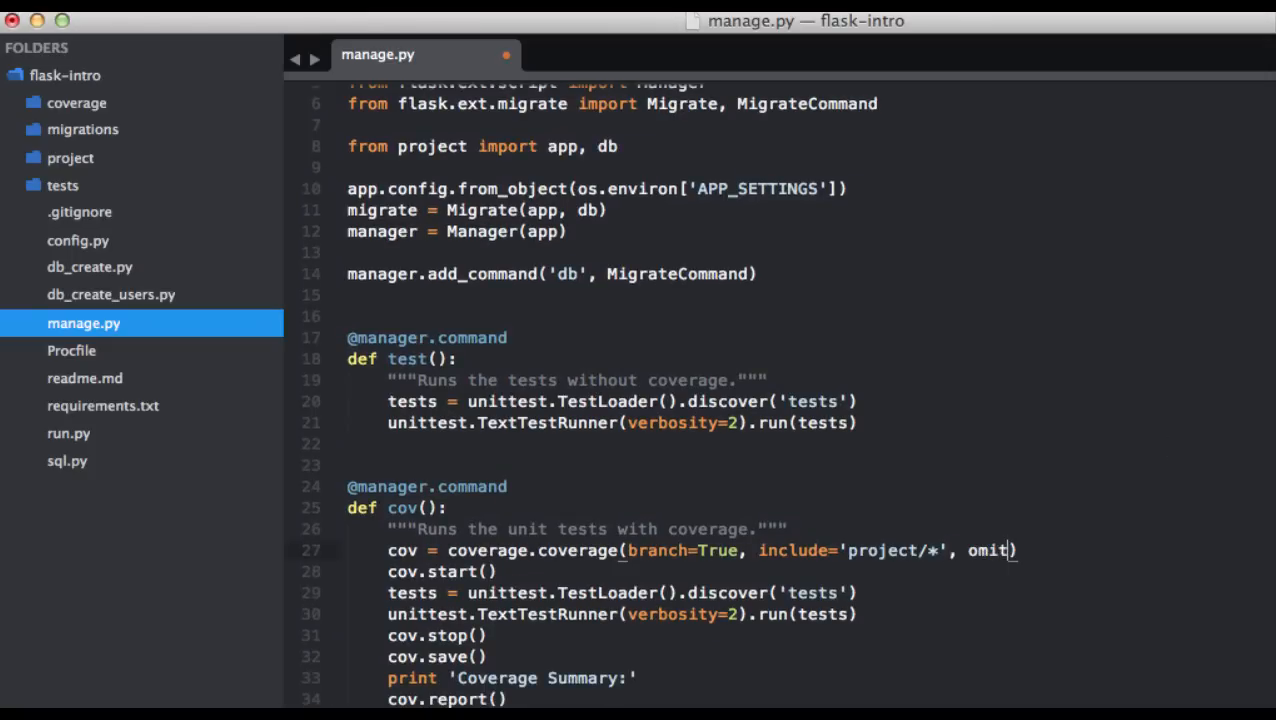
text(='*/__')
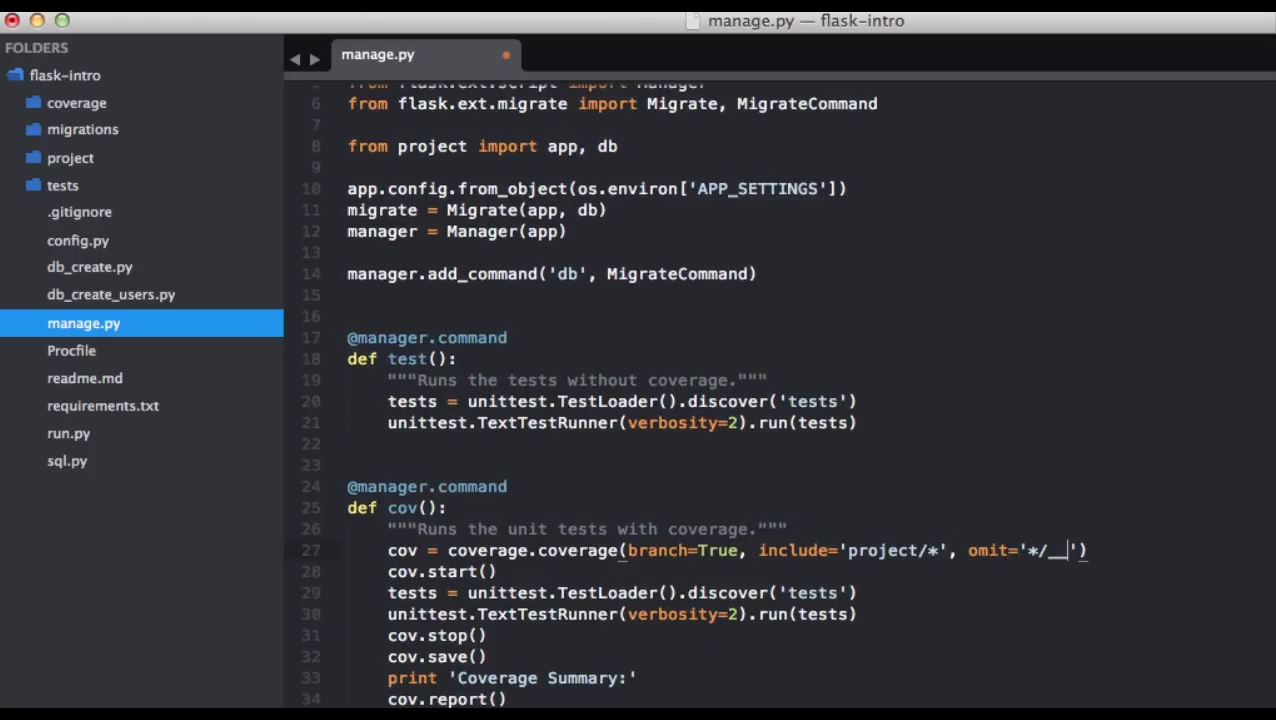
text(_init__.py)
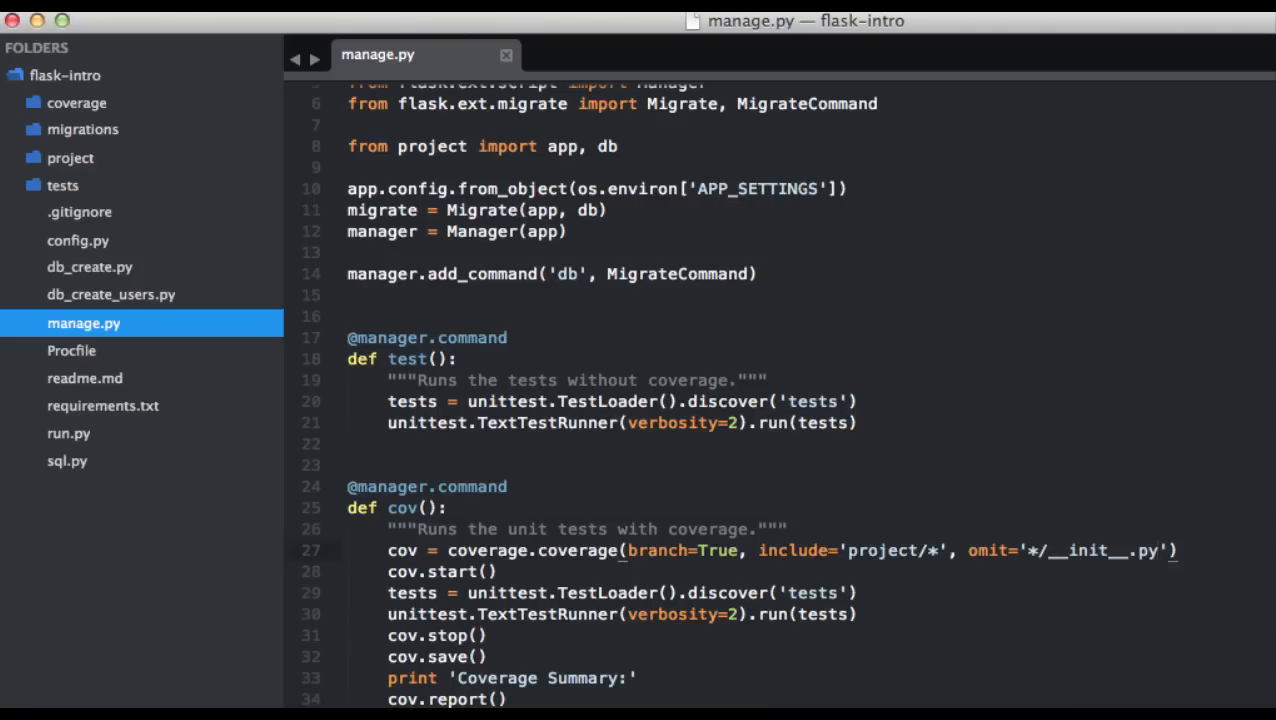
click(619, 550)
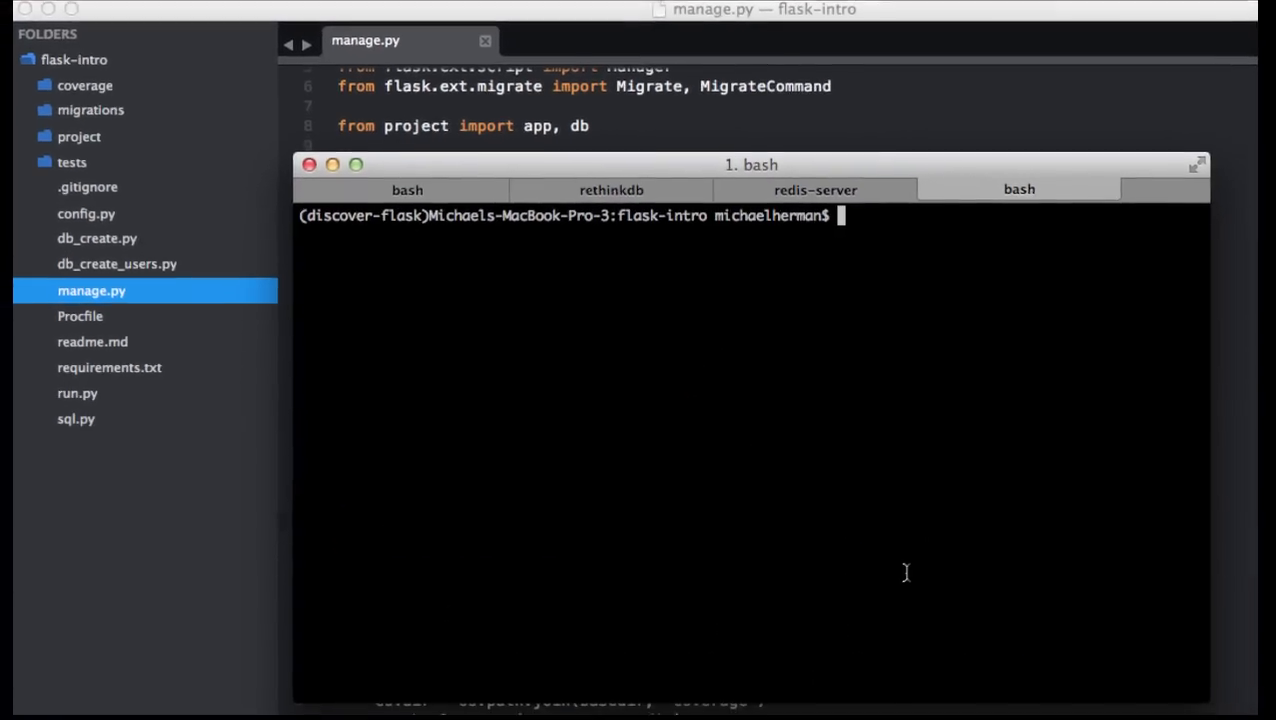
Rerun coverage, reload the 46% report, and view project/home/views line coverage
key(Return)
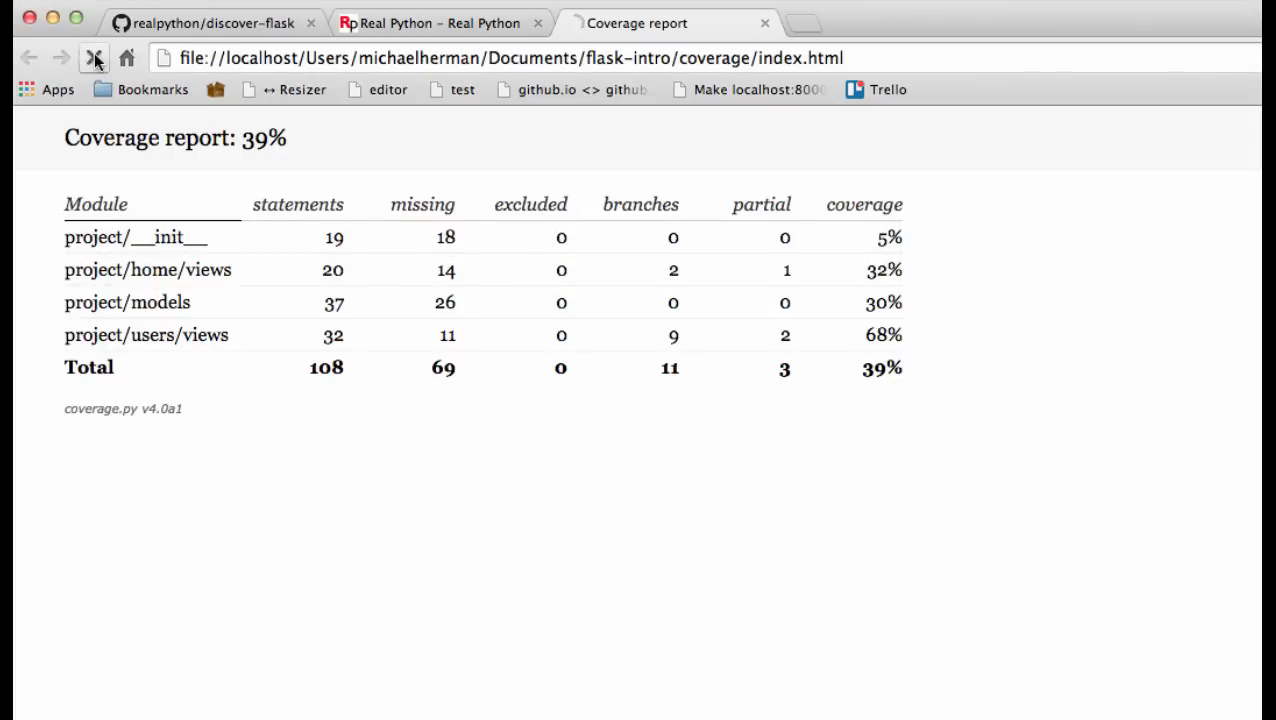
click(94, 57)
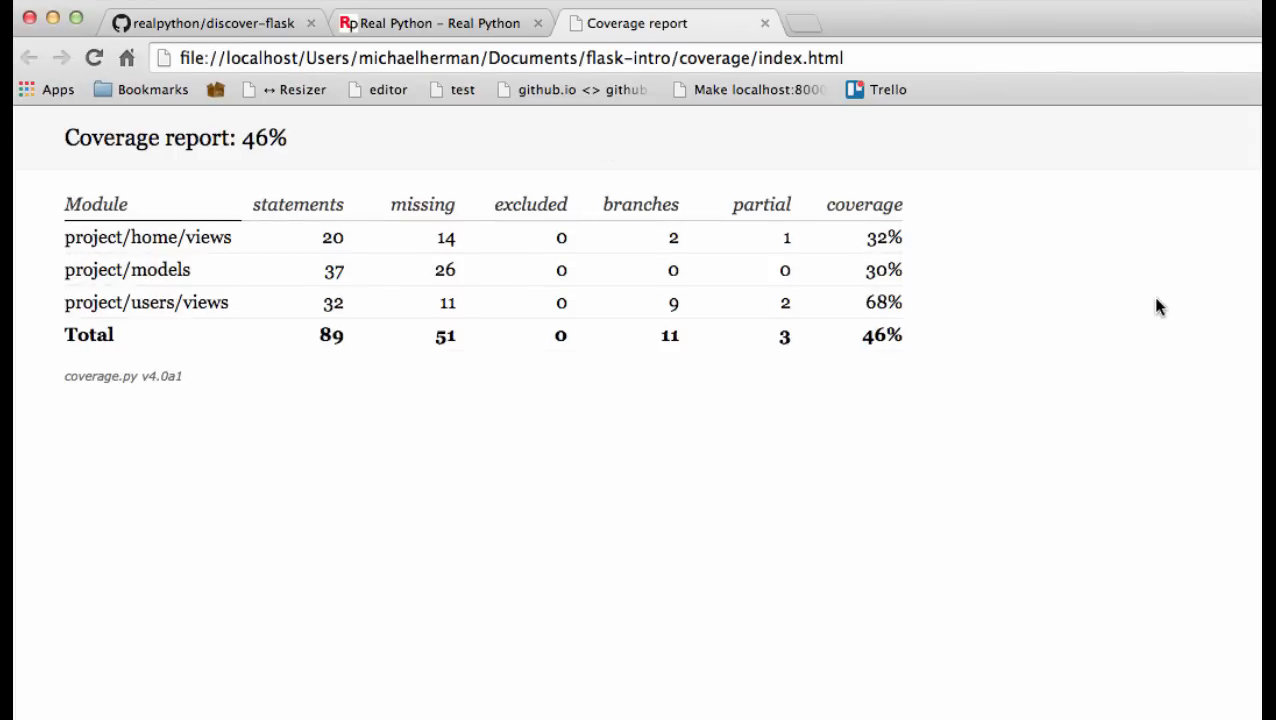
mouse_move(358, 272)
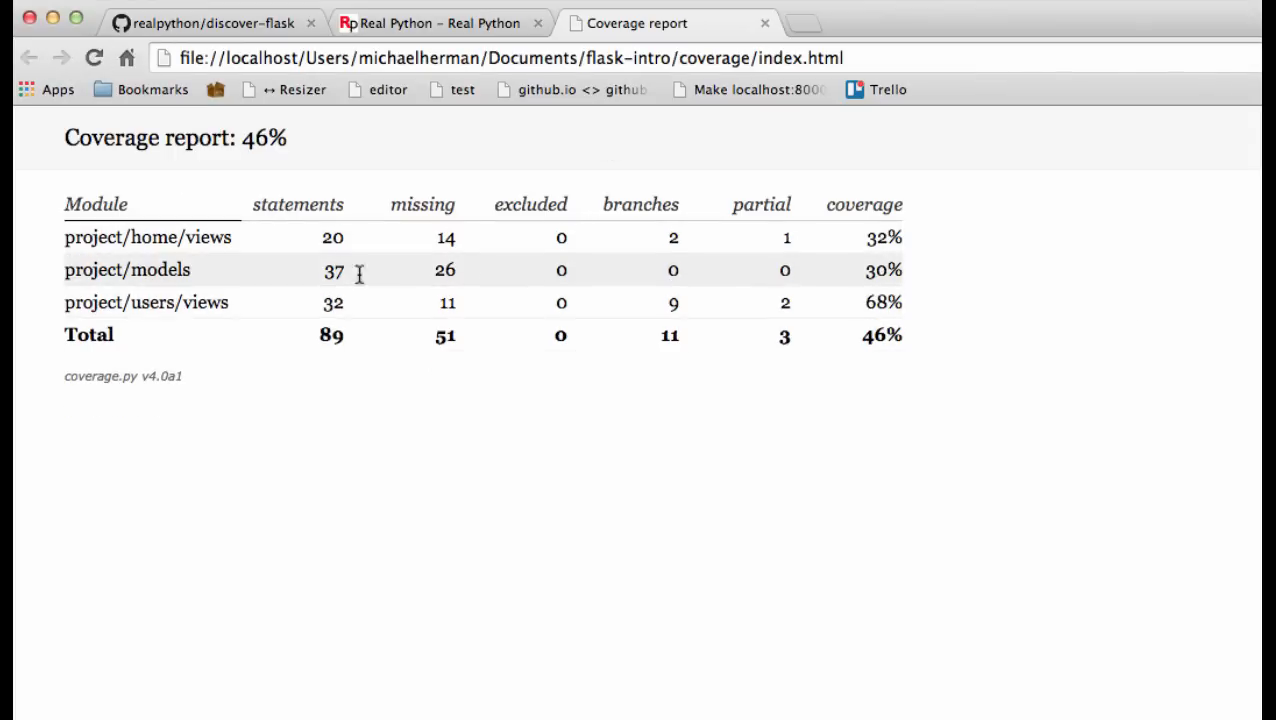
mouse_move(148, 237)
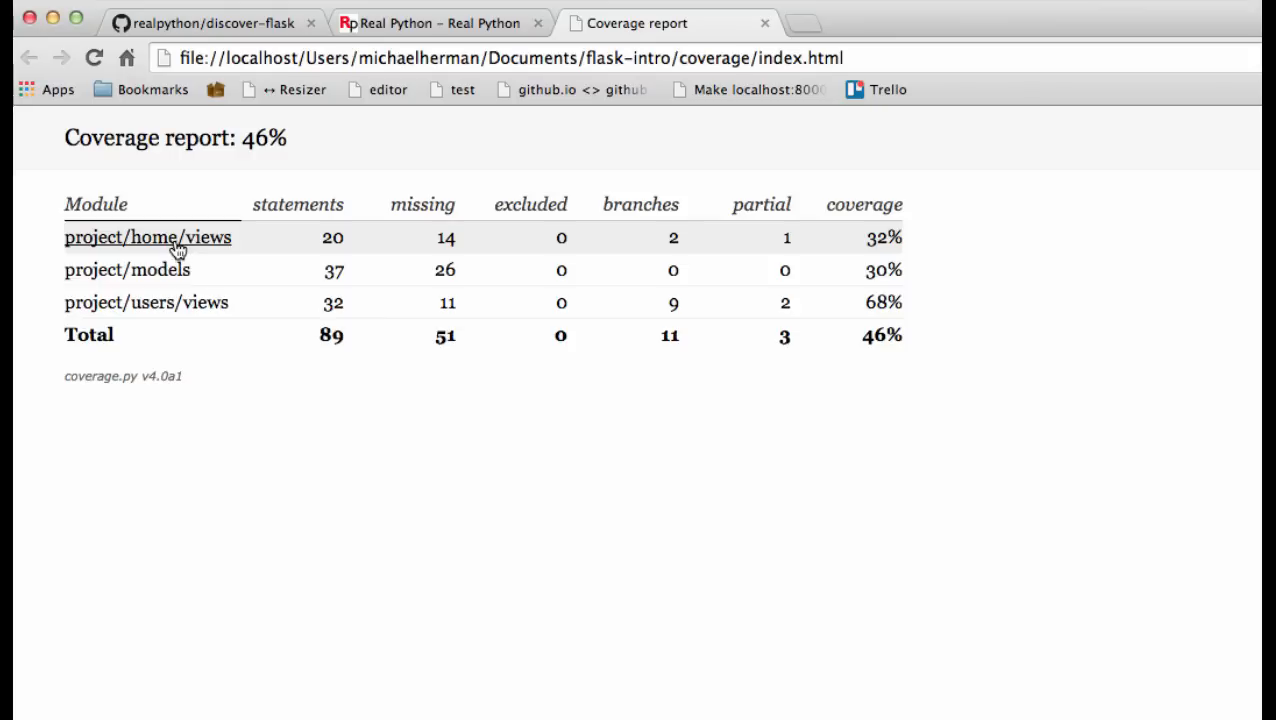
click(148, 237)
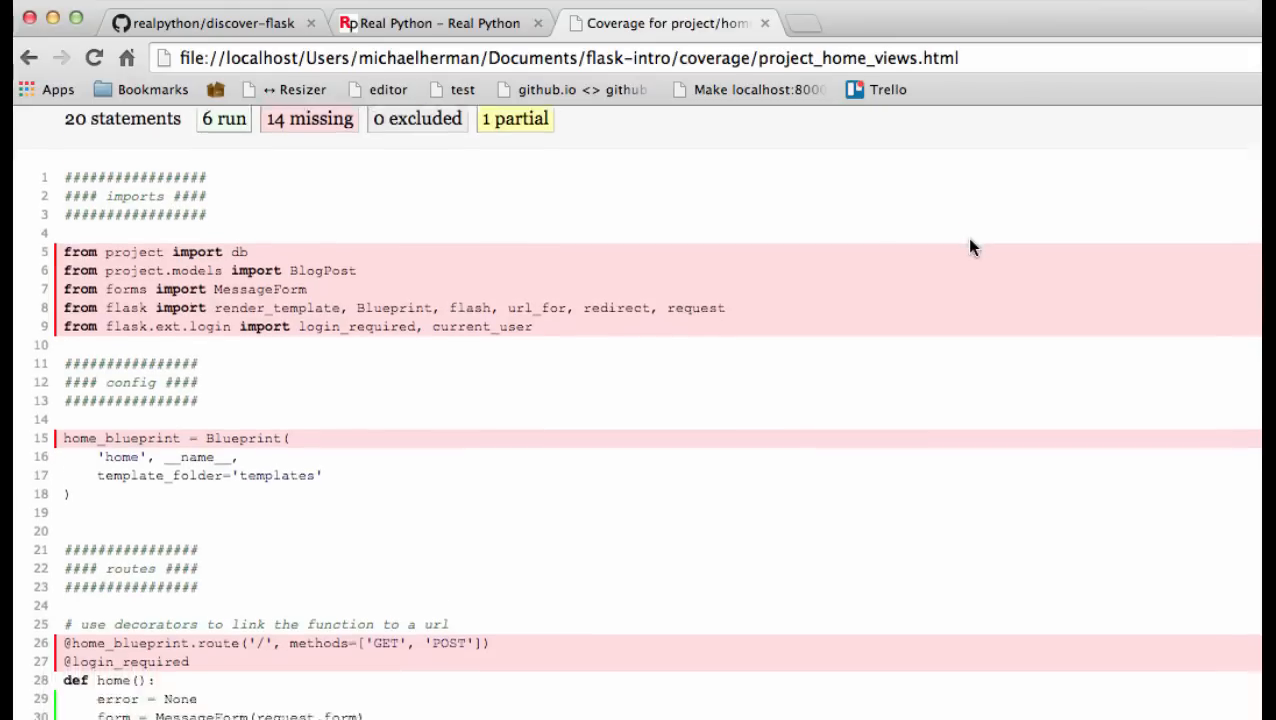
scroll(down, 3)
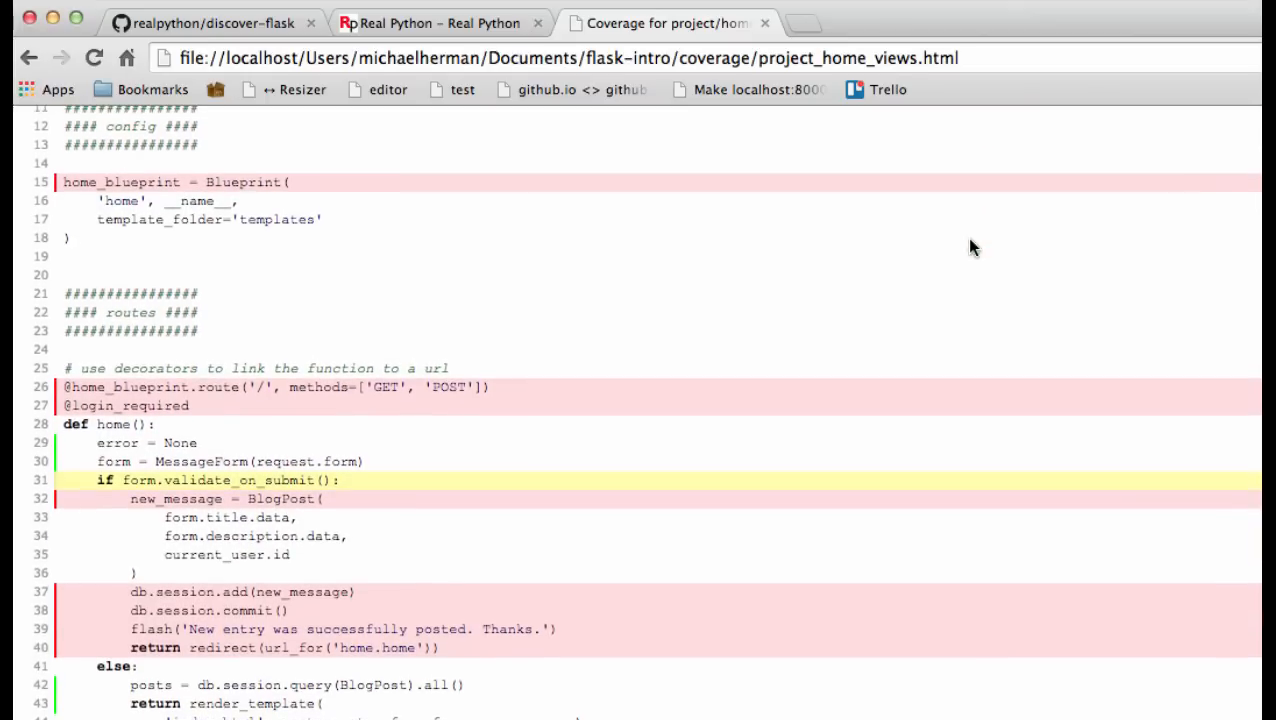
mouse_move(588, 628)
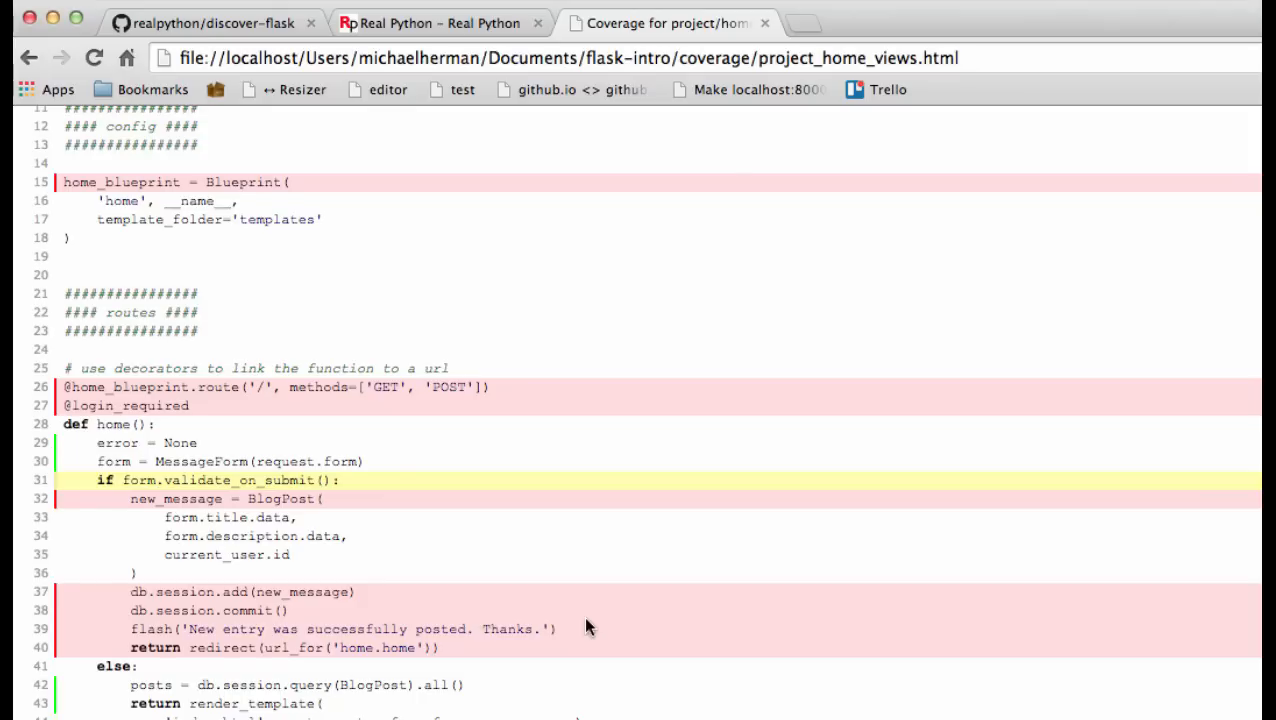
mouse_move(309, 555)
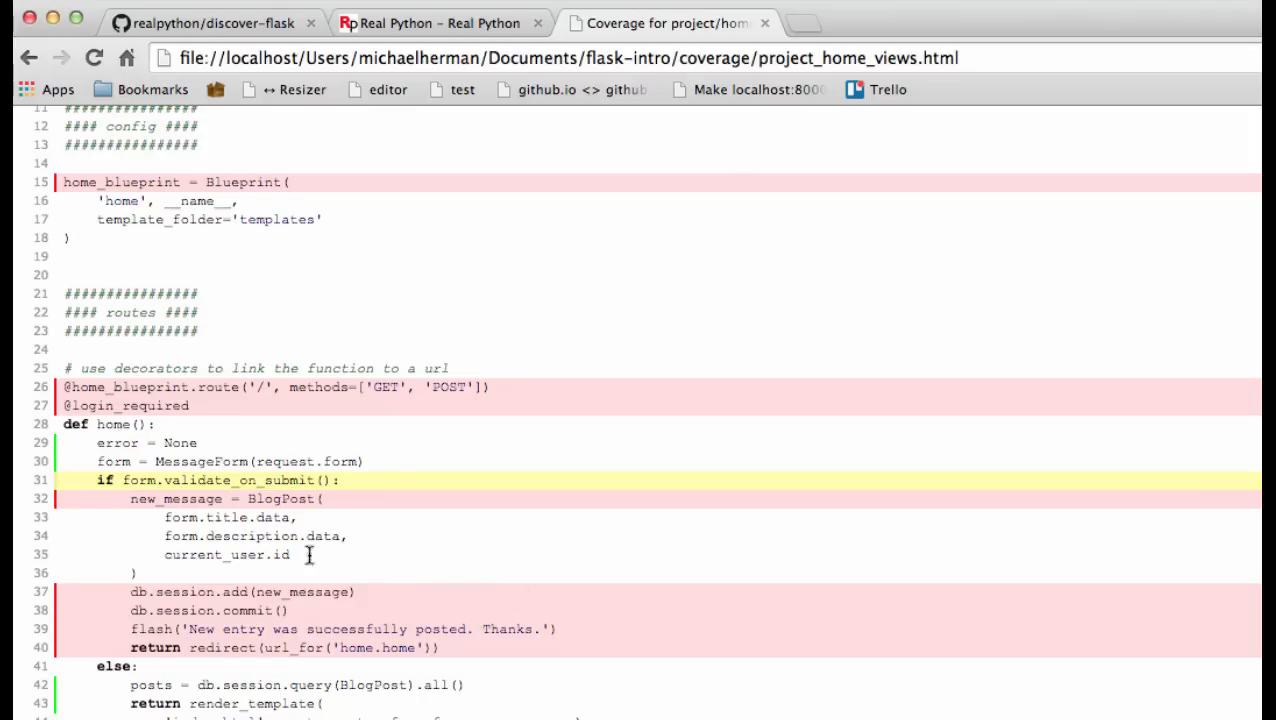
mouse_move(868, 617)
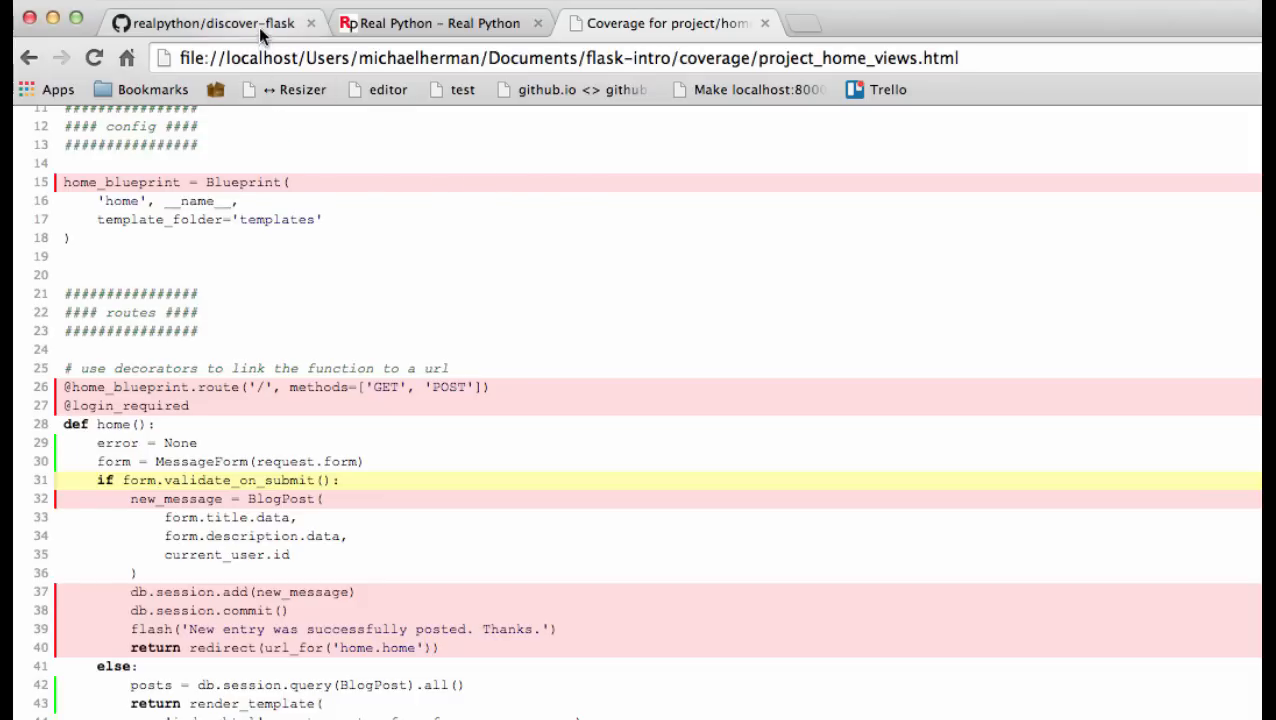
Browse the GitHub repository's tests folder to test_blog.py, then expand the local tests folder
click(200, 22)
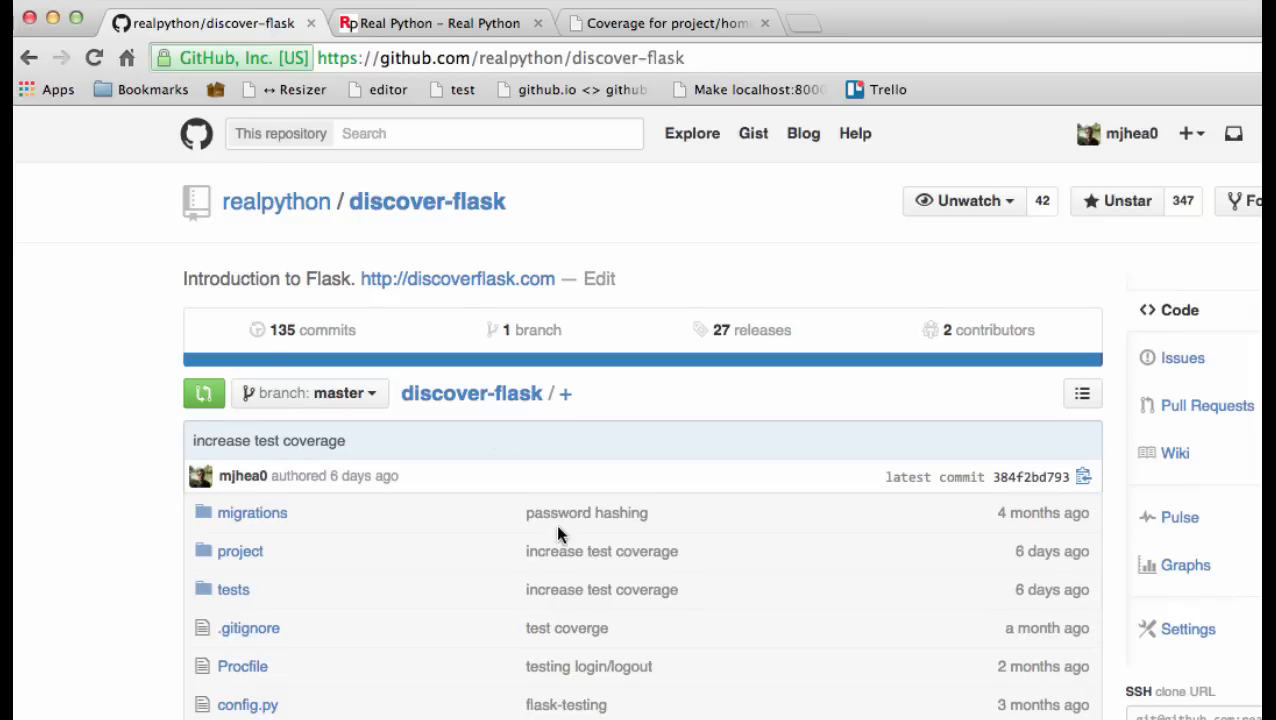
click(233, 589)
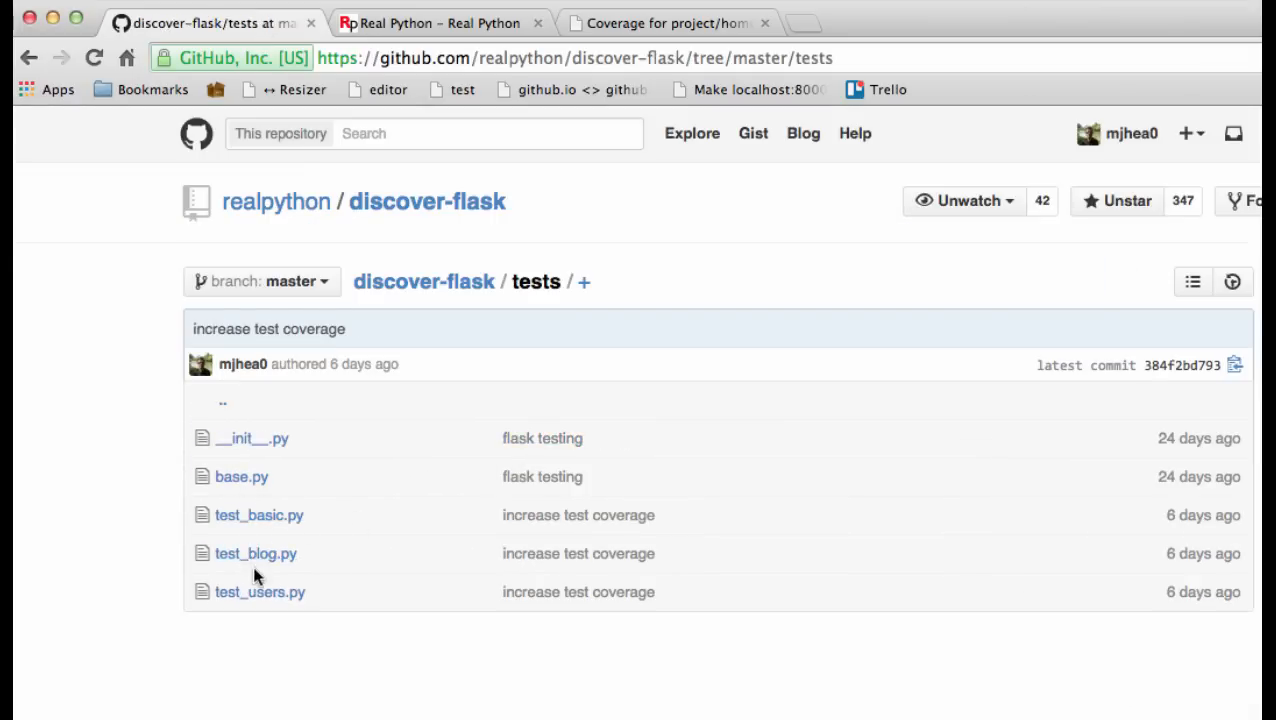
click(256, 553)
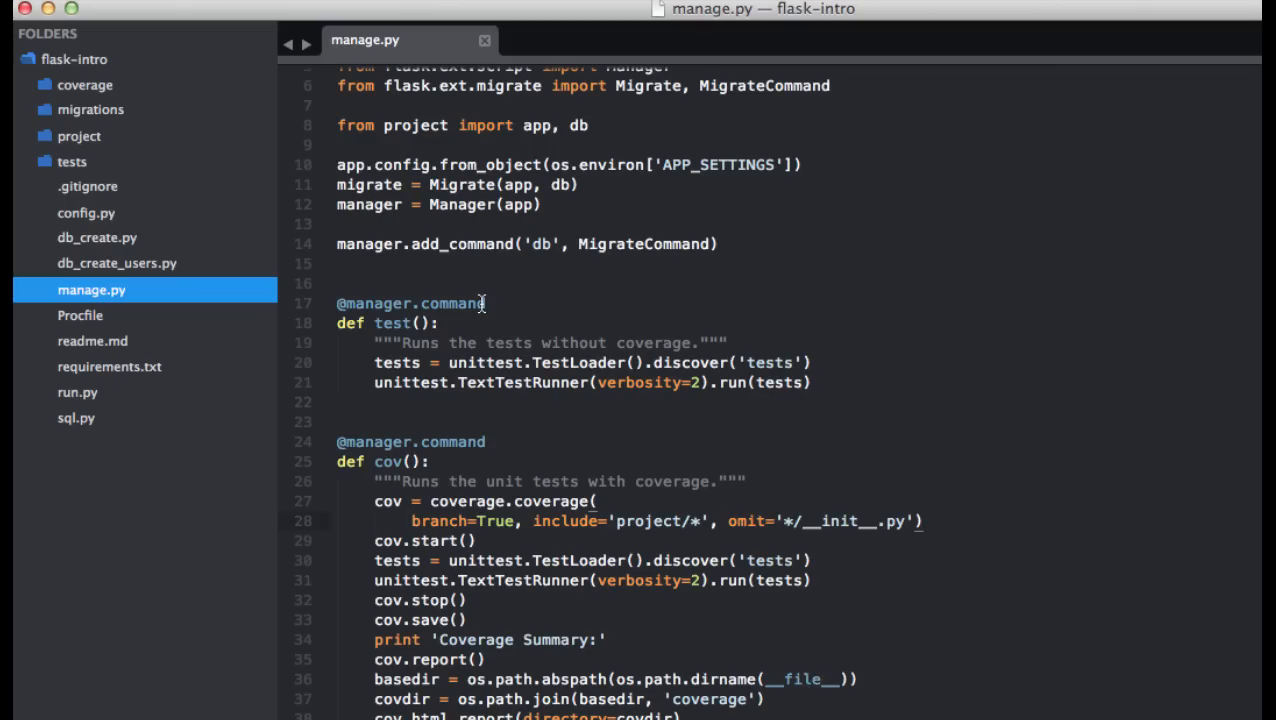
click(71, 161)
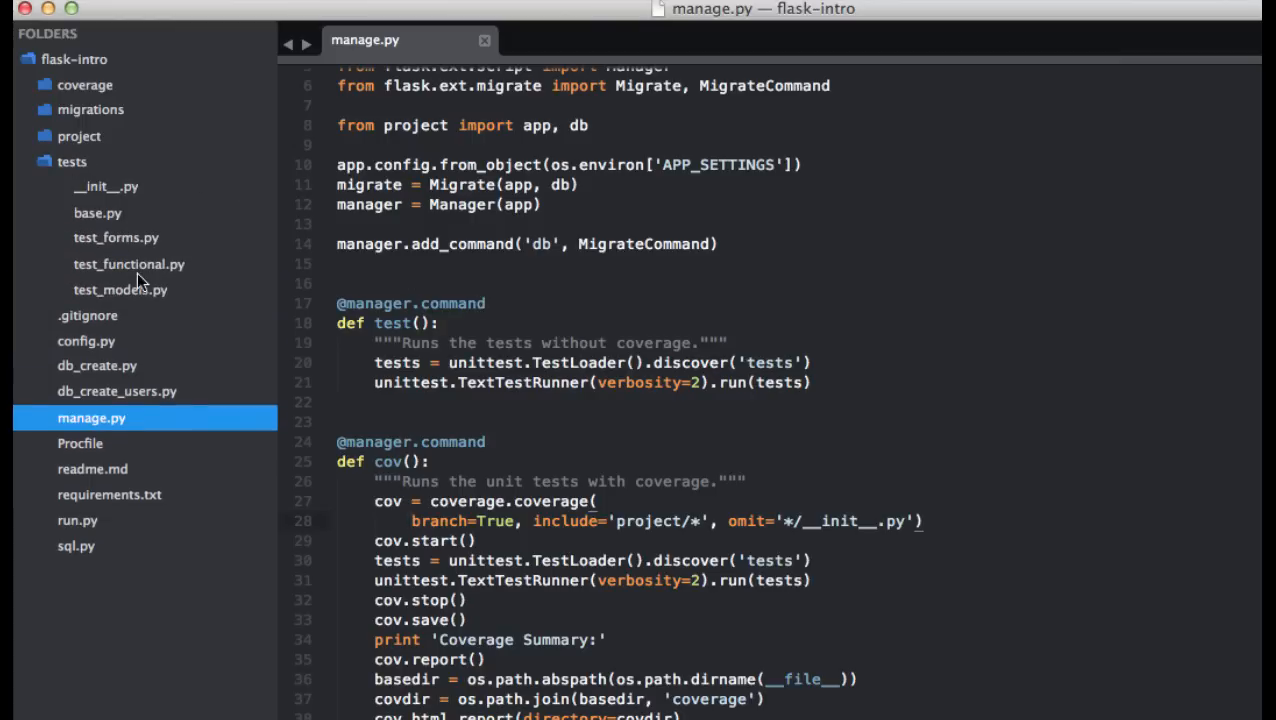
mouse_move(149, 278)
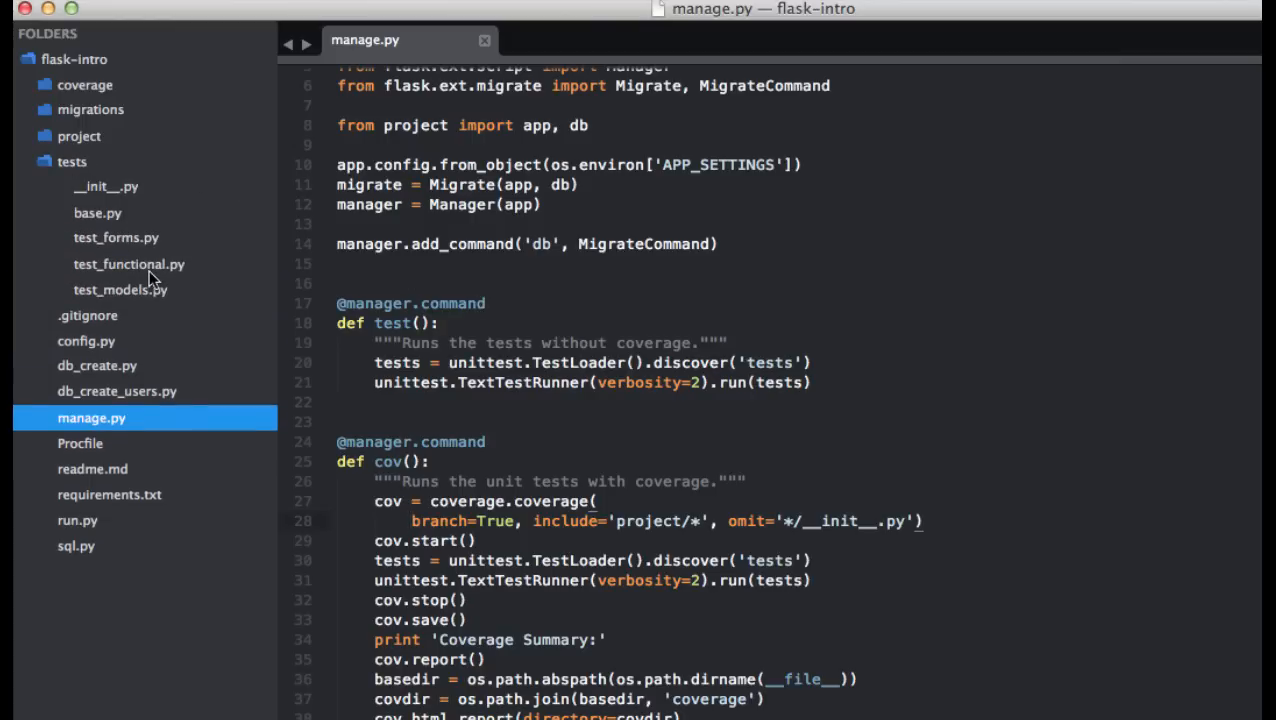
Open test_functional.py and scroll to where BlogPostTests with test_user_can_post goes
click(128, 263)
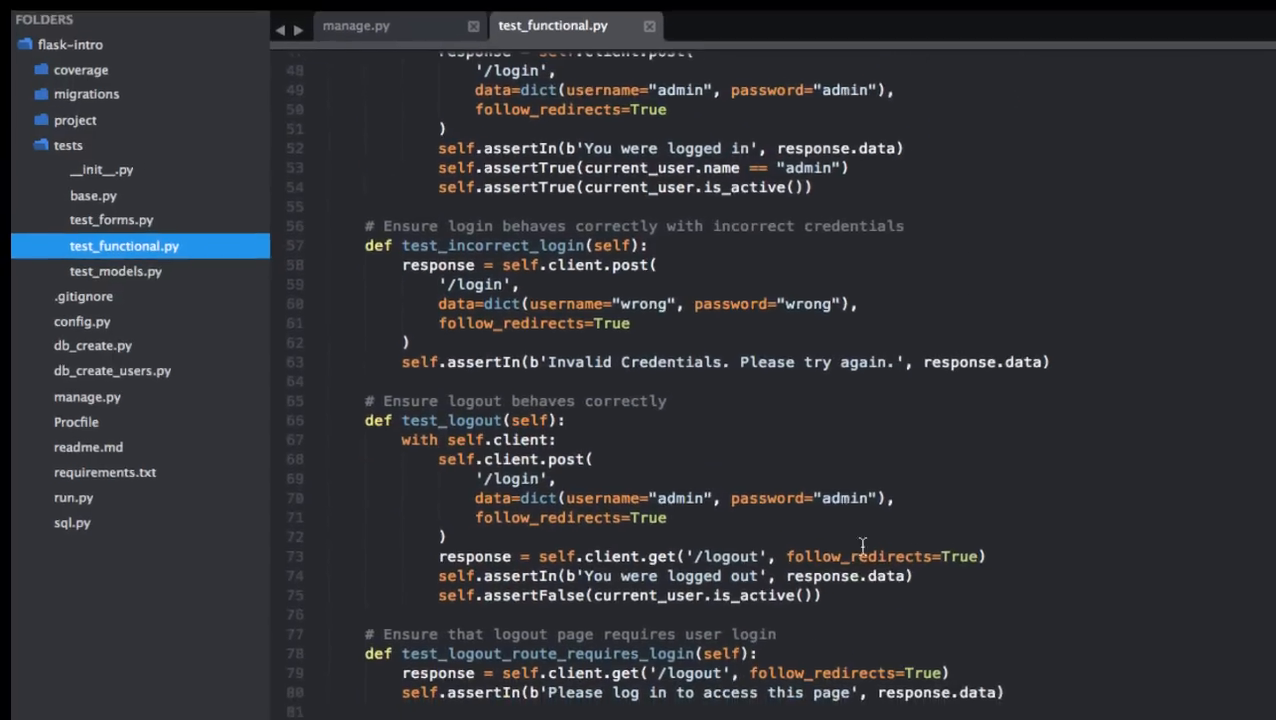
scroll(down, 3)
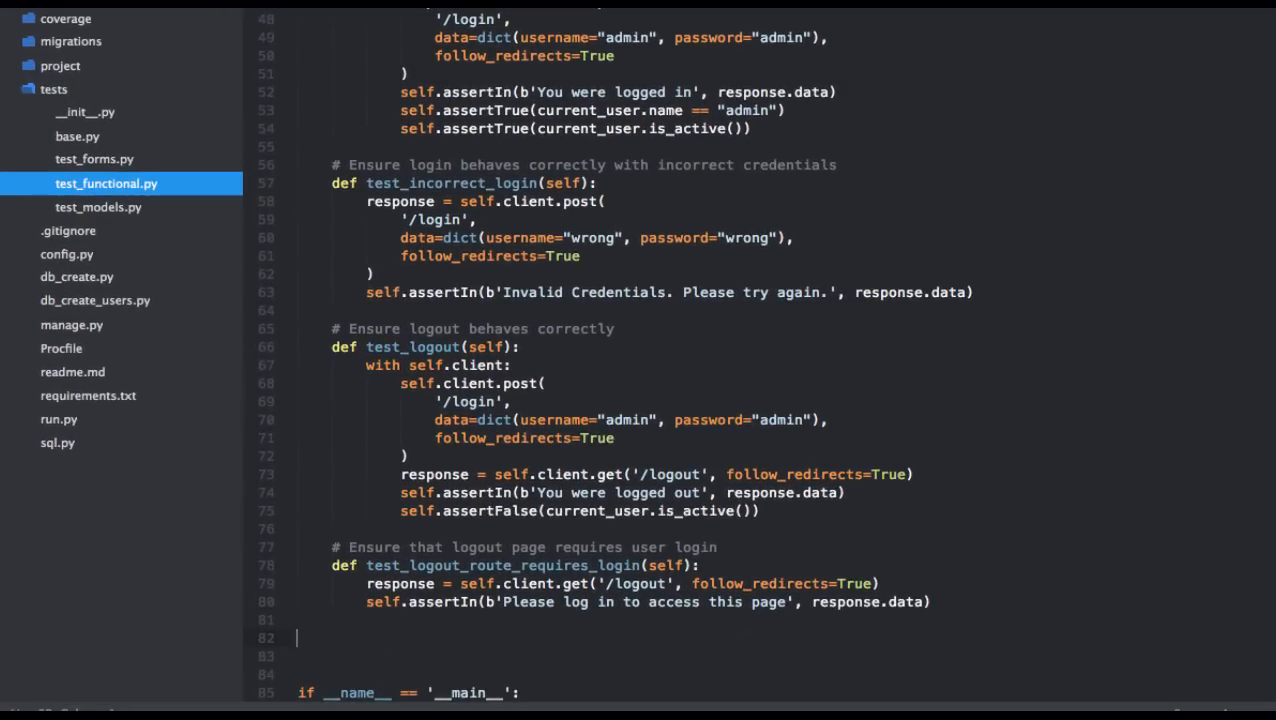
scroll(down, 3)
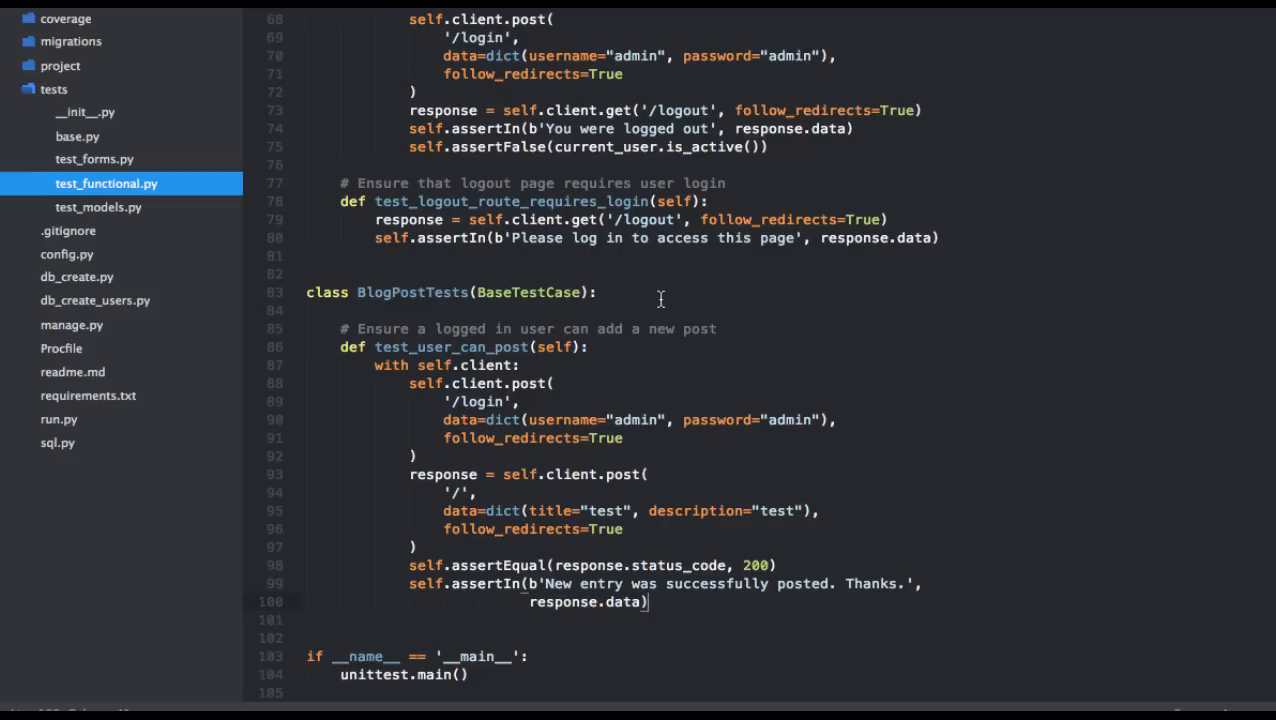
mouse_move(719, 299)
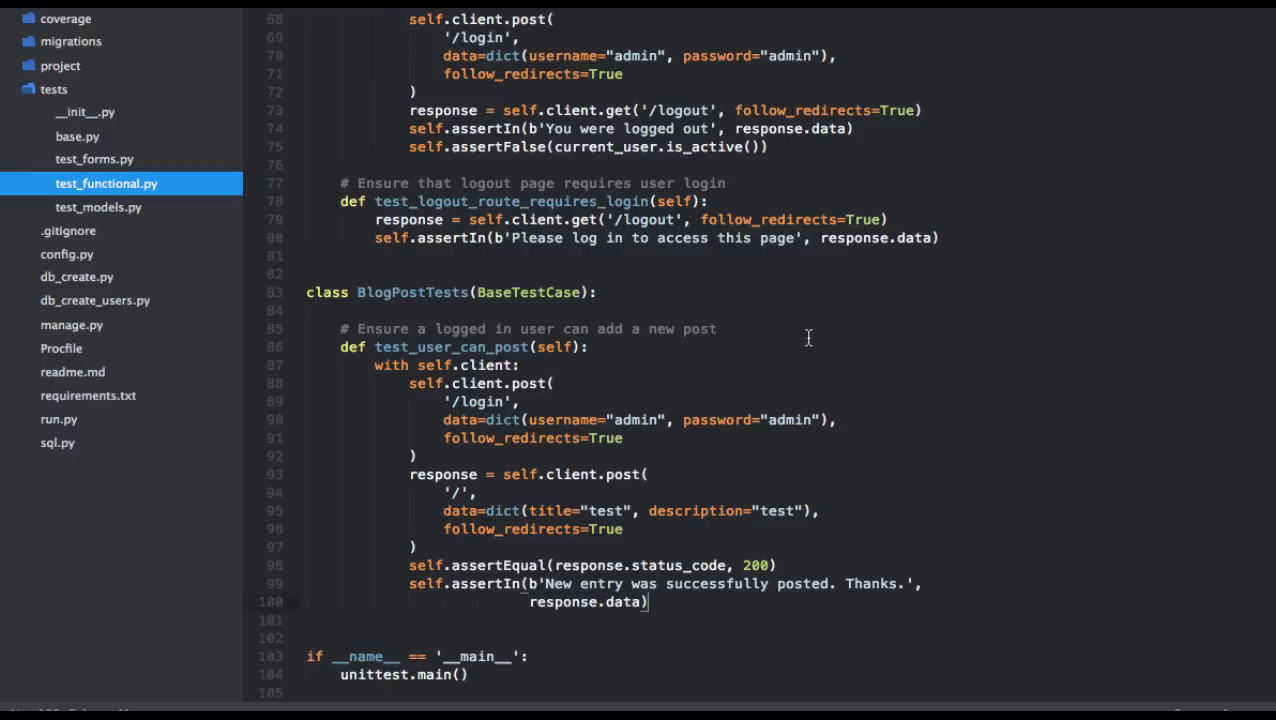
mouse_move(700, 586)
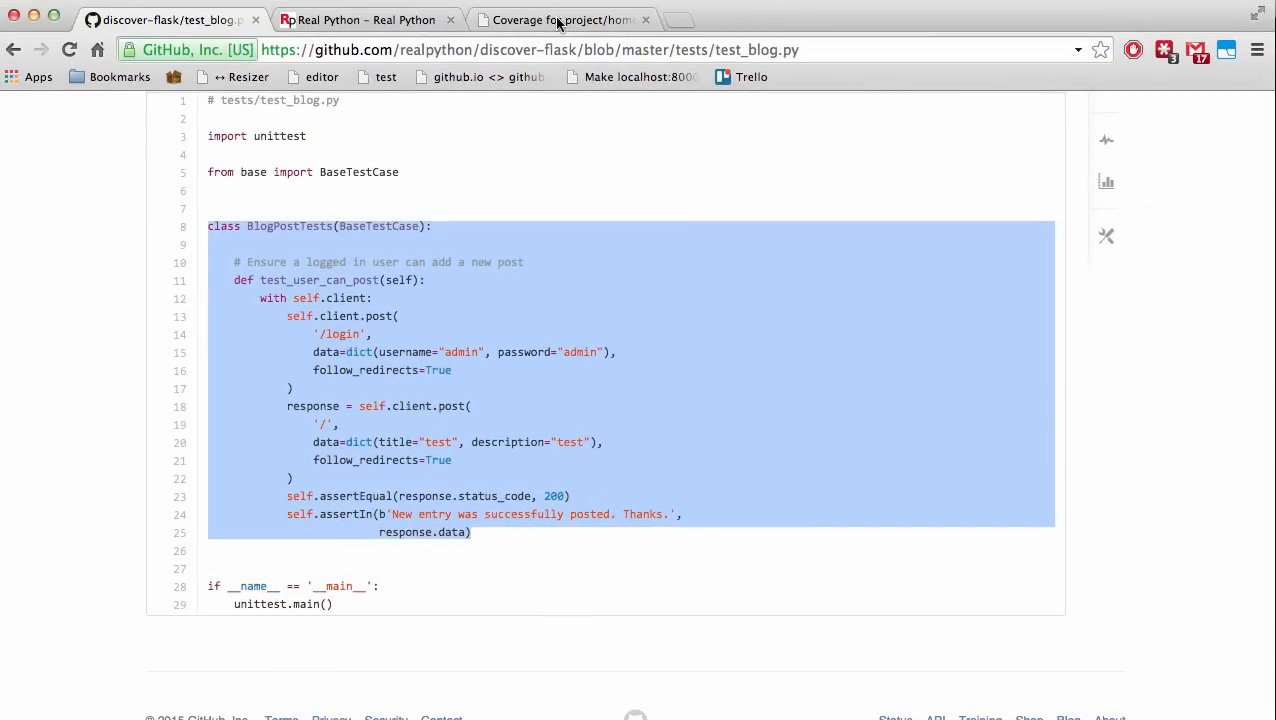
Return to the coverage index and review project/users/views' missed lines at 68%
click(560, 19)
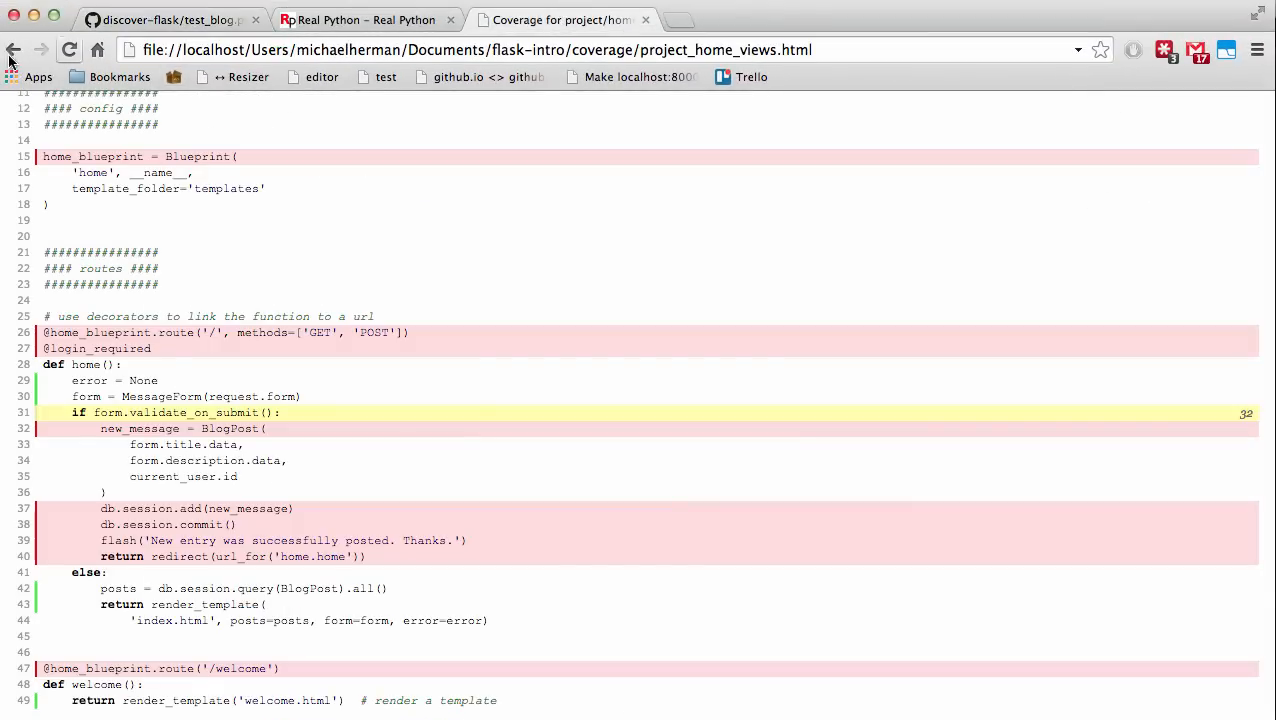
click(13, 50)
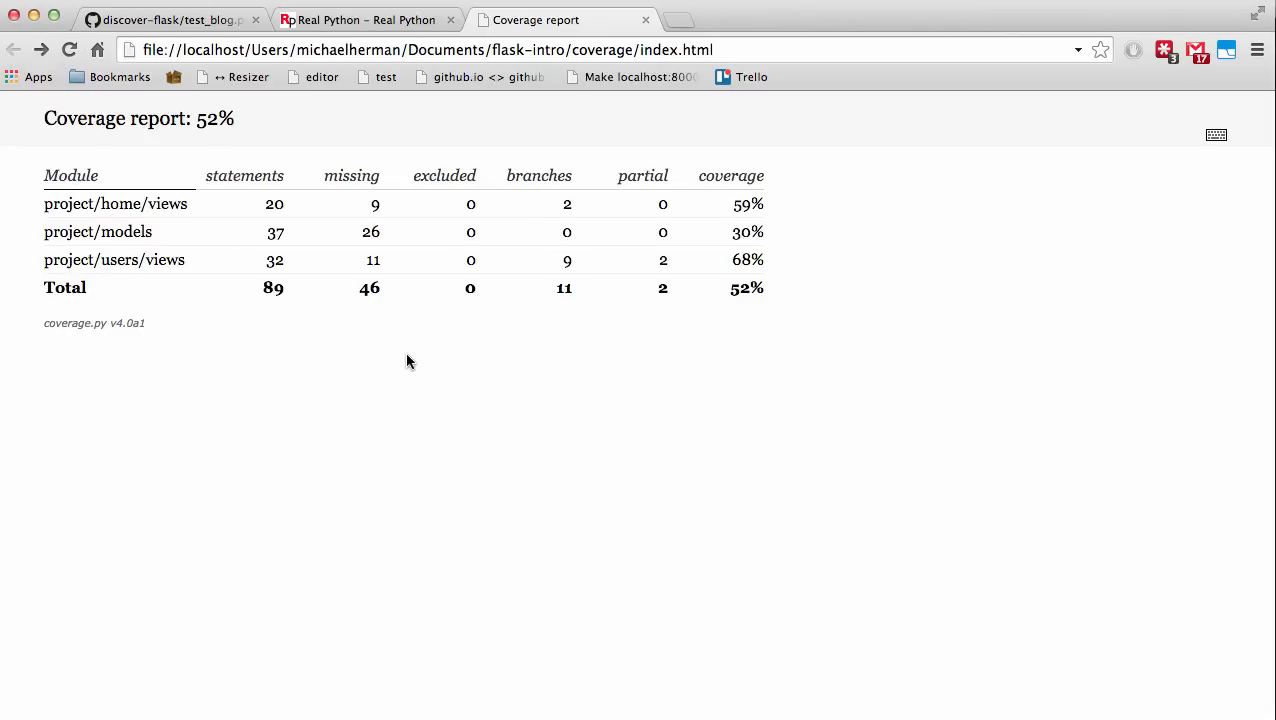
click(114, 259)
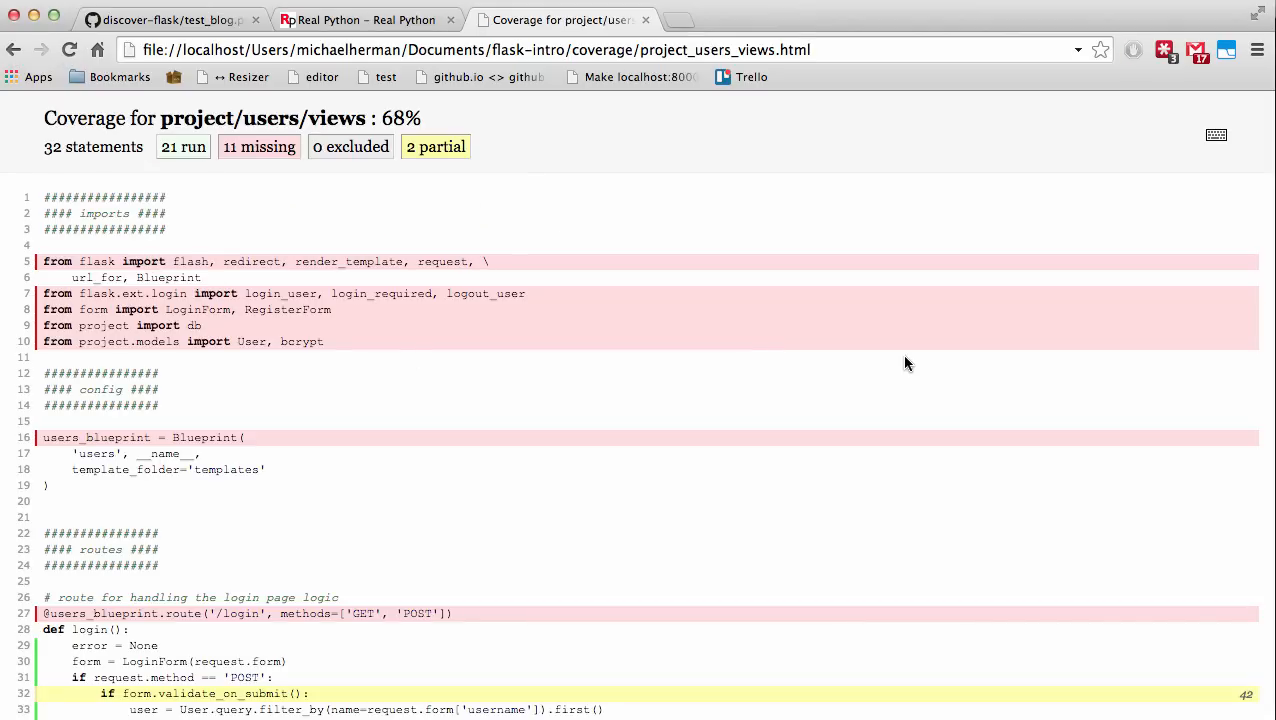
scroll(down, 3)
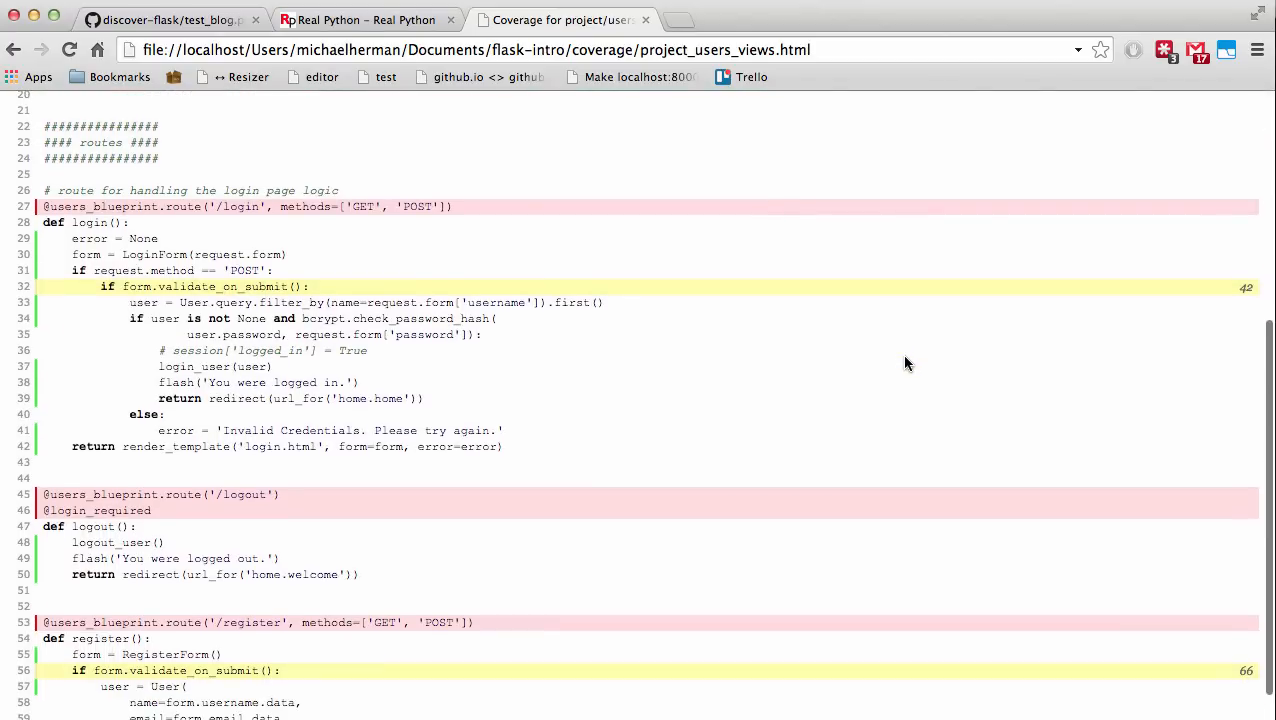
scroll(down, 3)
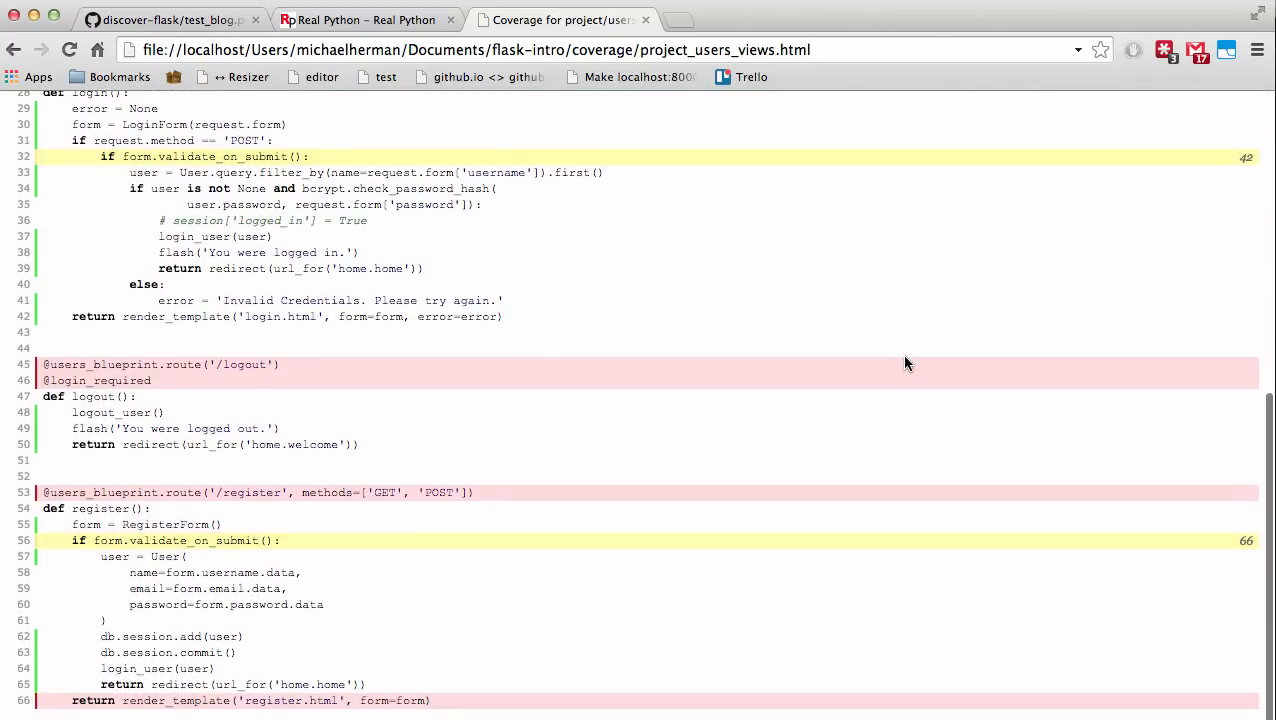
mouse_move(699, 477)
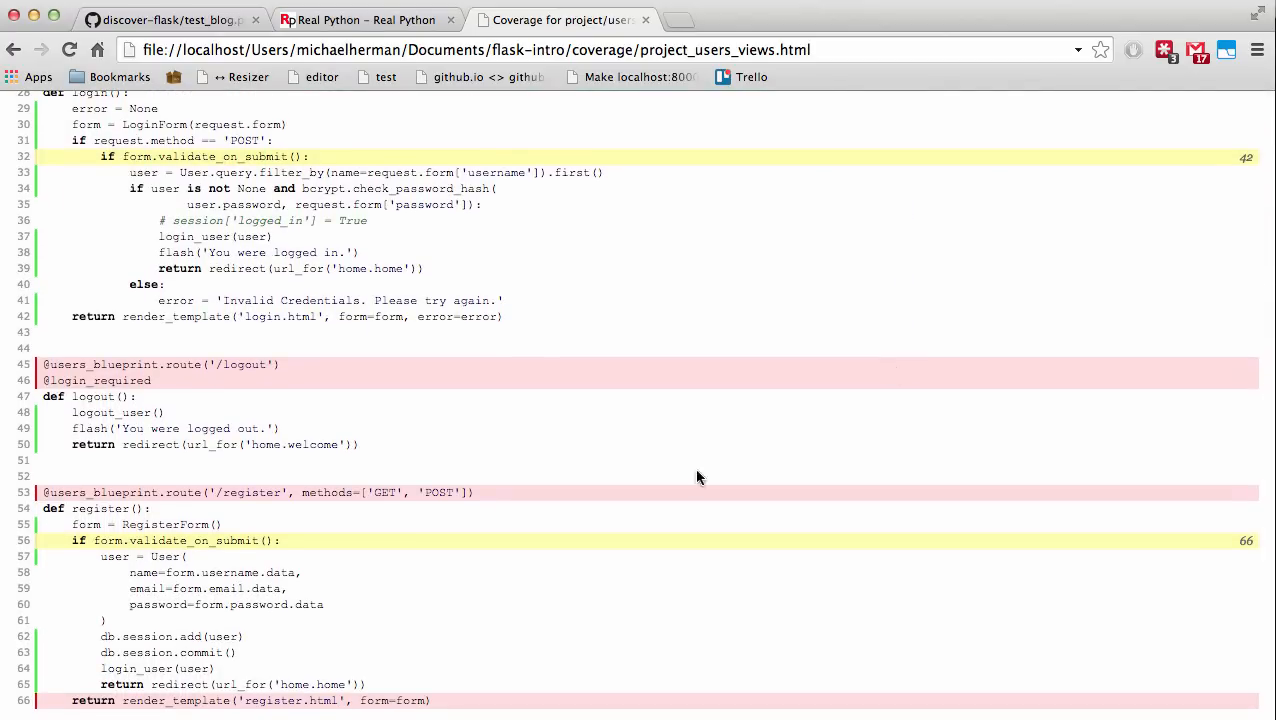
mouse_move(509, 616)
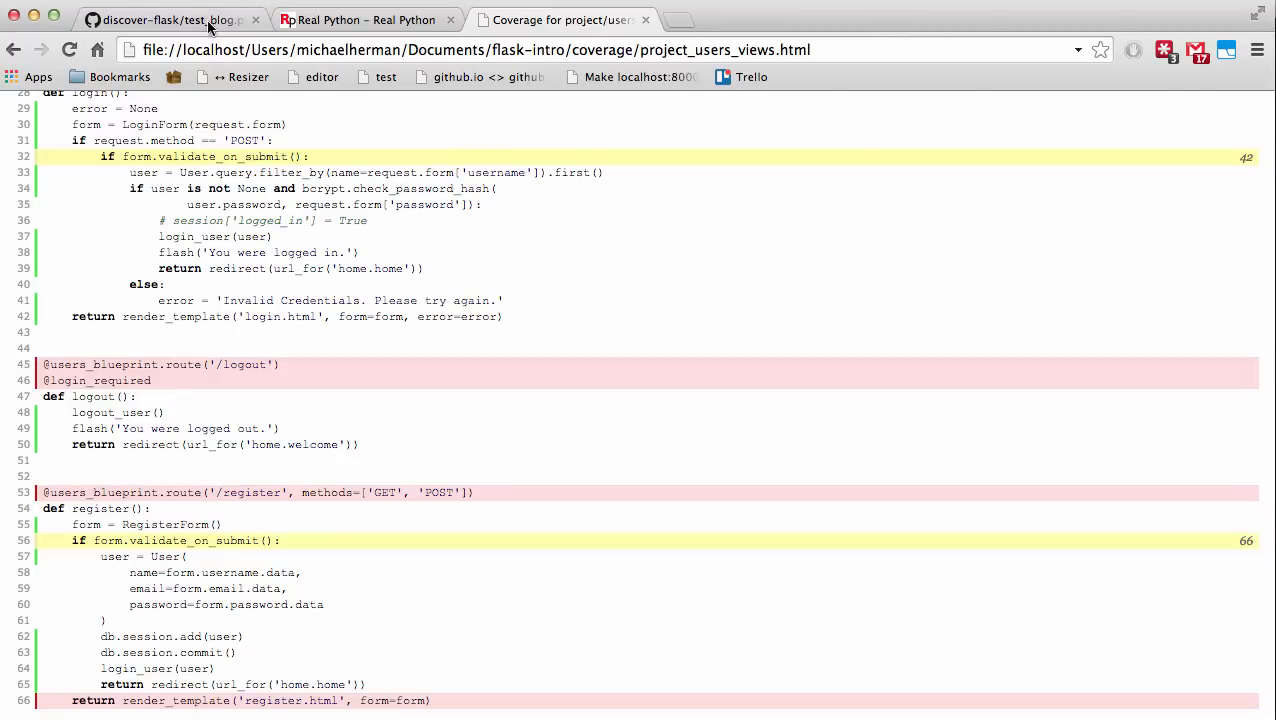
Go back to the GitHub tests folder and read test_users.py's registration tests
click(14, 50)
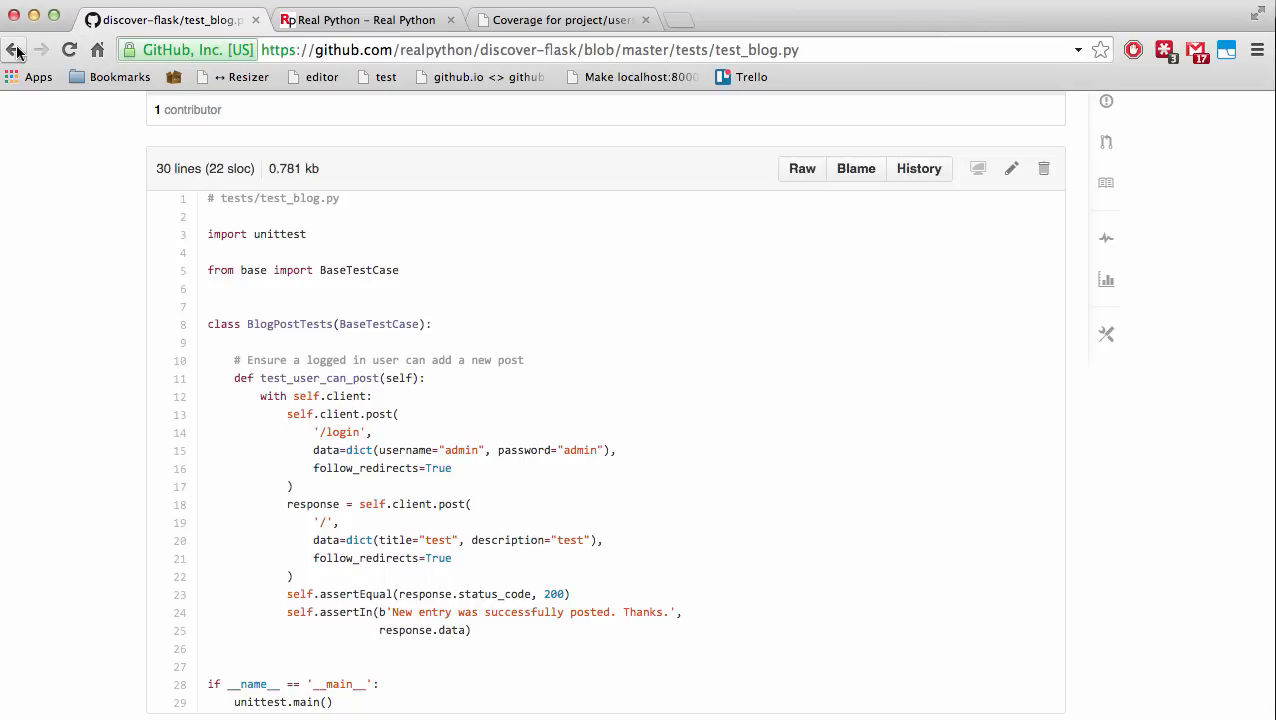
click(16, 50)
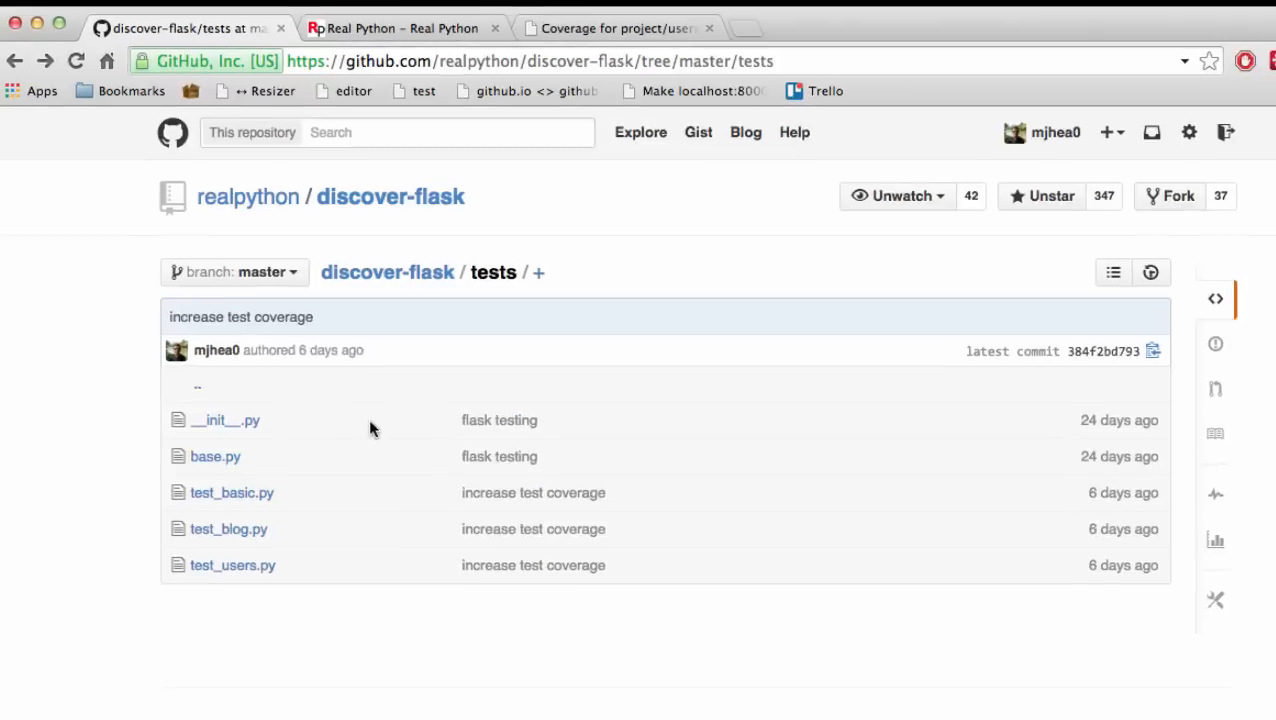
click(233, 565)
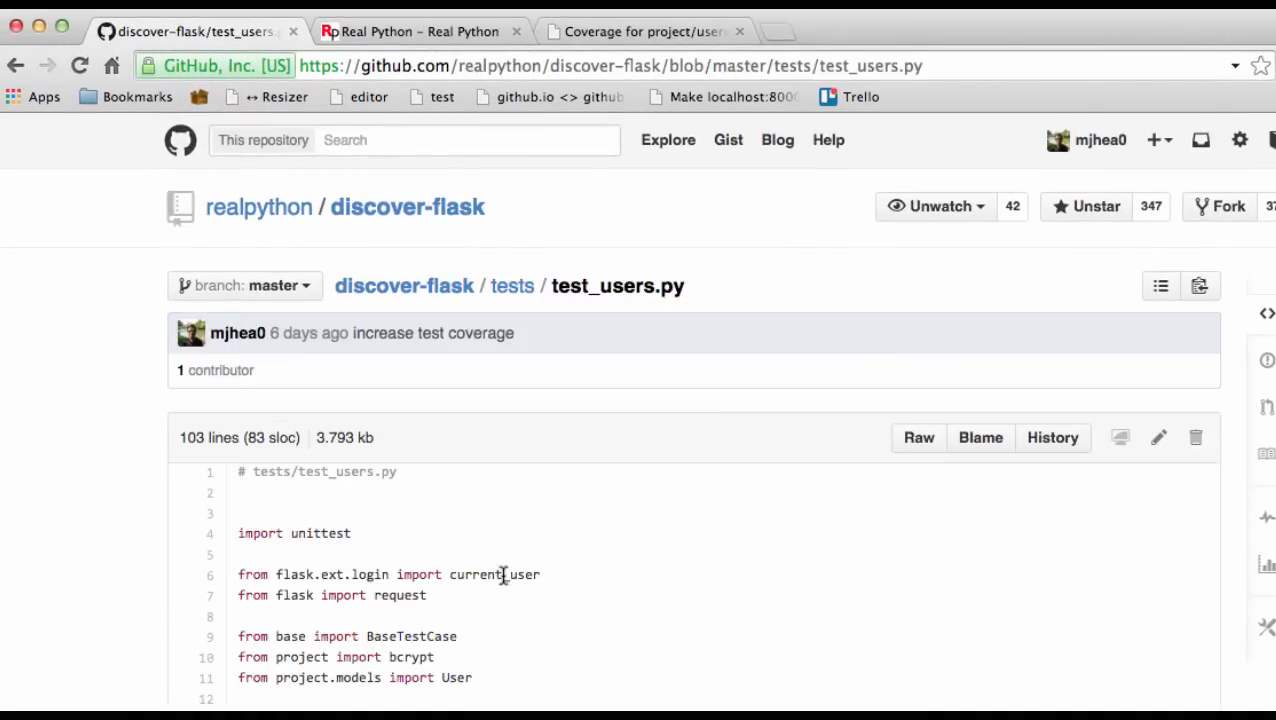
scroll(down, 3)
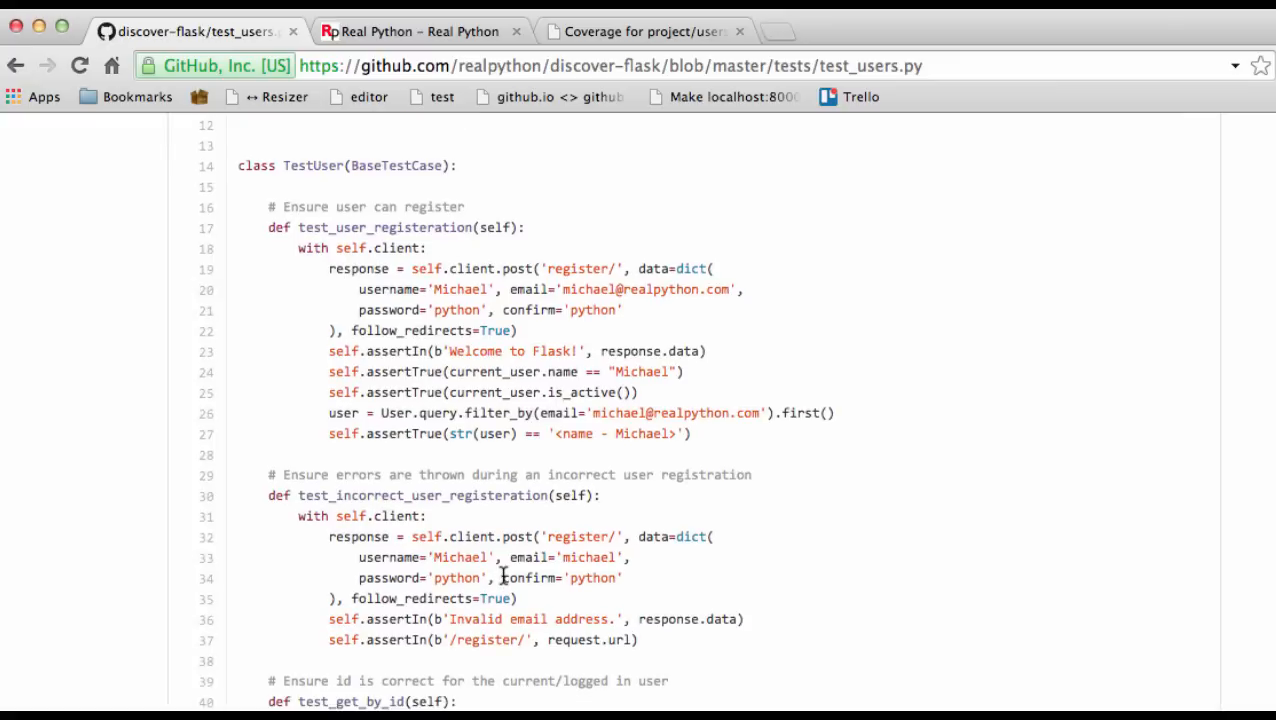
mouse_move(658, 650)
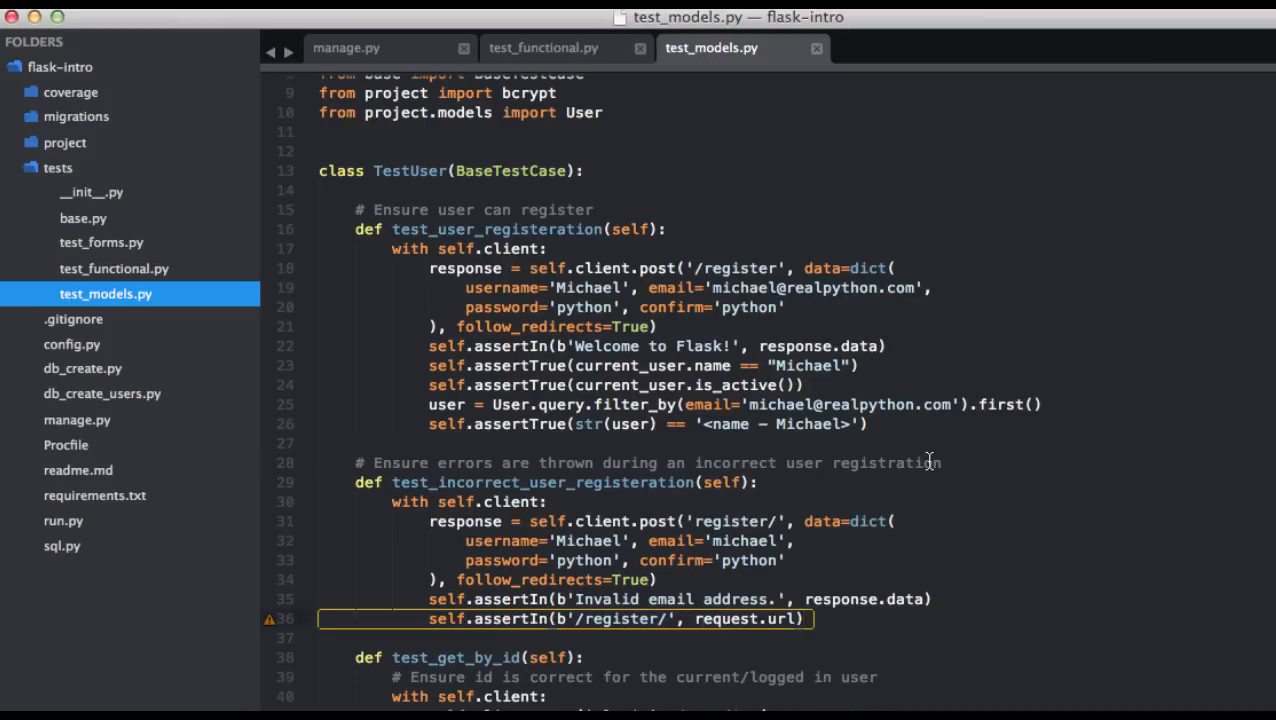
Add 'from flask import request' above the flask.ext.login import in test_models.py
scroll(up, 3)
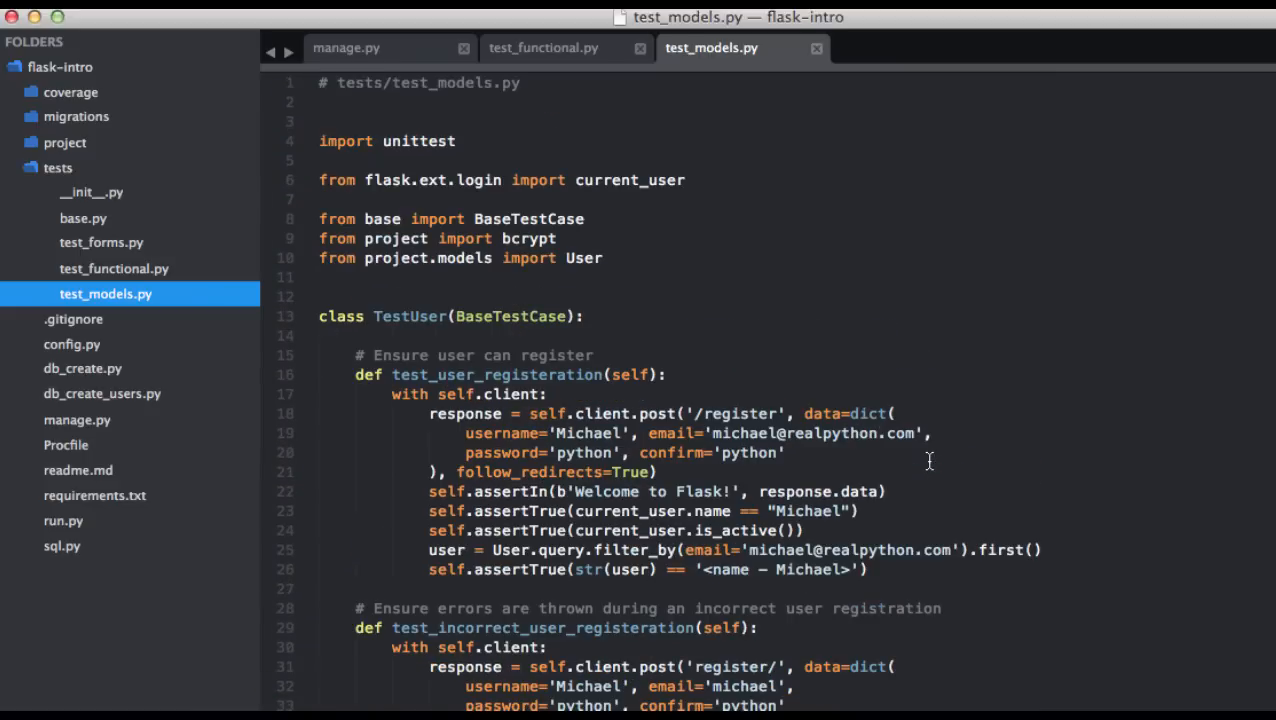
mouse_move(757, 287)
text(from flas)
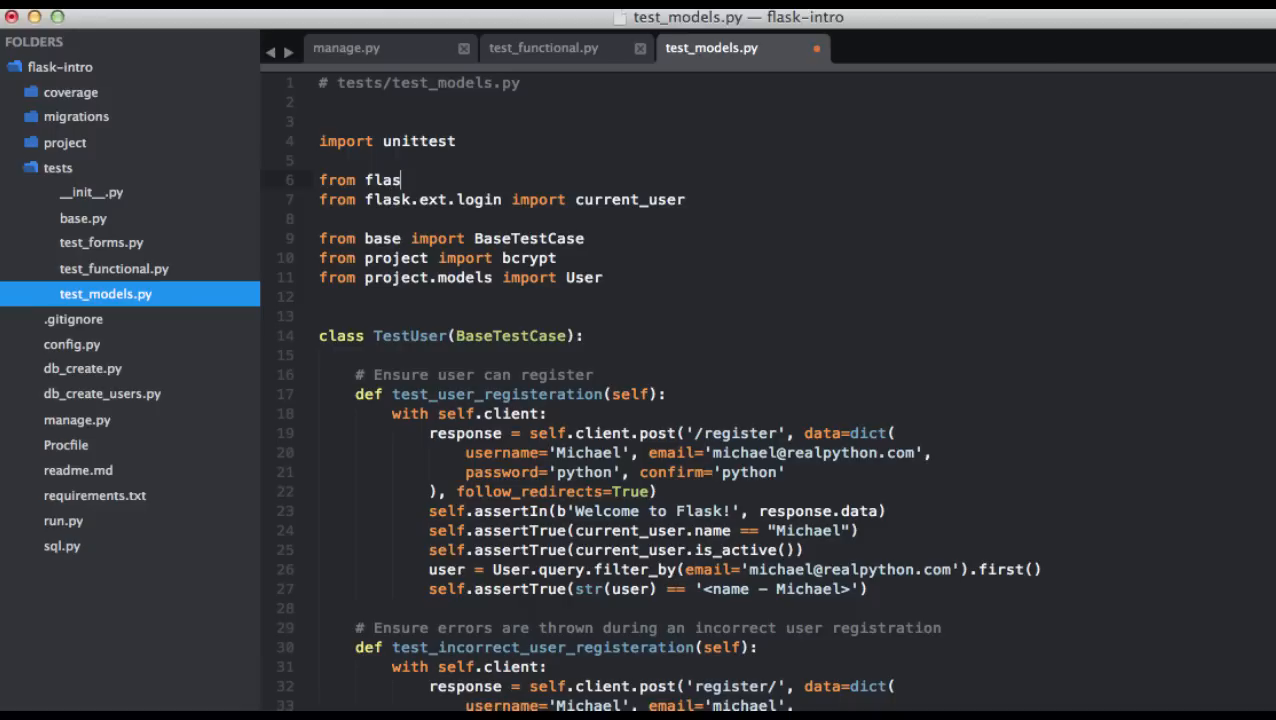
text(k import re)
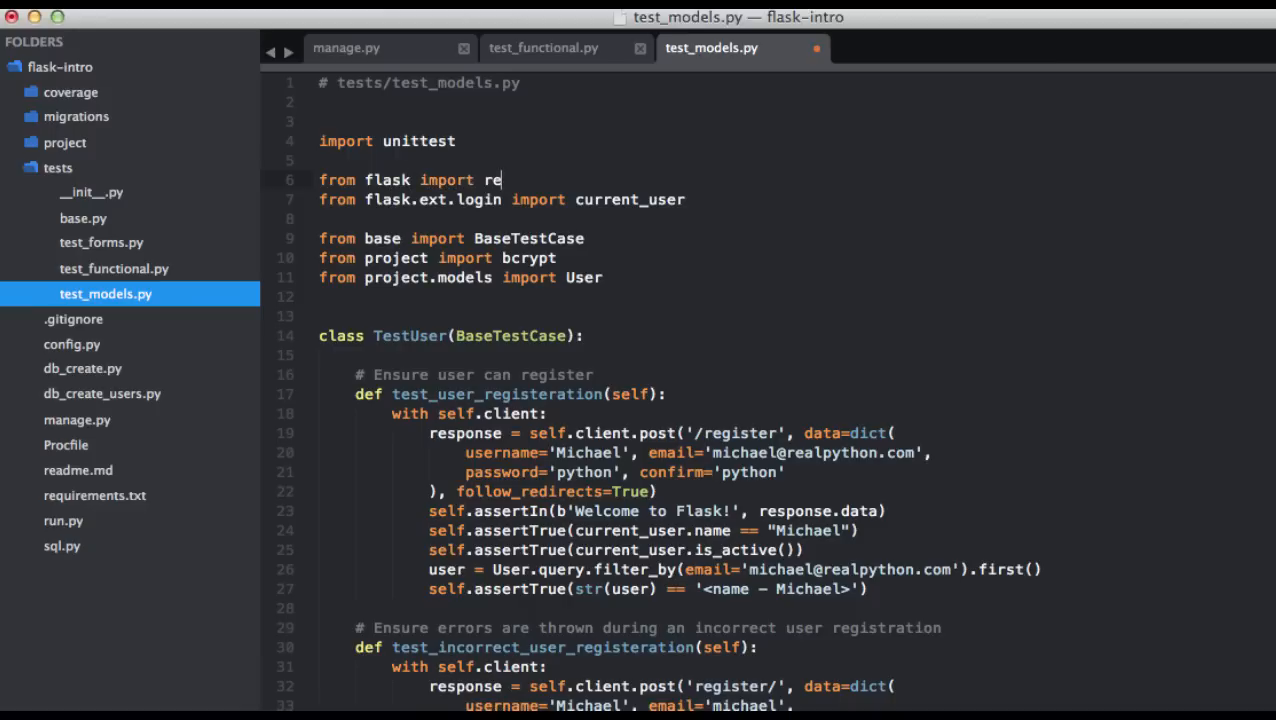
text(quest)
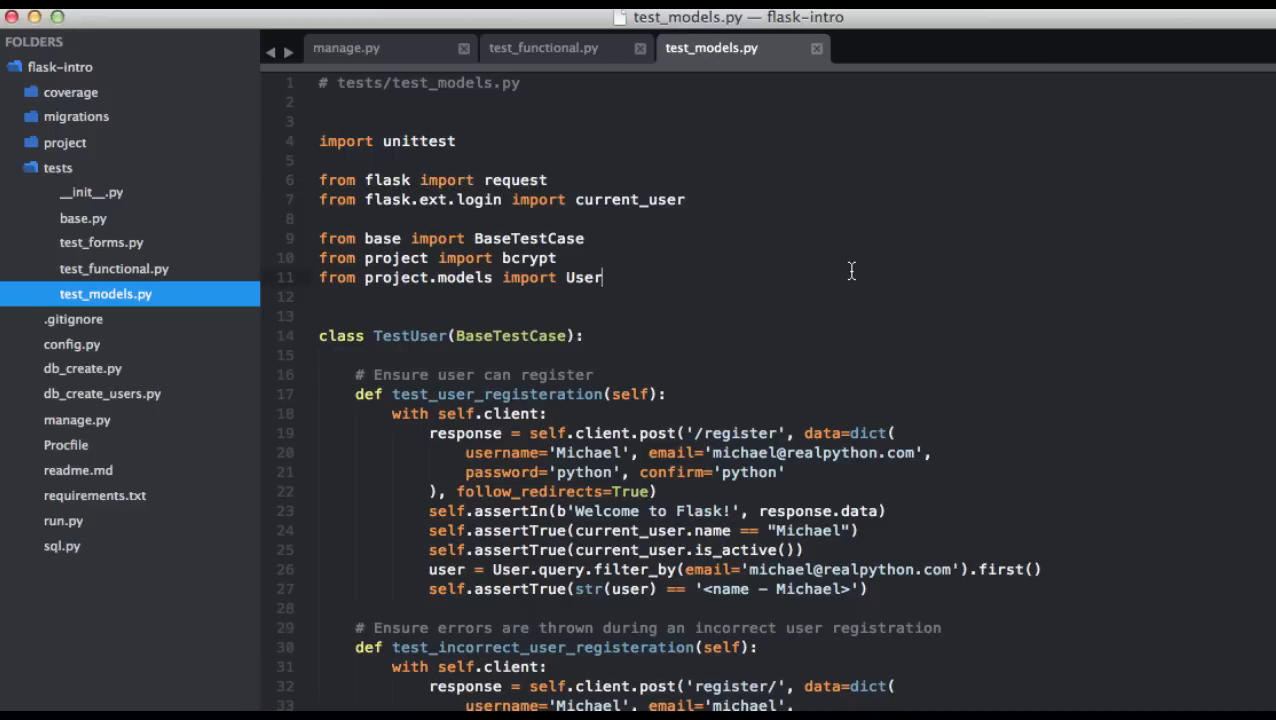
scroll(down, 3)
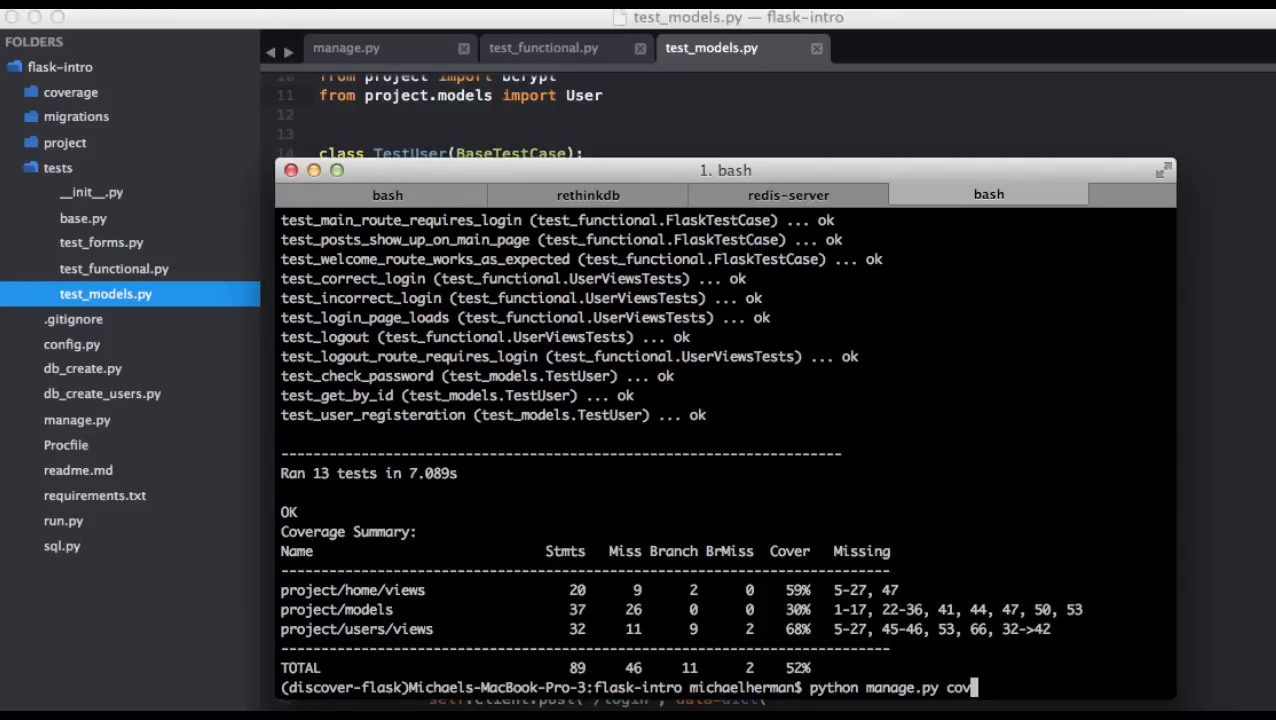
Rerun 'python manage.py cov' to refresh the coverage results
key(Return)
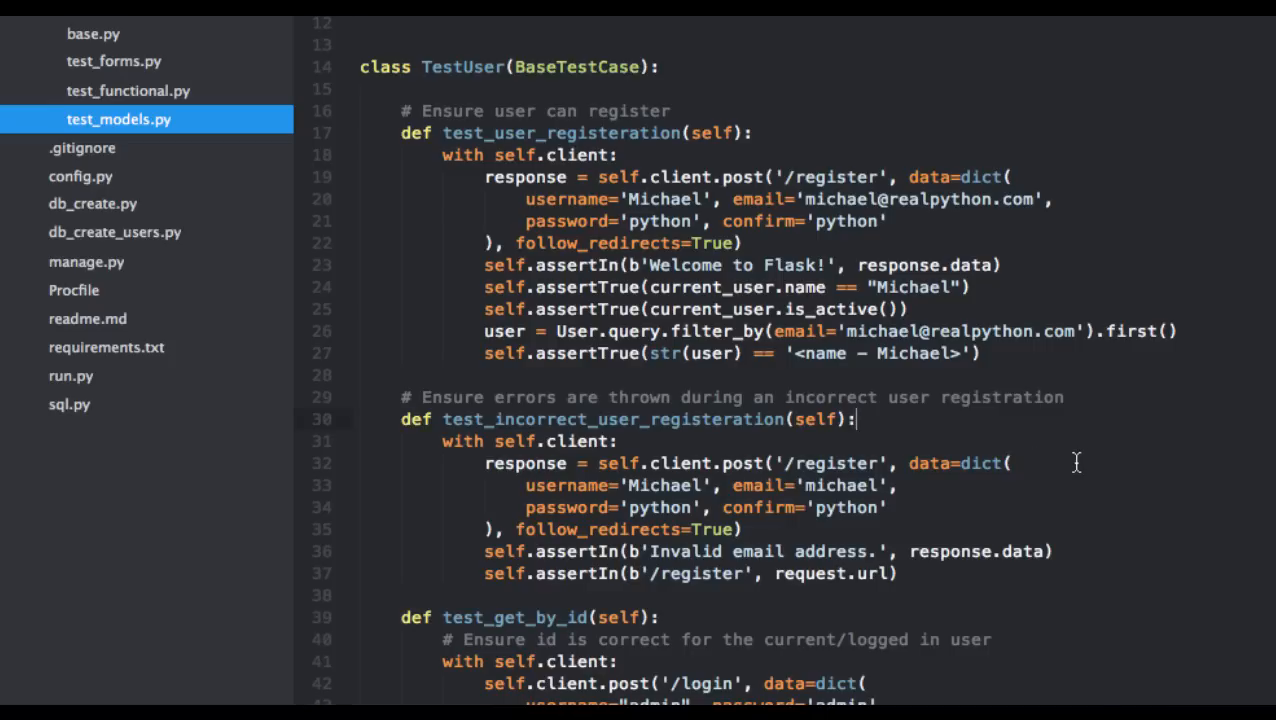
mouse_move(858, 484)
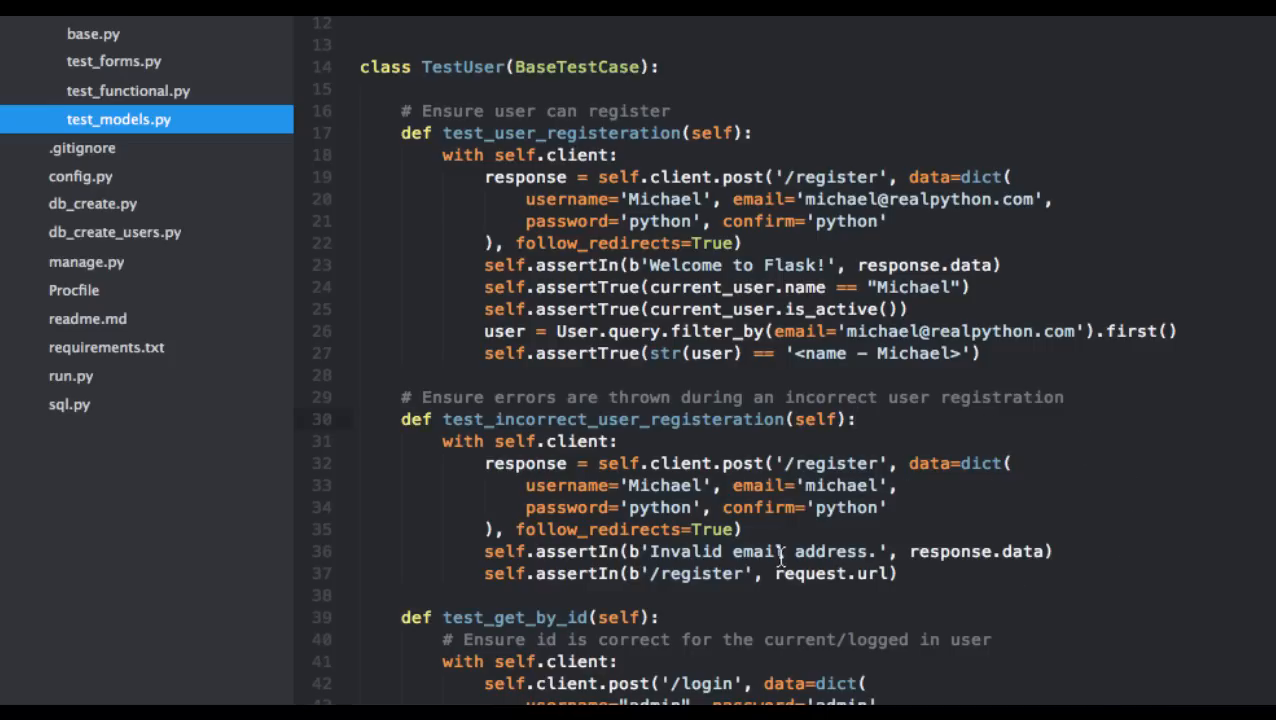
mouse_move(1020, 498)
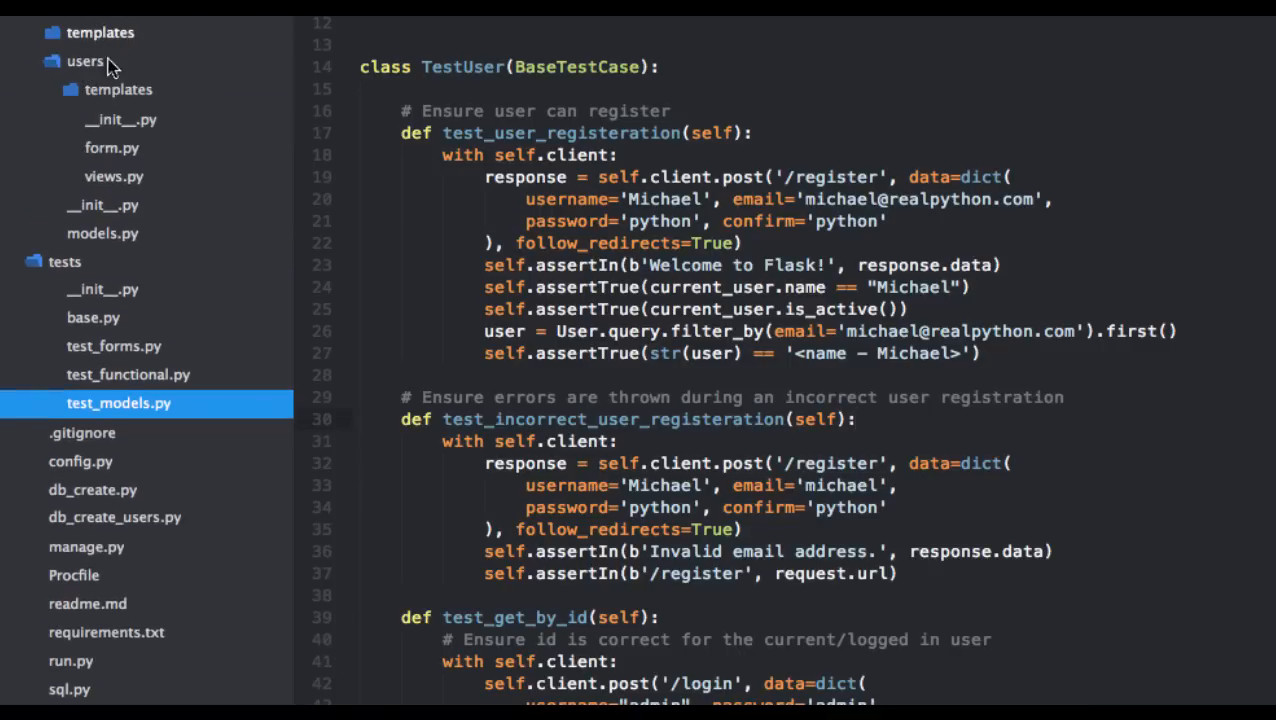
mouse_move(222, 164)
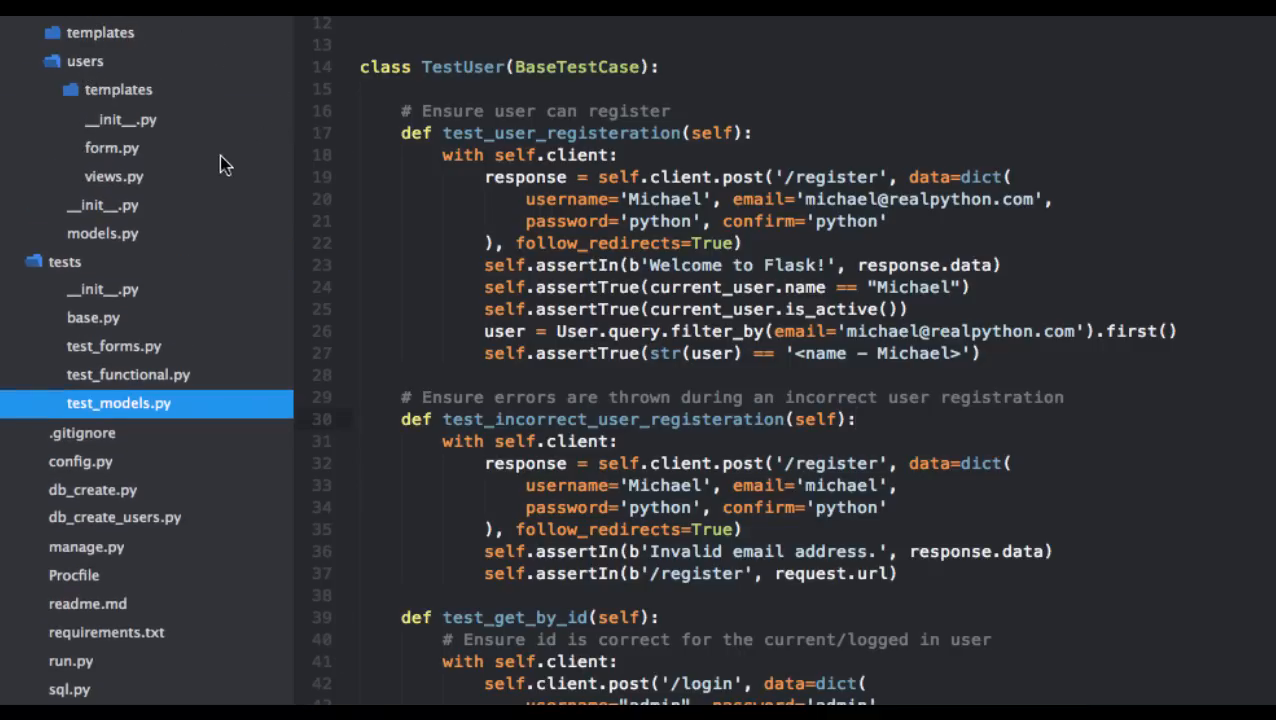
Open the users views.py and append '# pragma: no cover' to the first import line
click(114, 176)
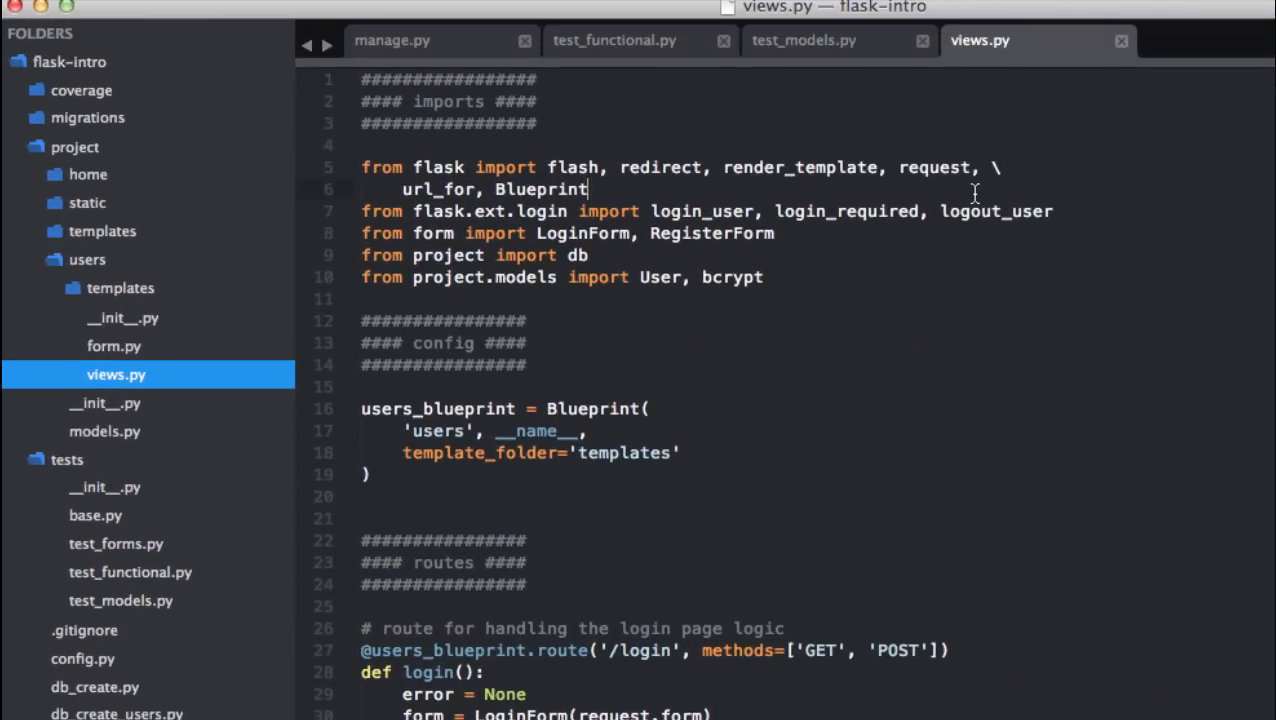
text(#)
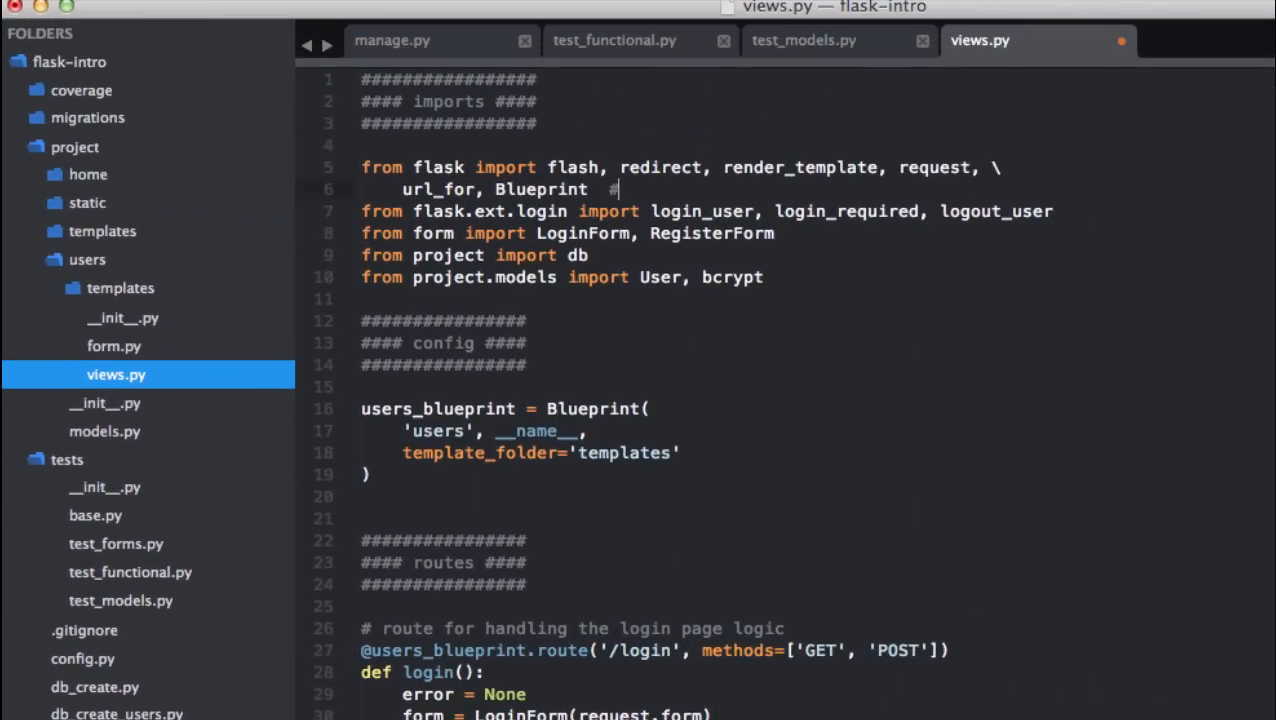
text(pra)
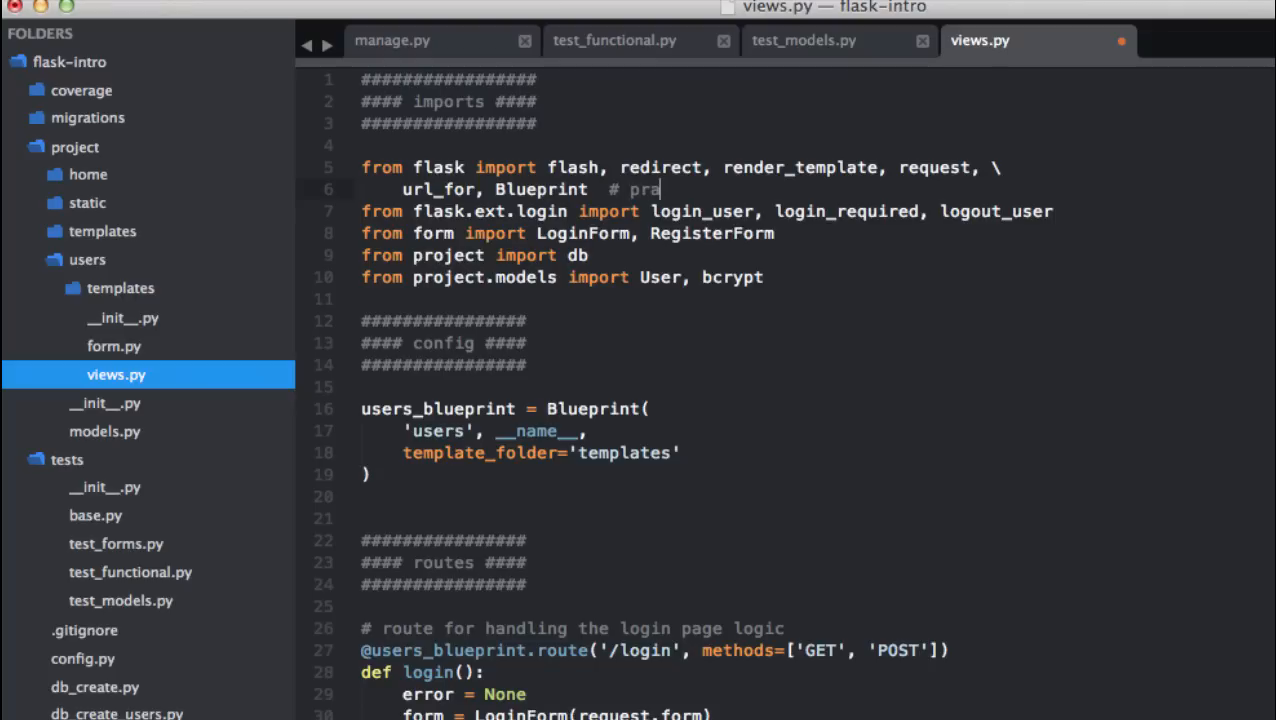
text(gma:)
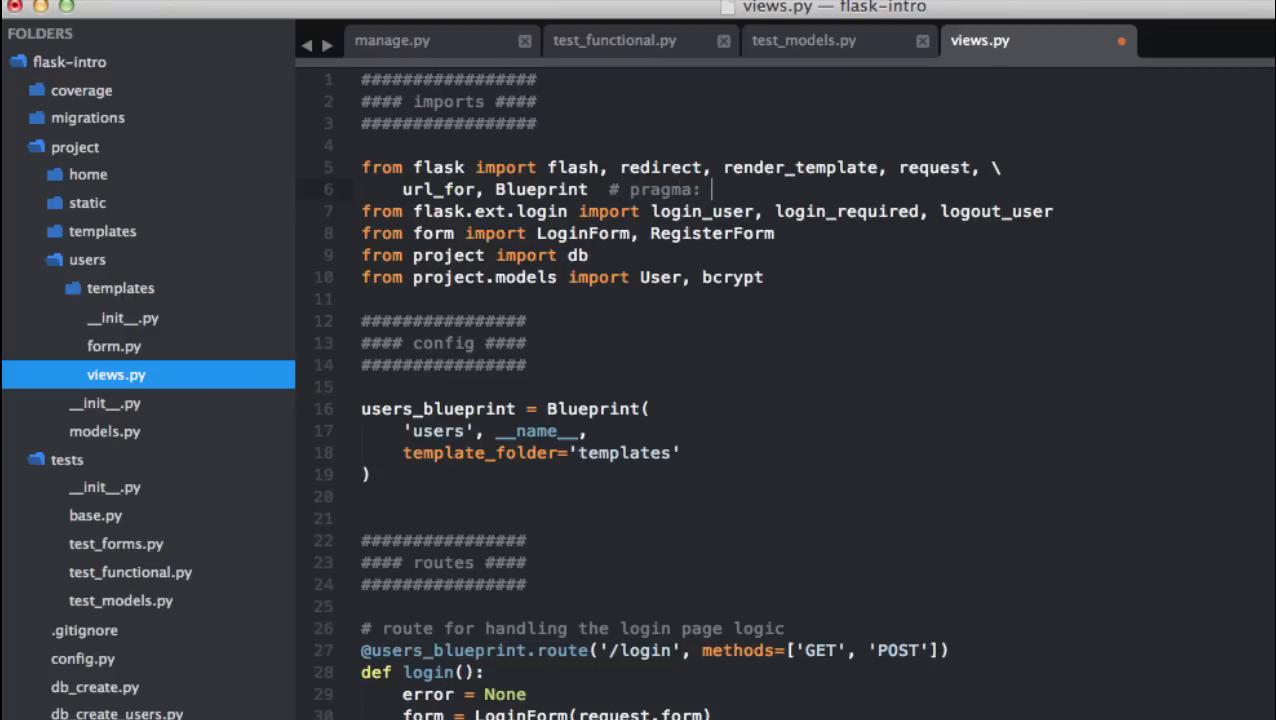
text(no cover)
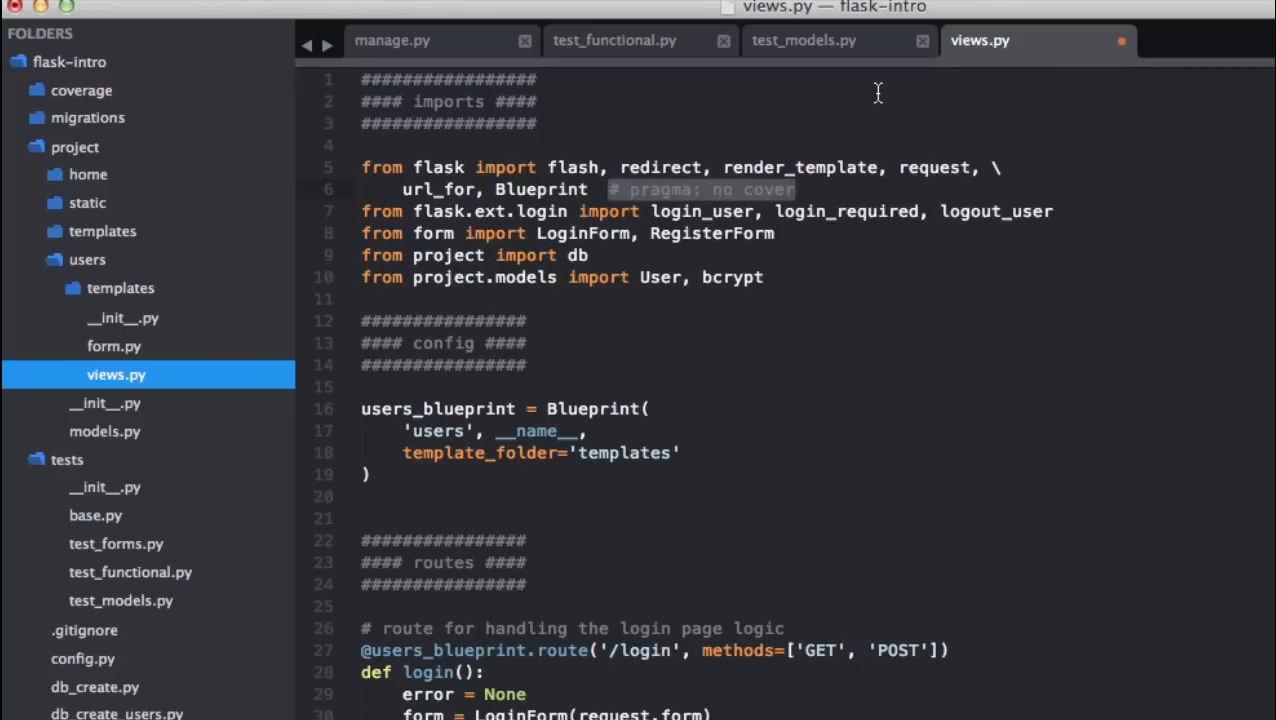
Append '# pragma: no cover' to the remaining import lines and the users_blueprint definition
click(1052, 211)
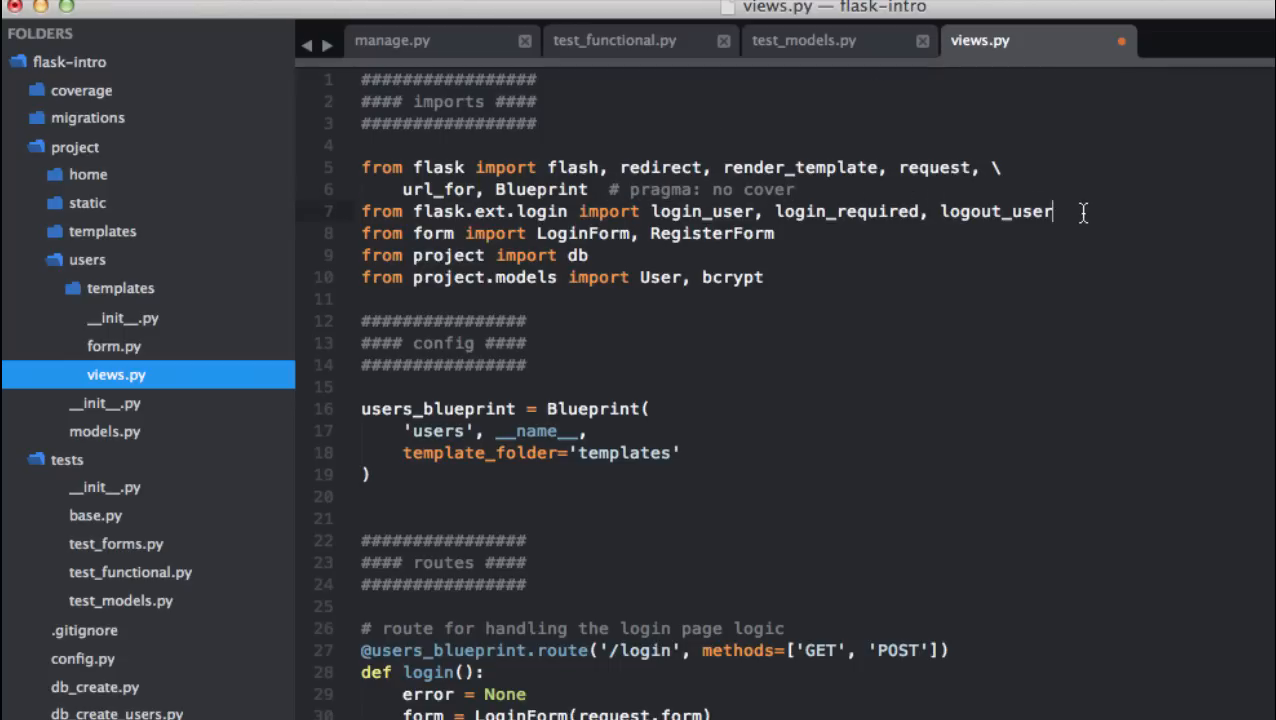
text(# pragma: no cover)
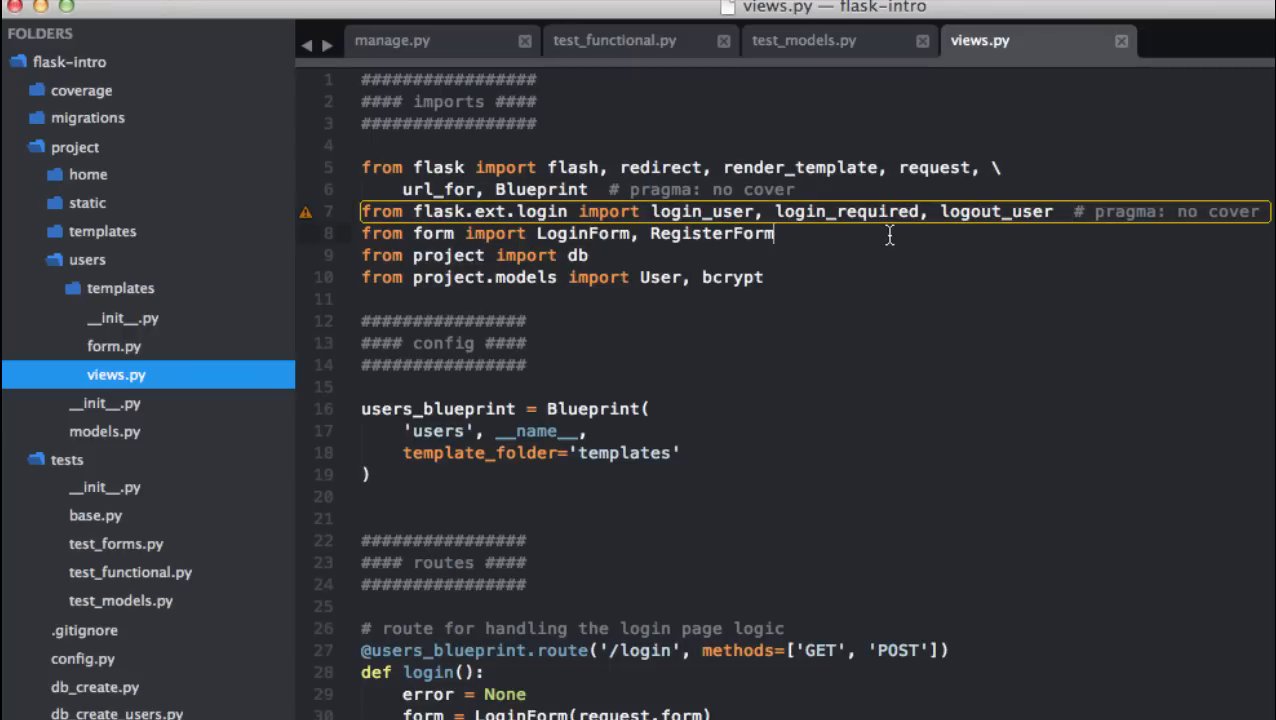
text(# pragma: no cover)
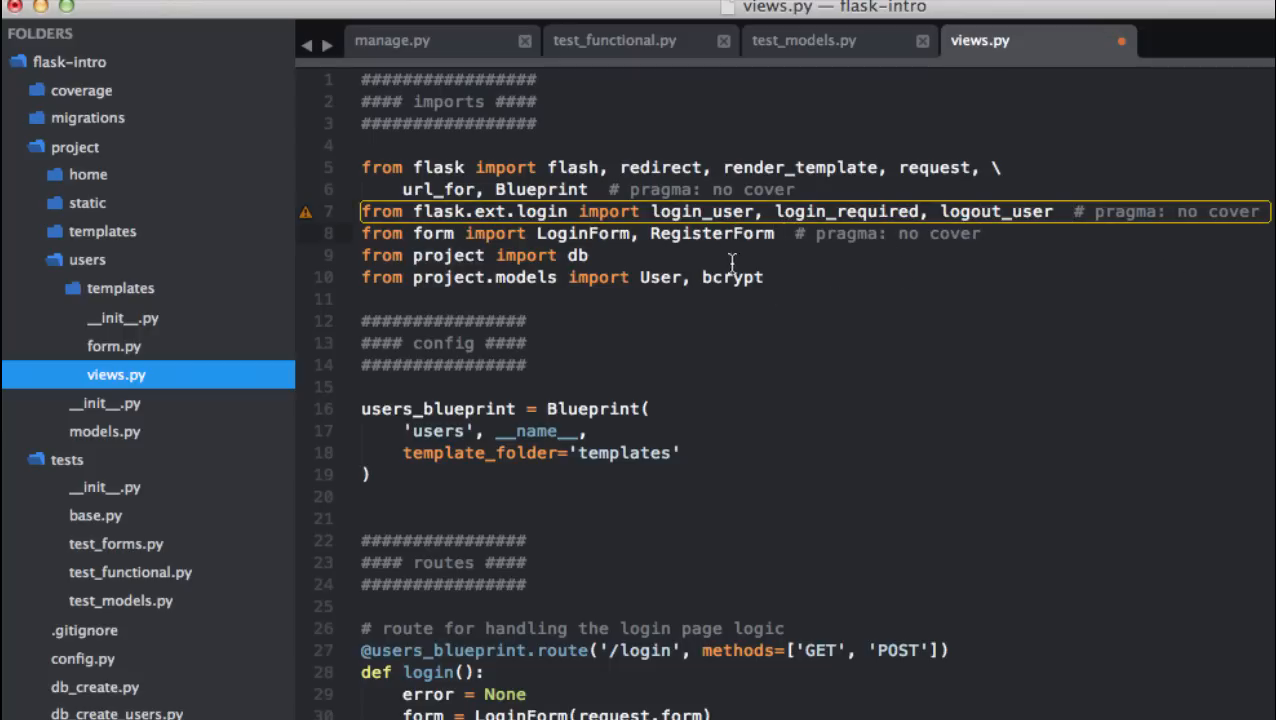
text(# pragma: no cover)
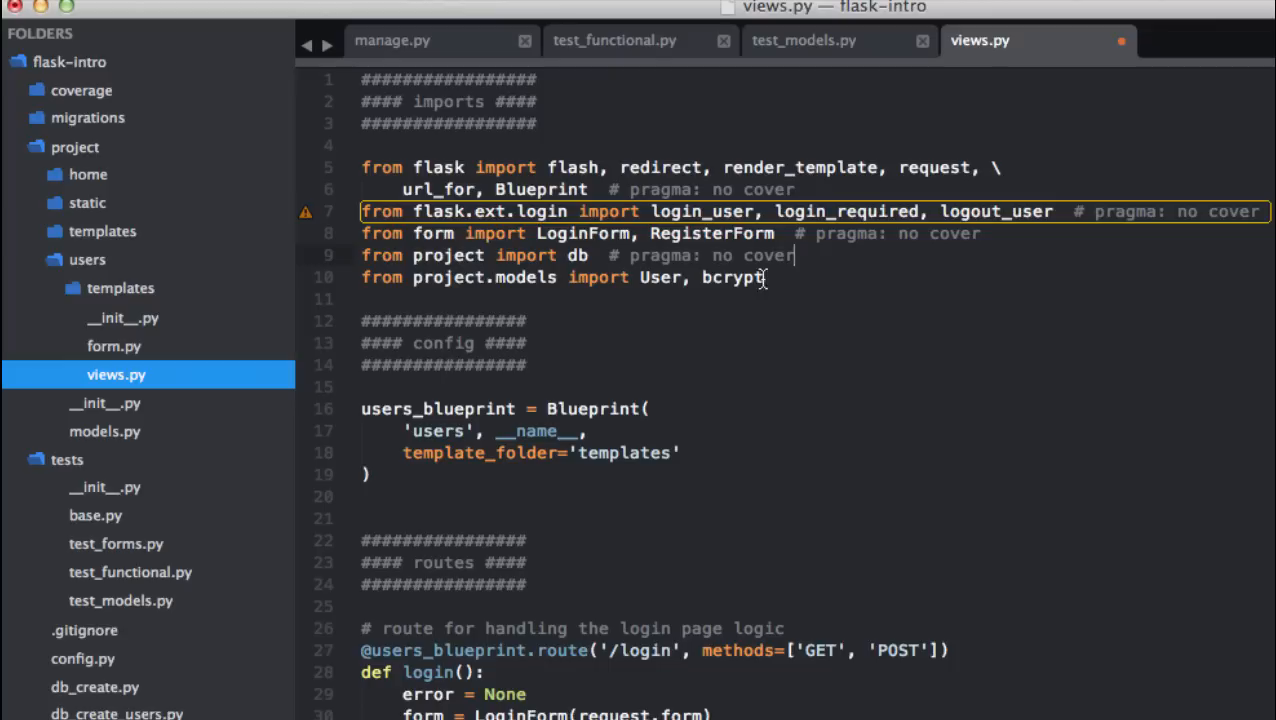
text(# pragma: no cover)
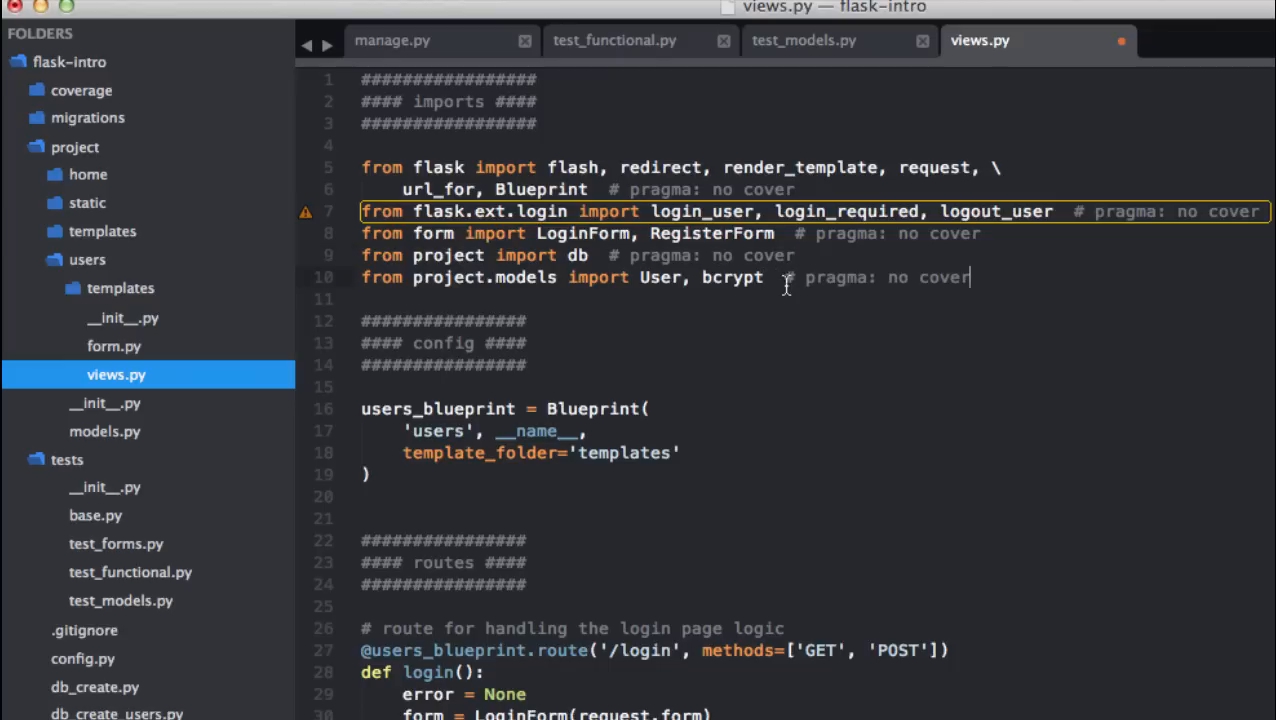
text(# pragma: no cover)
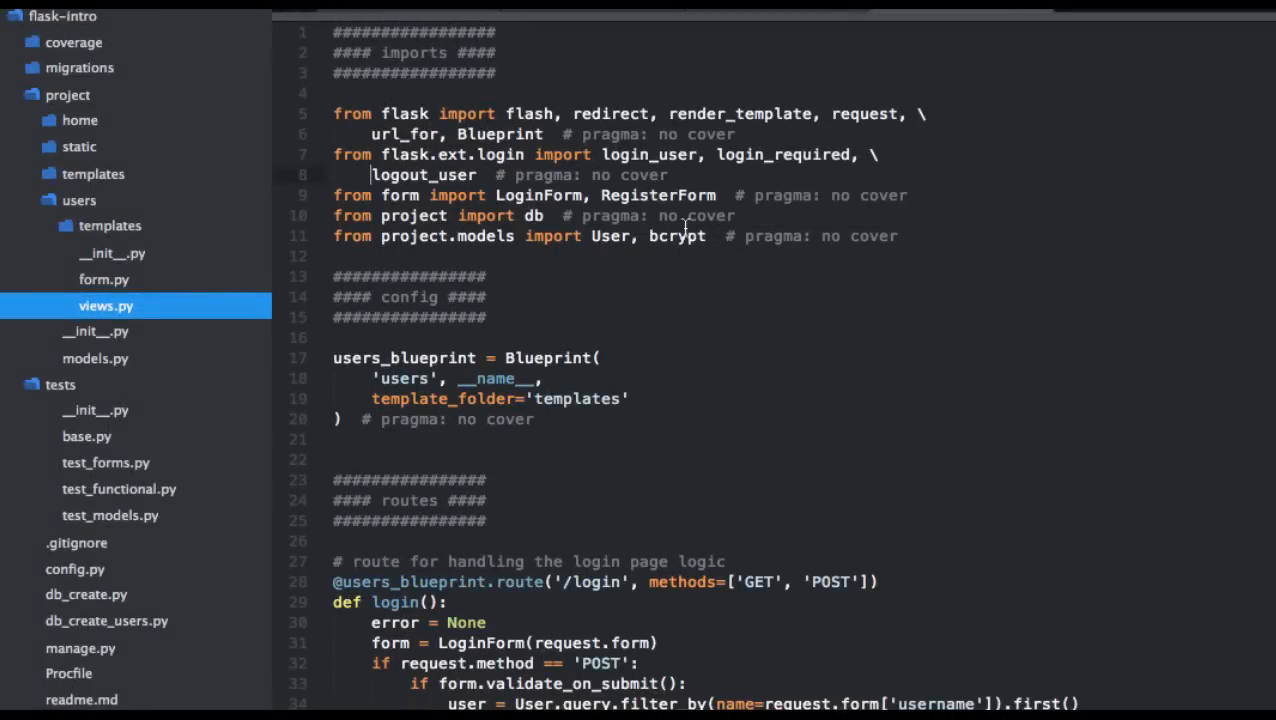
mouse_move(435, 410)
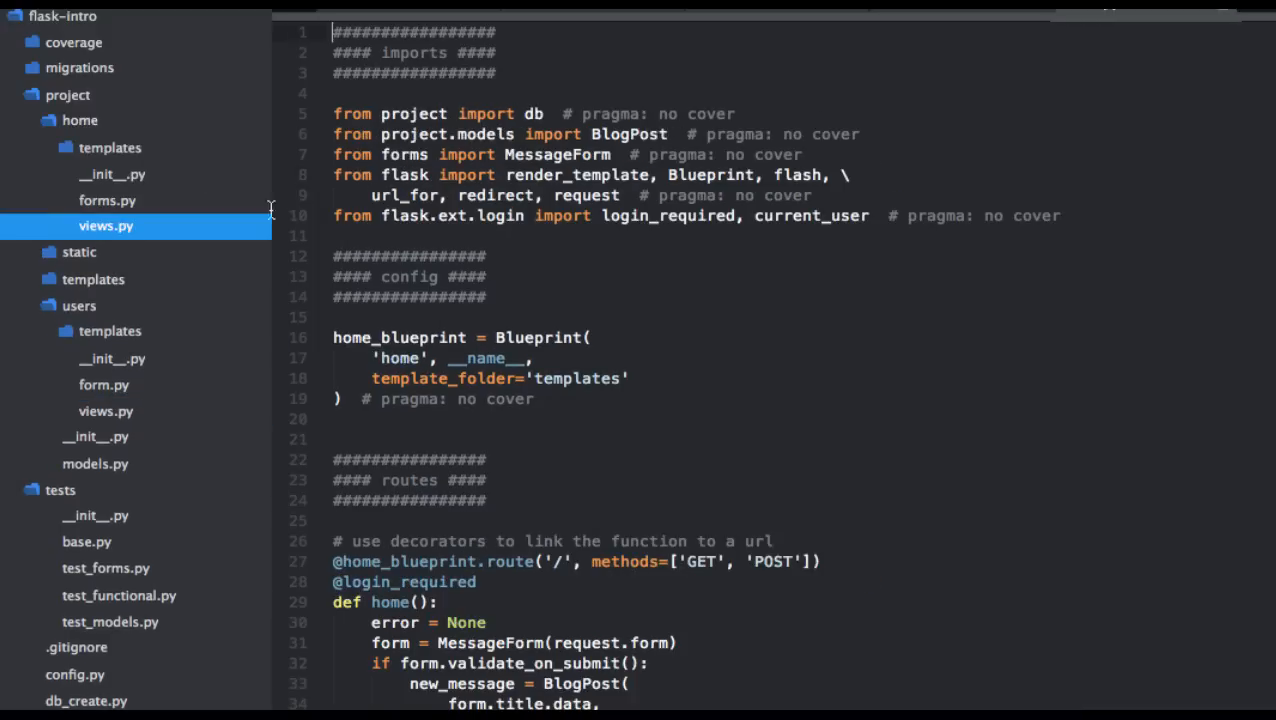
mouse_move(990, 374)
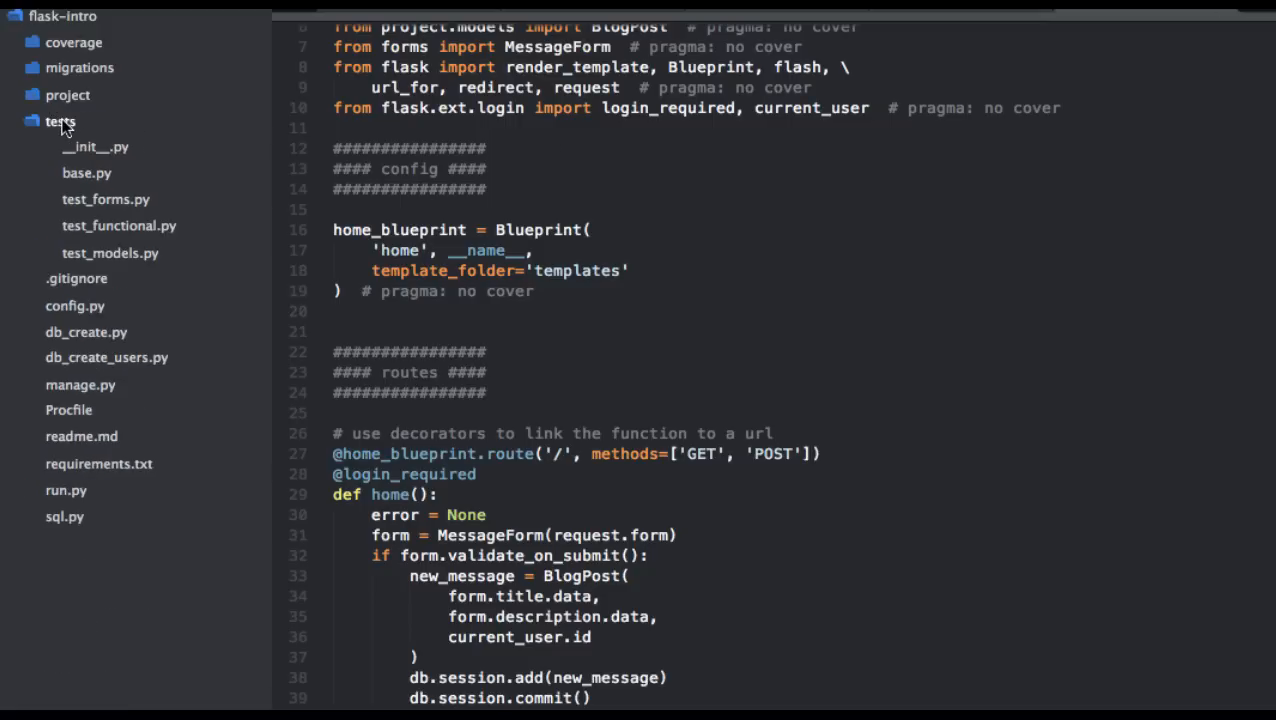
mouse_move(113, 210)
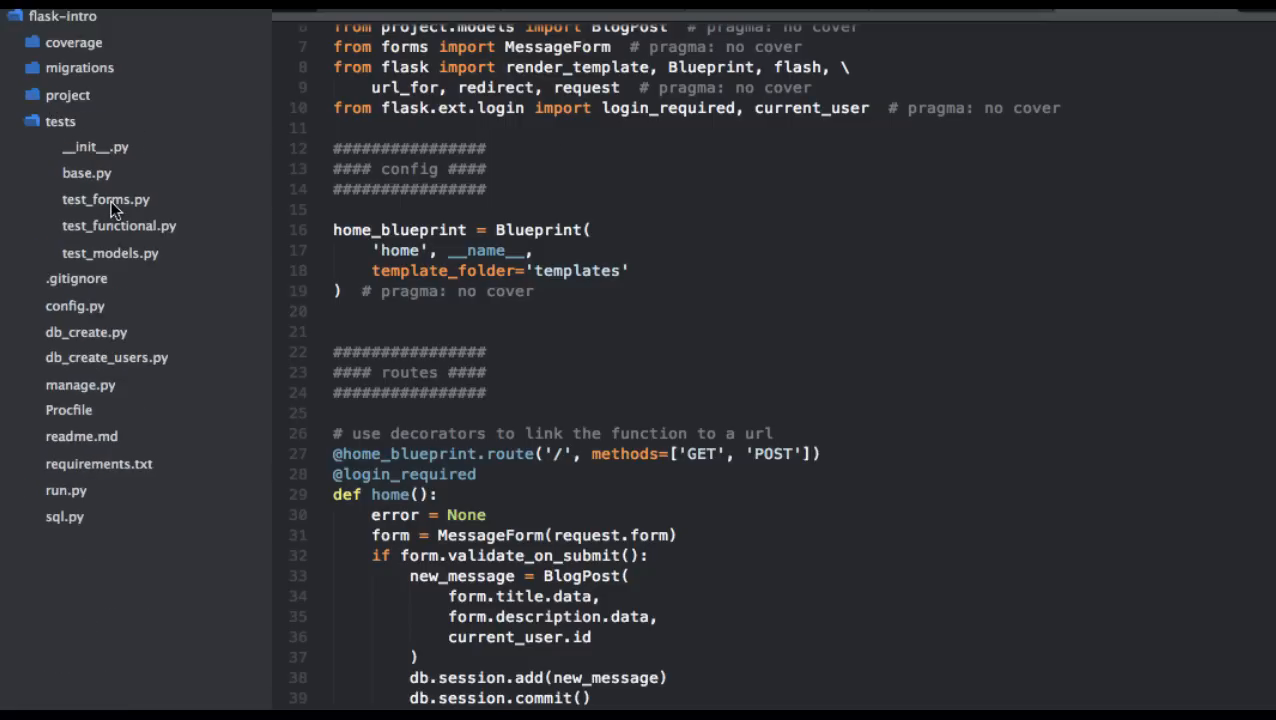
Delete test_forms.py and rename test_functional.py to test_blog.py
right_click(105, 199)
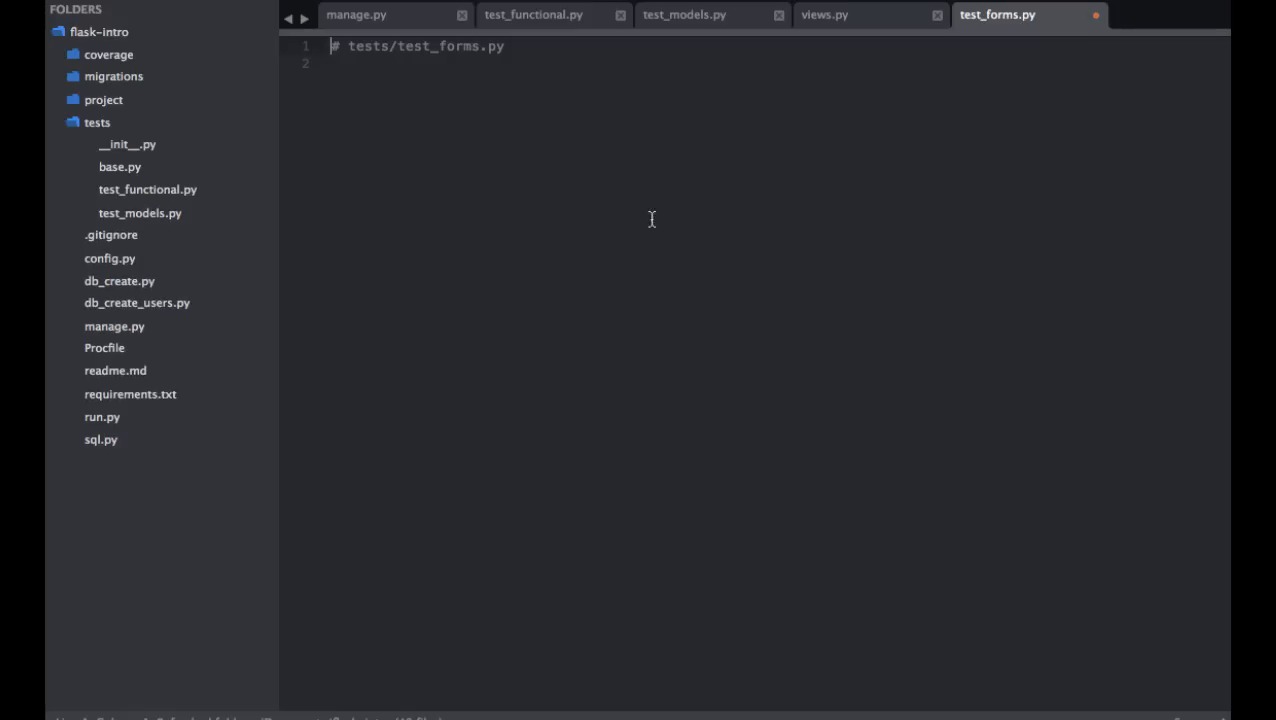
mouse_move(163, 196)
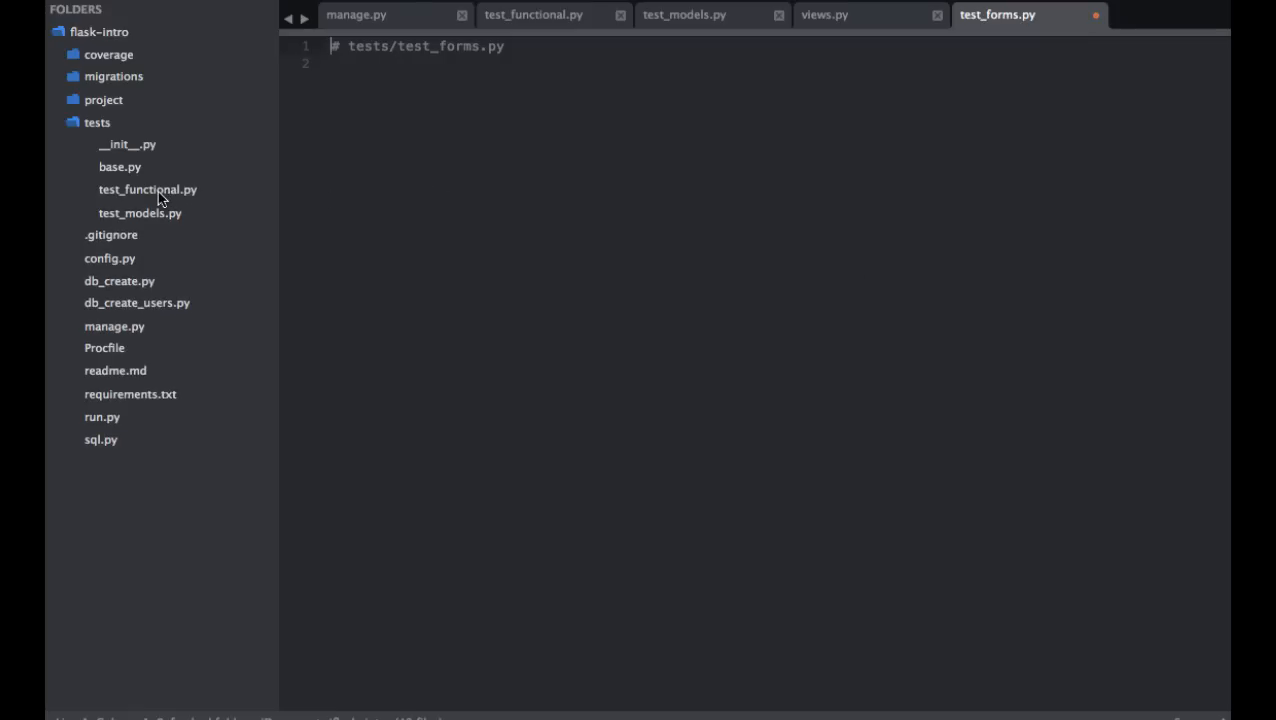
right_click(147, 189)
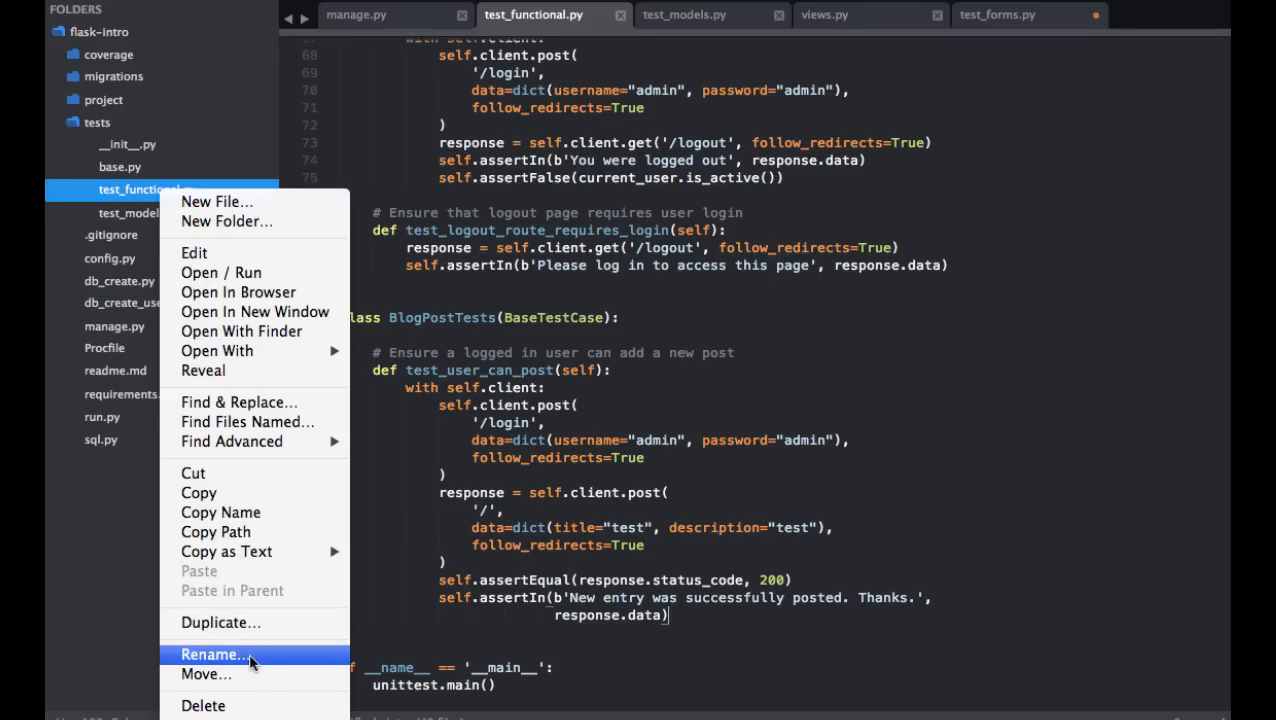
click(214, 654)
text(blog)
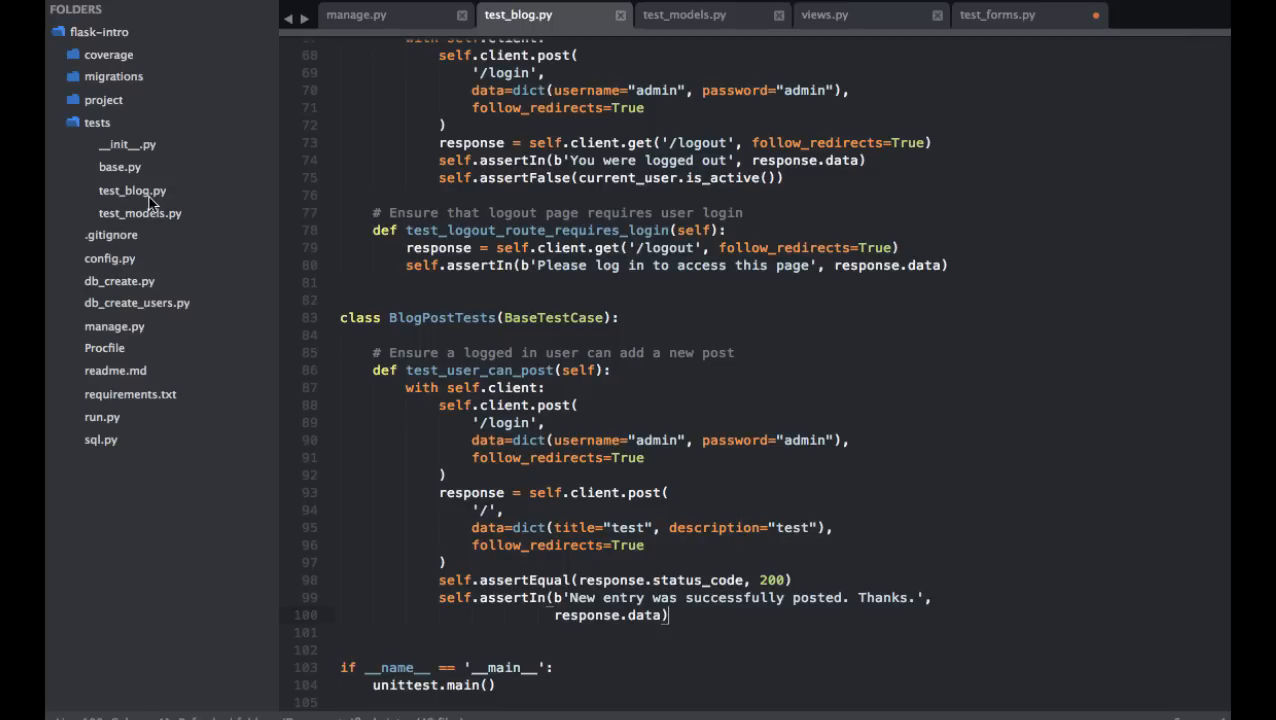
Duplicate test_blog.py as test_basic.py
right_click(132, 190)
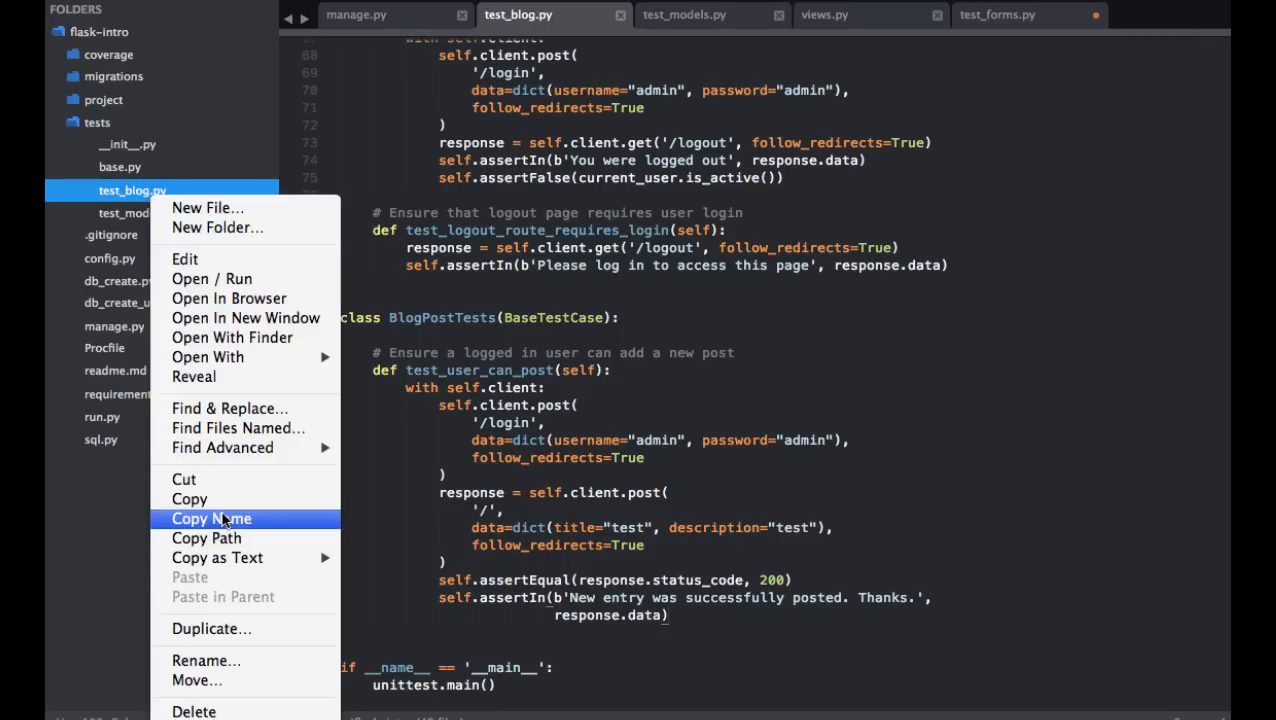
click(211, 628)
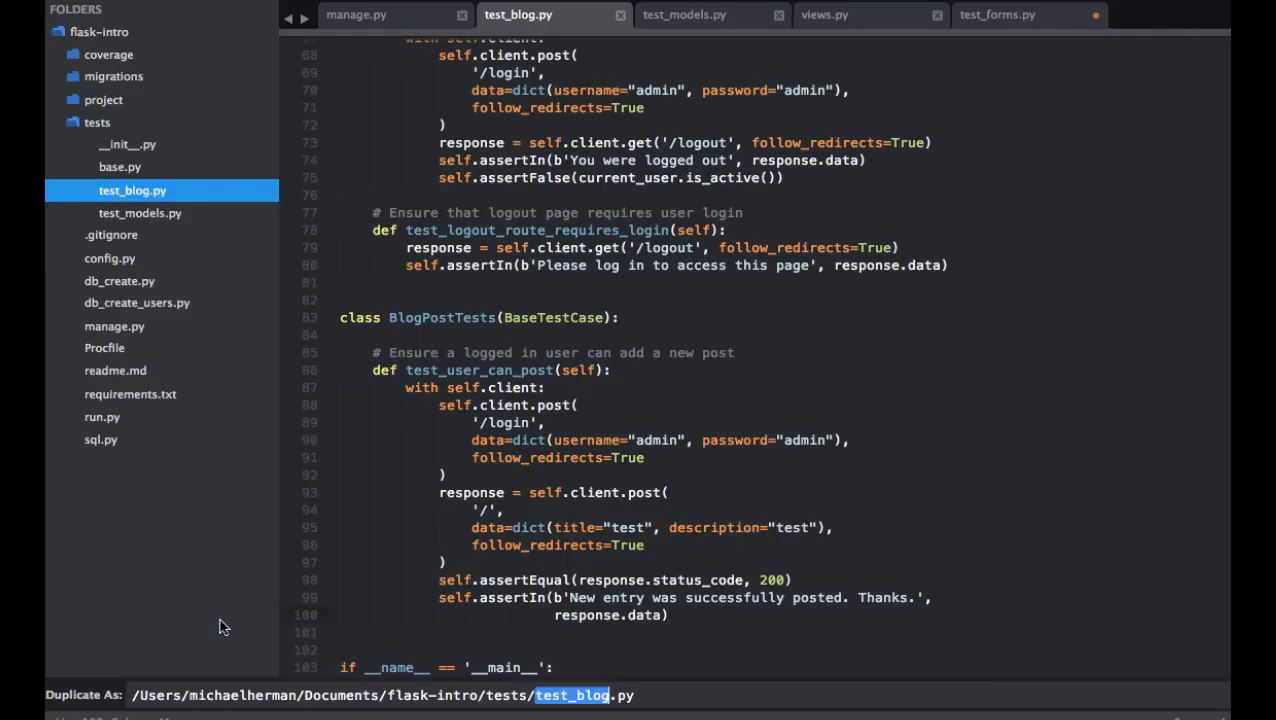
text(test_basic)
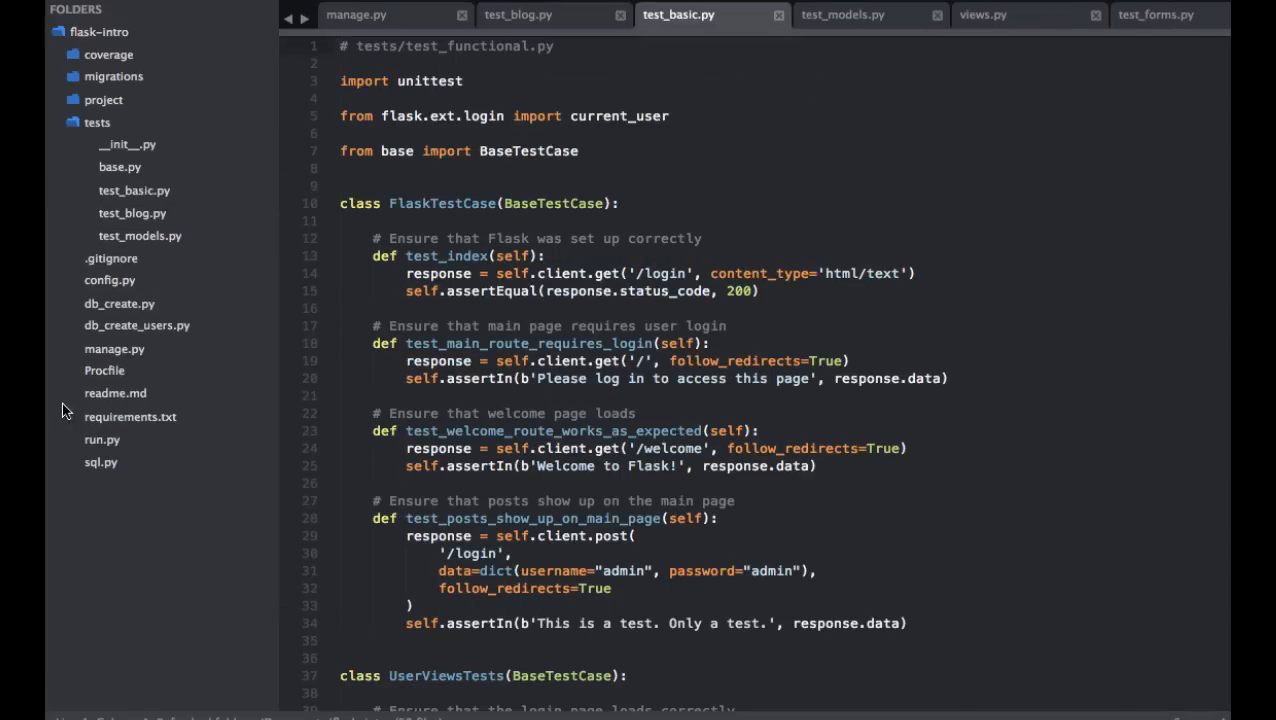
mouse_move(150, 285)
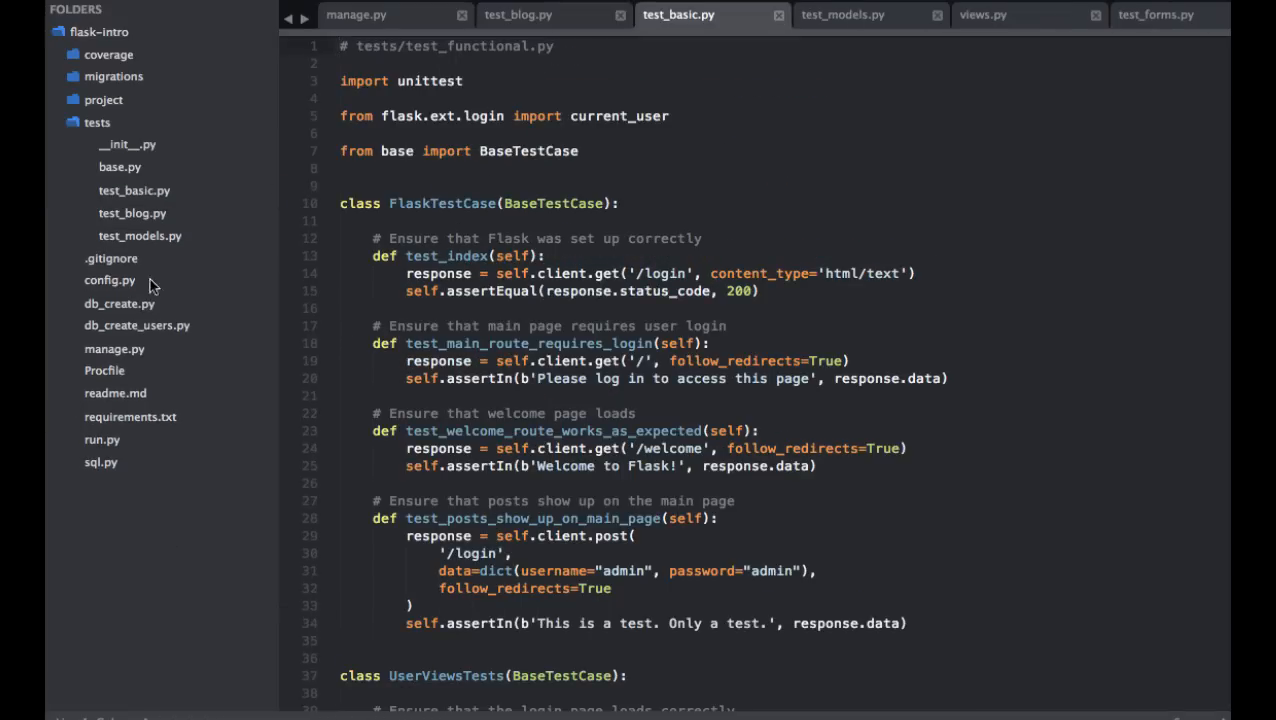
Rename test_models.py to test_users.py from the sidebar
right_click(130, 235)
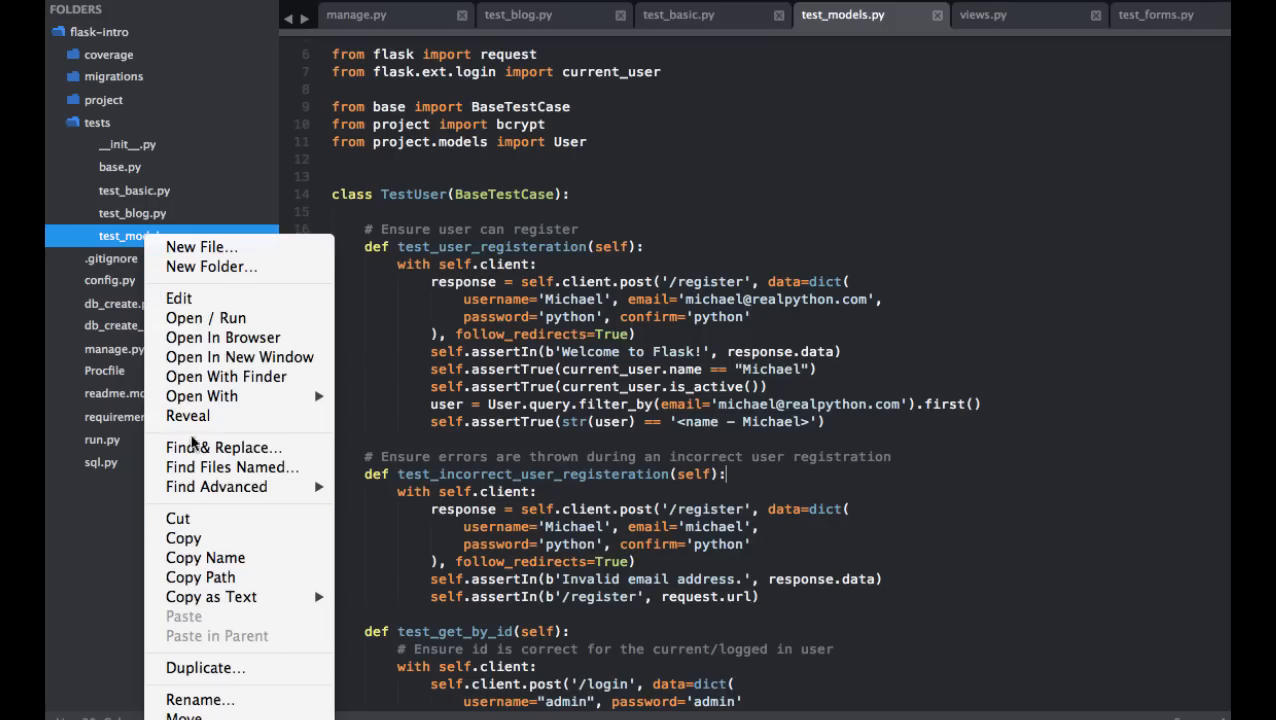
click(200, 699)
text(user)
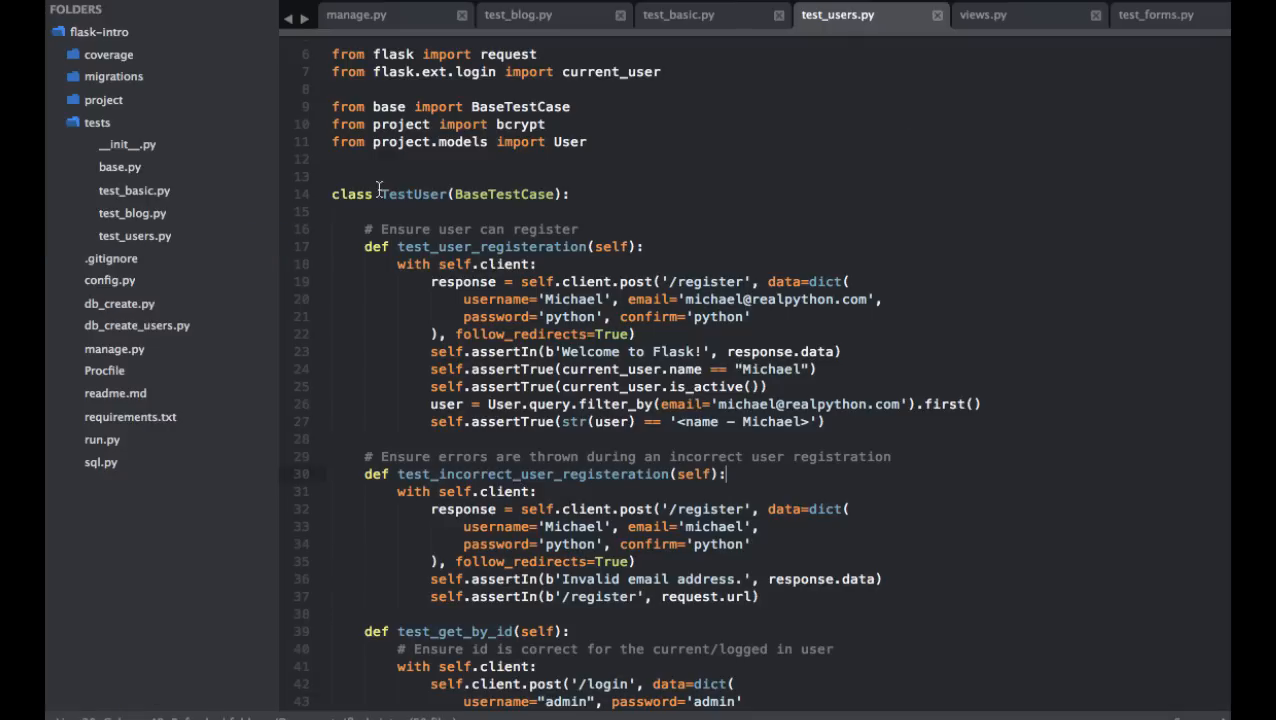
Strip test_basic.py down to the FlaskTestCase class
click(678, 14)
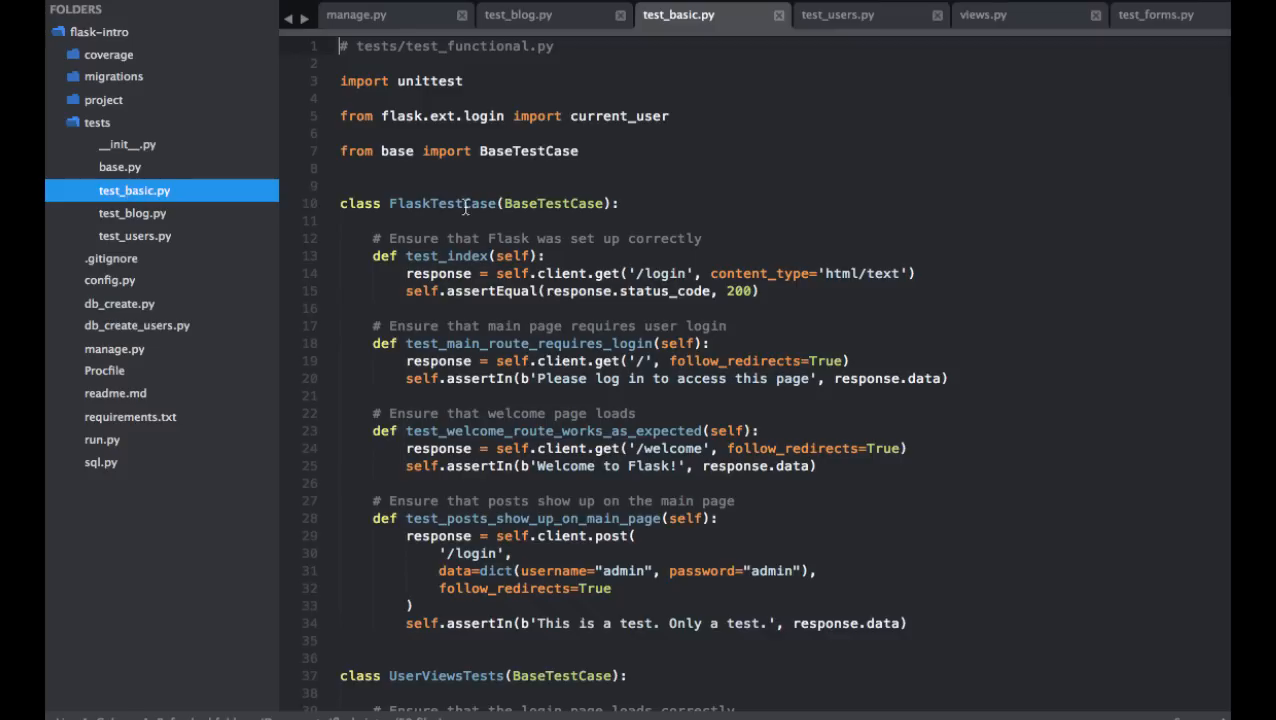
scroll(down, 3)
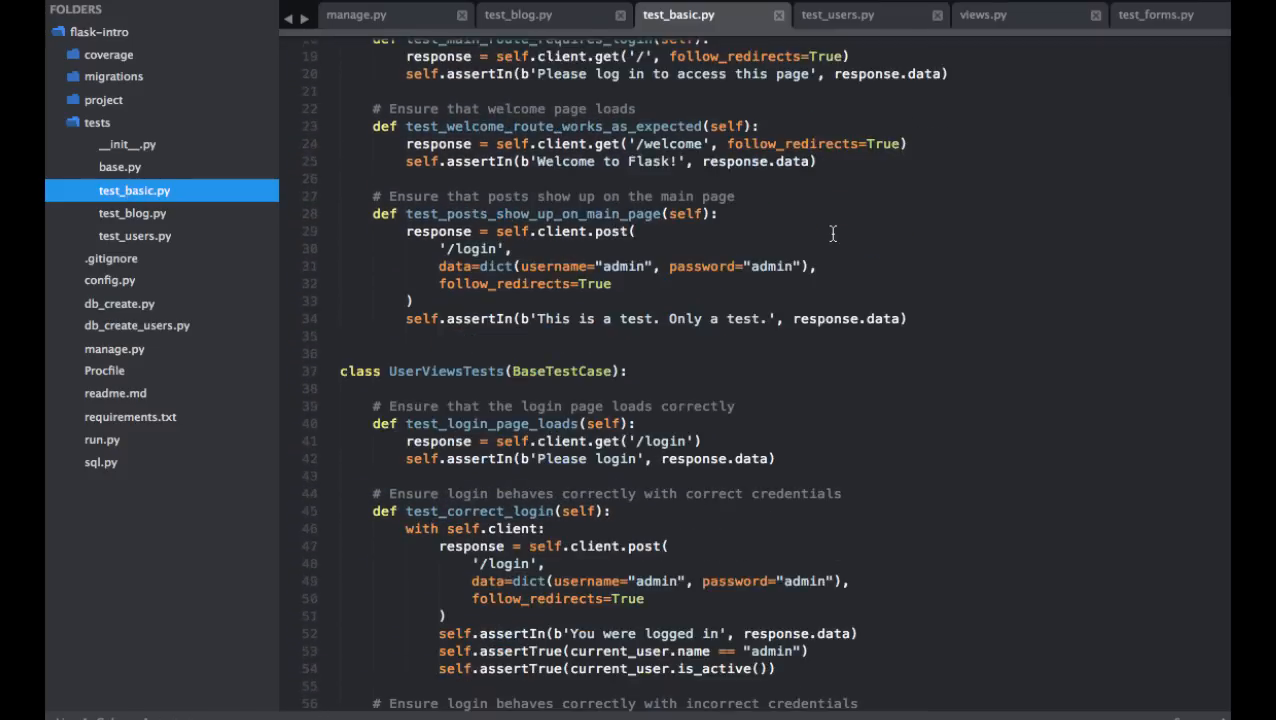
scroll(down, 3)
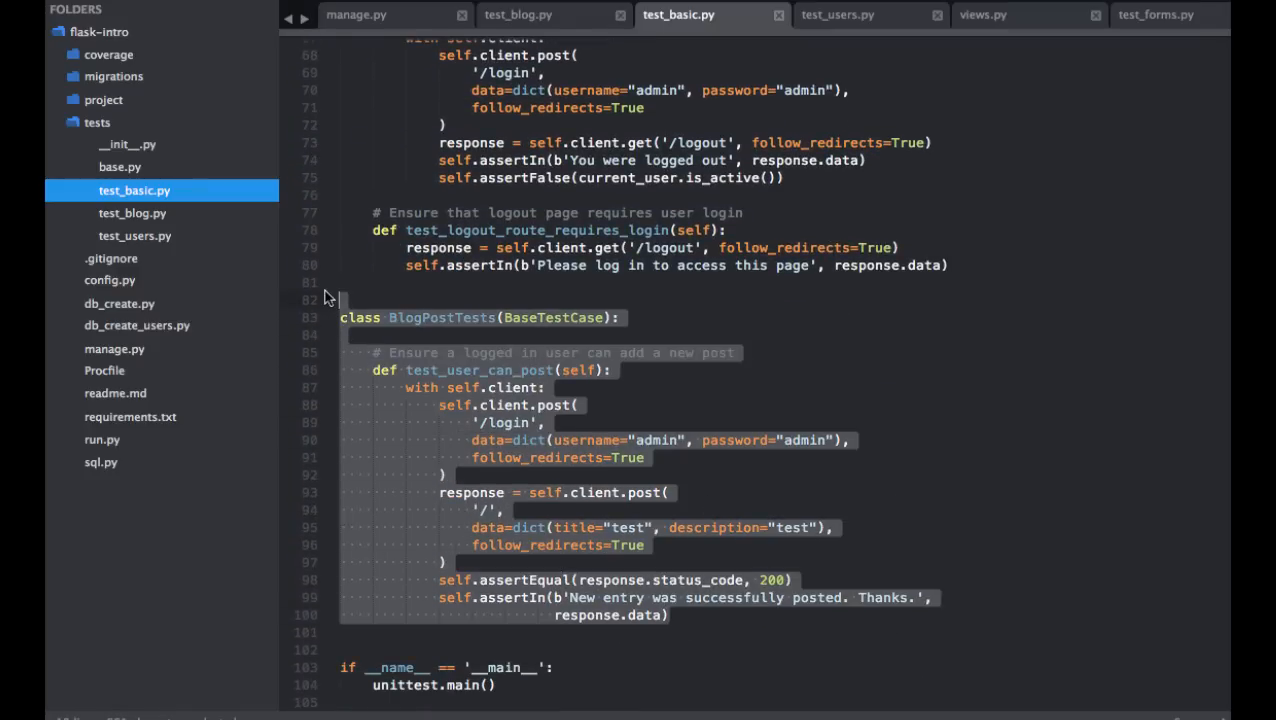
scroll(up, 3)
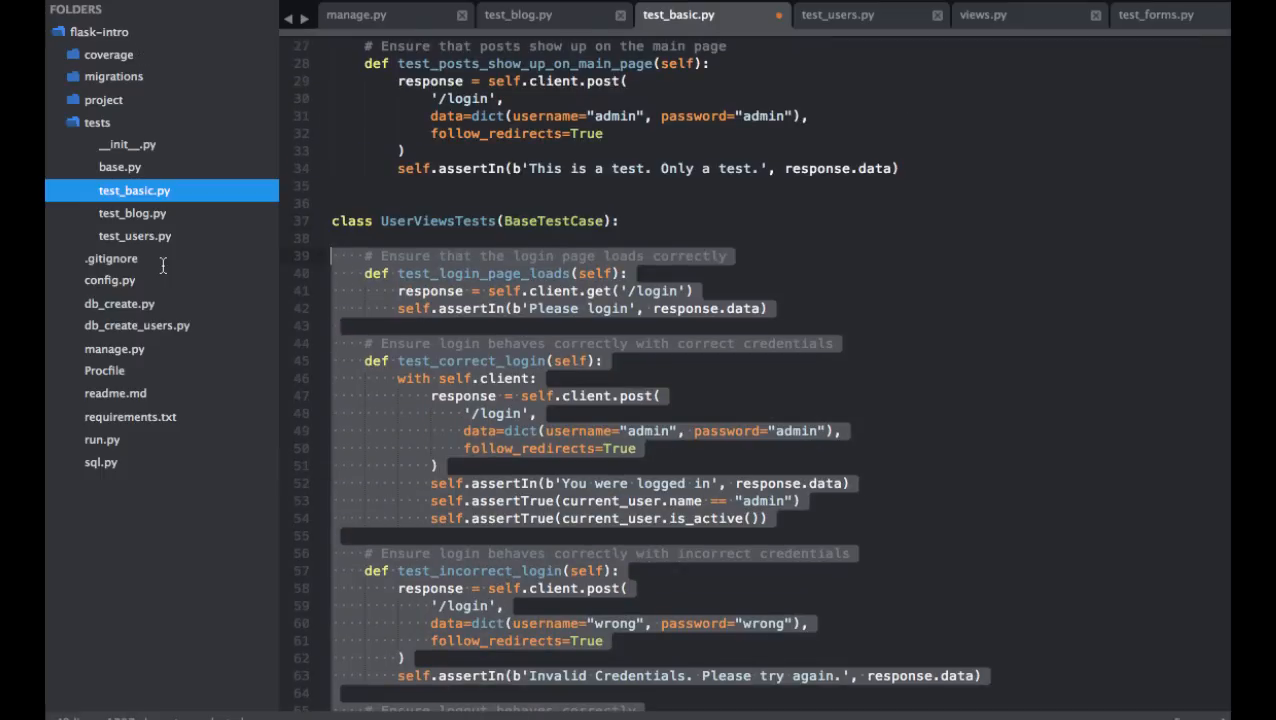
scroll(up, 3)
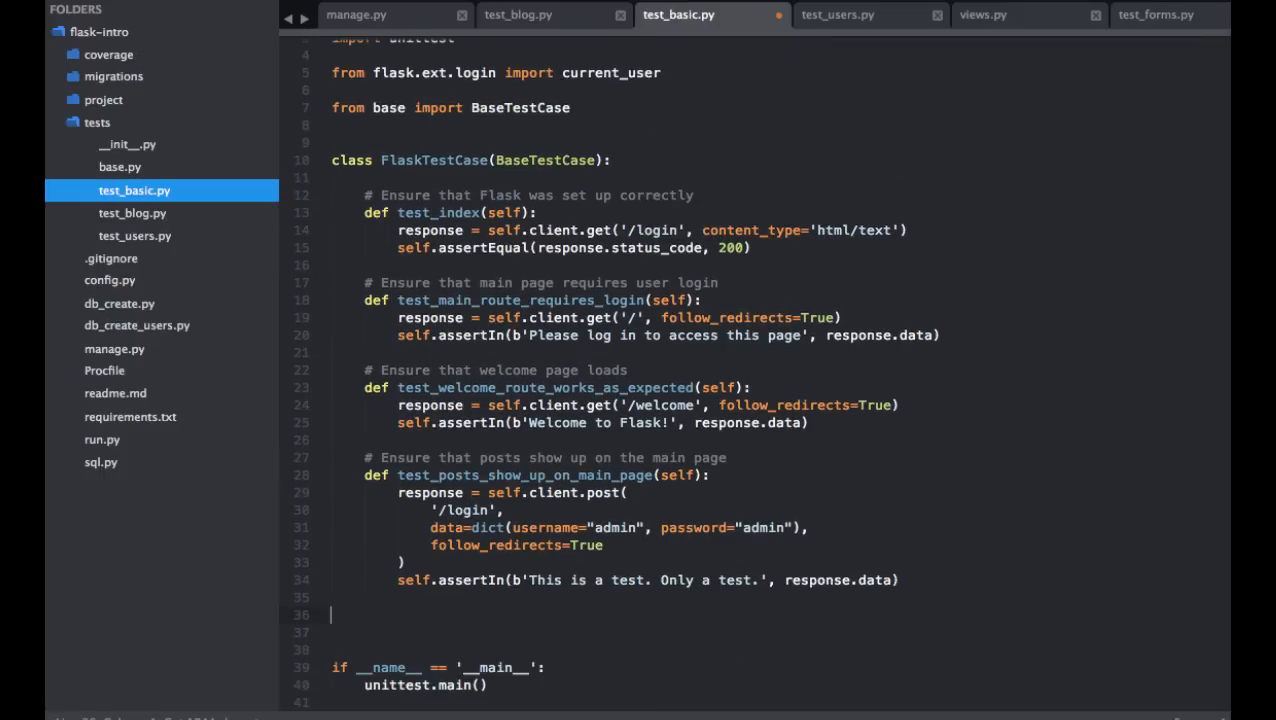
scroll(up, 3)
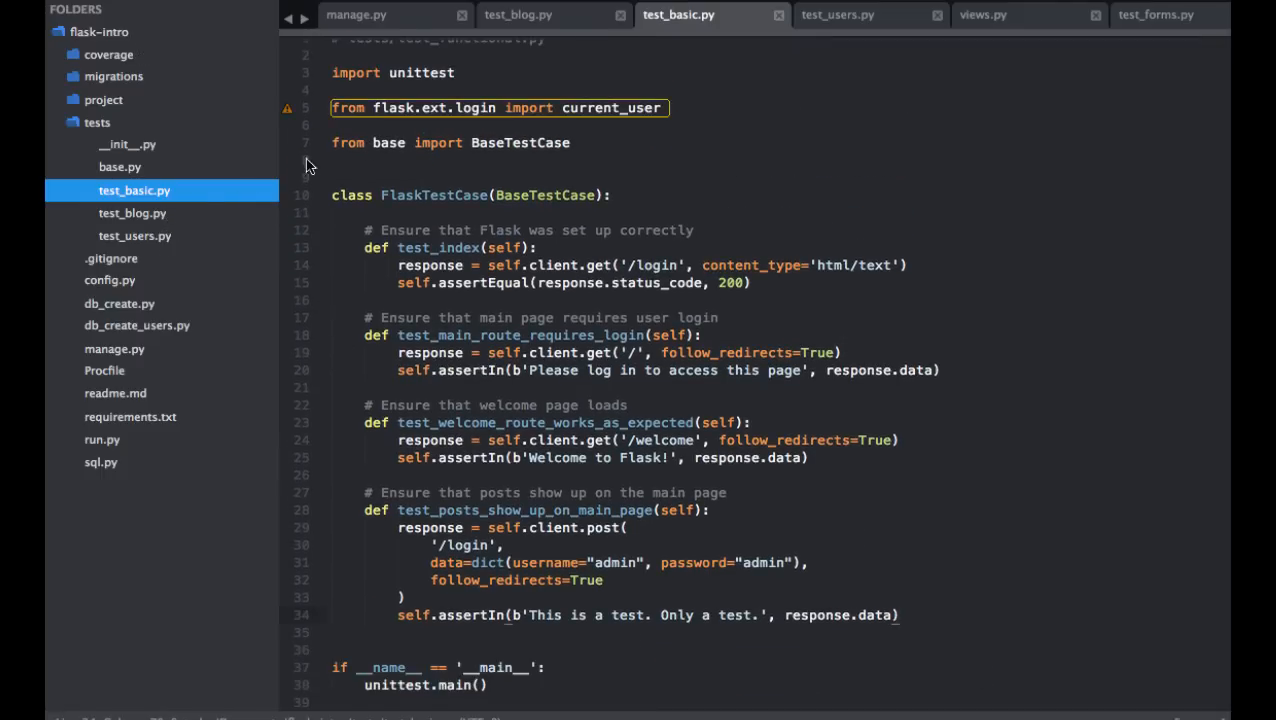
Place UserViewsTests in test_users.py and close the tabs no longer needed
click(837, 14)
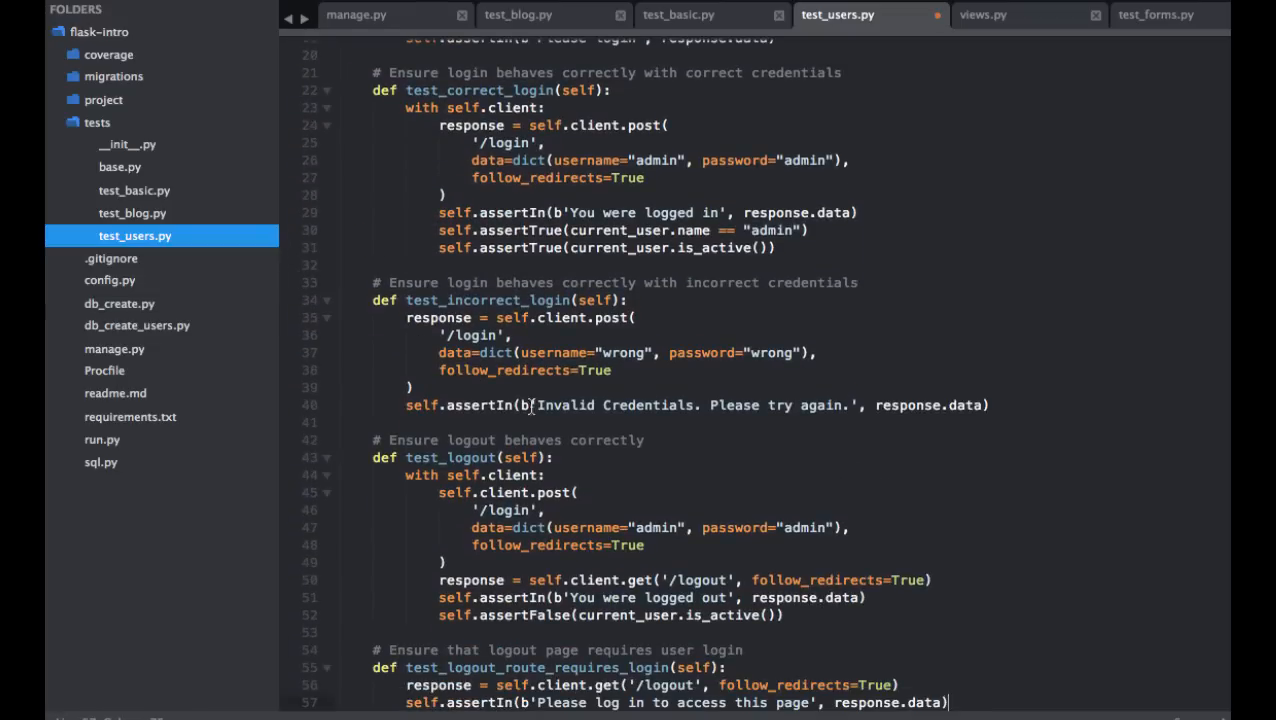
scroll(up, 3)
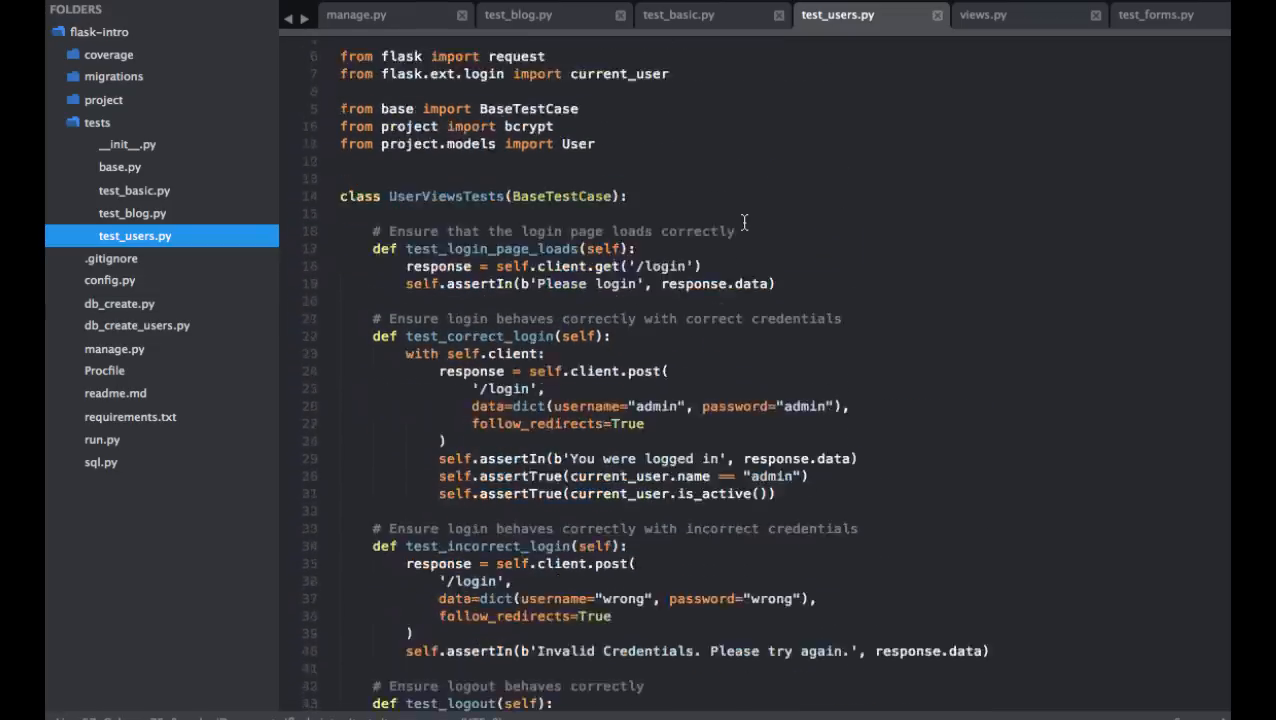
scroll(down, 3)
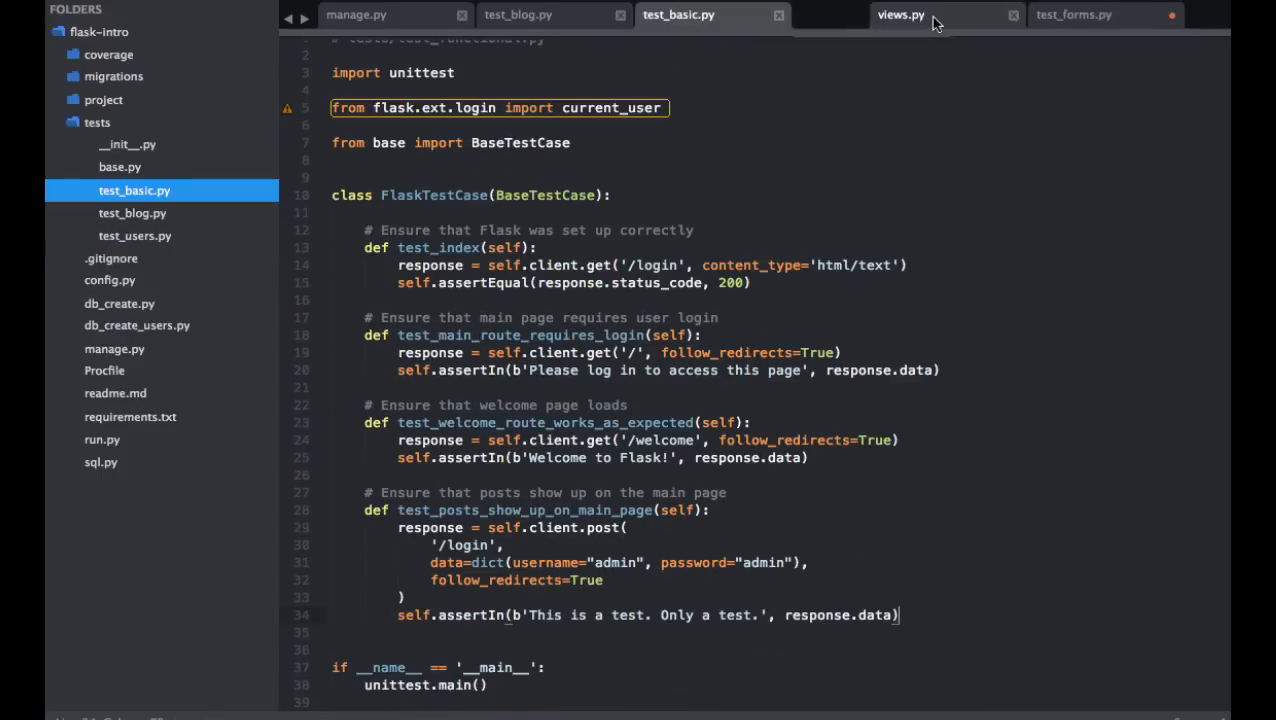
click(900, 14)
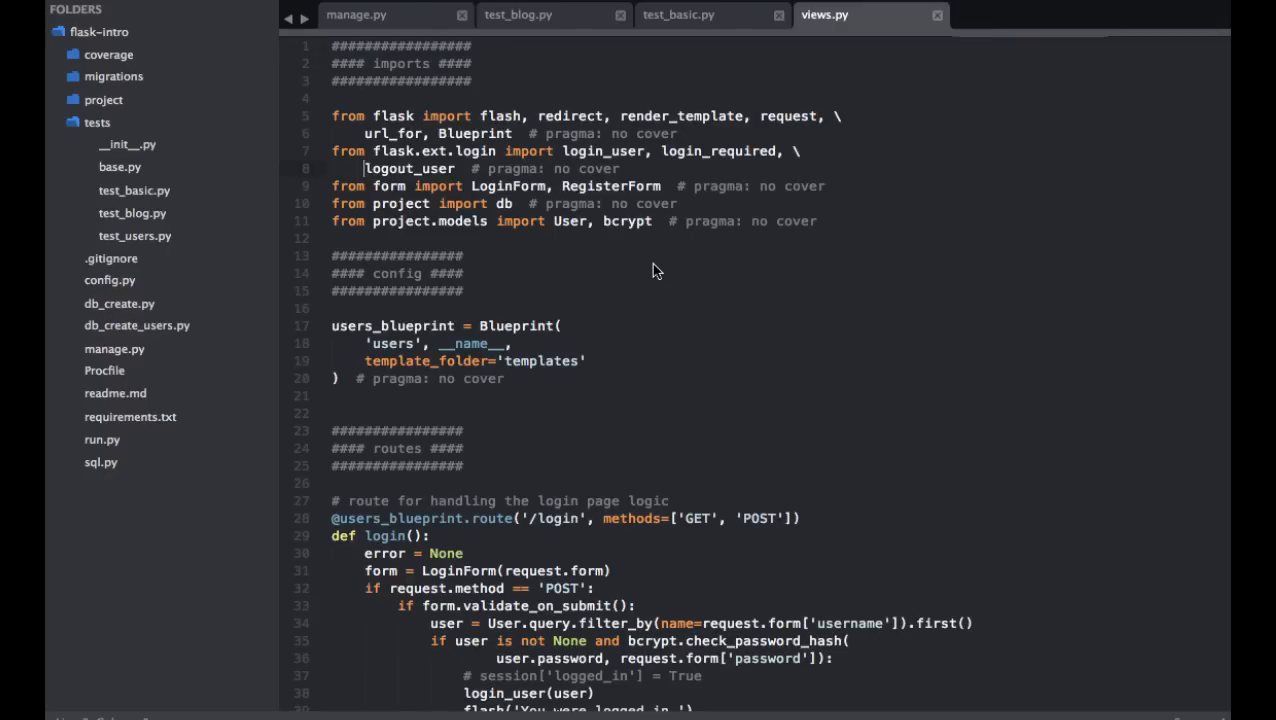
click(678, 14)
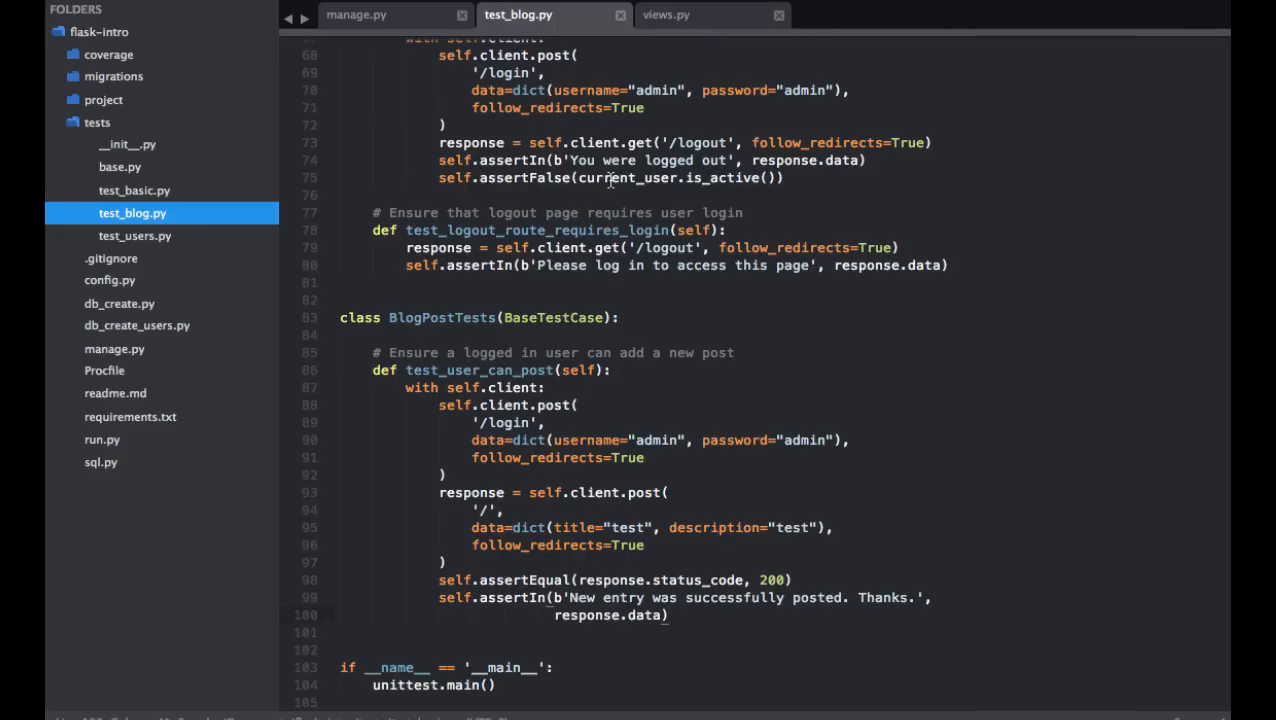
mouse_move(524, 316)
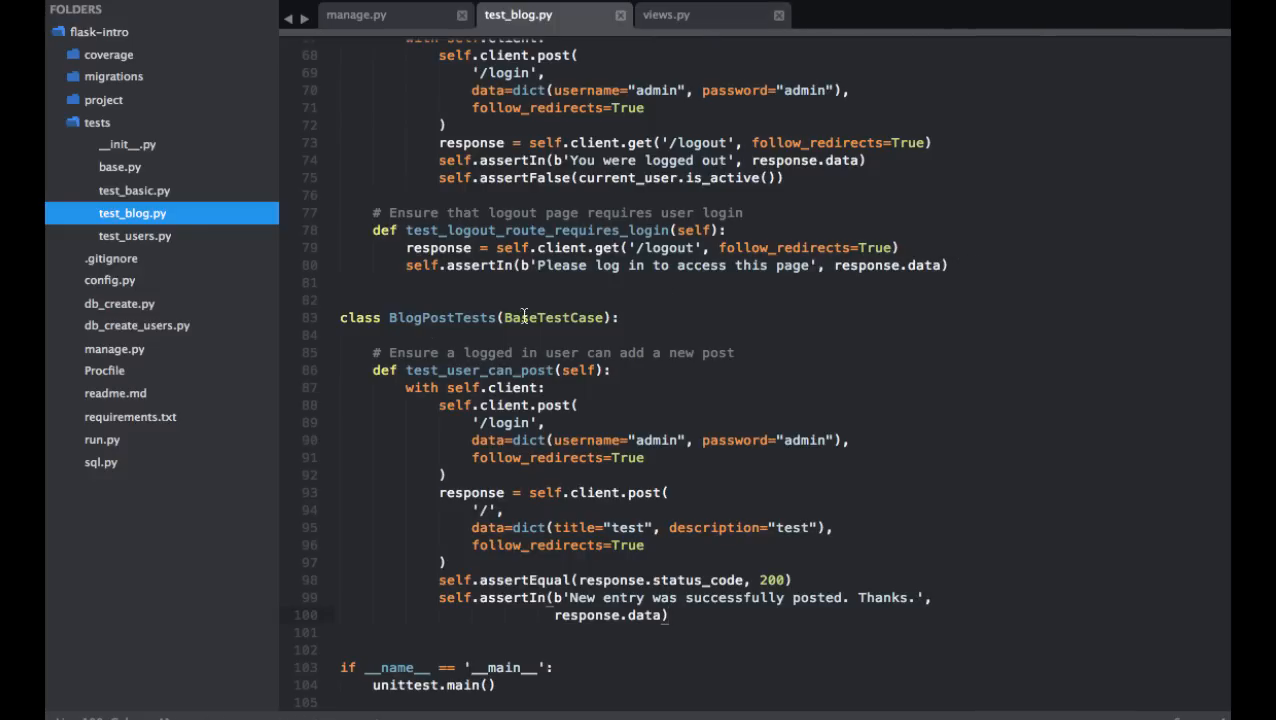
Scroll up through test_blog.py toward the login and logout test methods
scroll(up, 3)
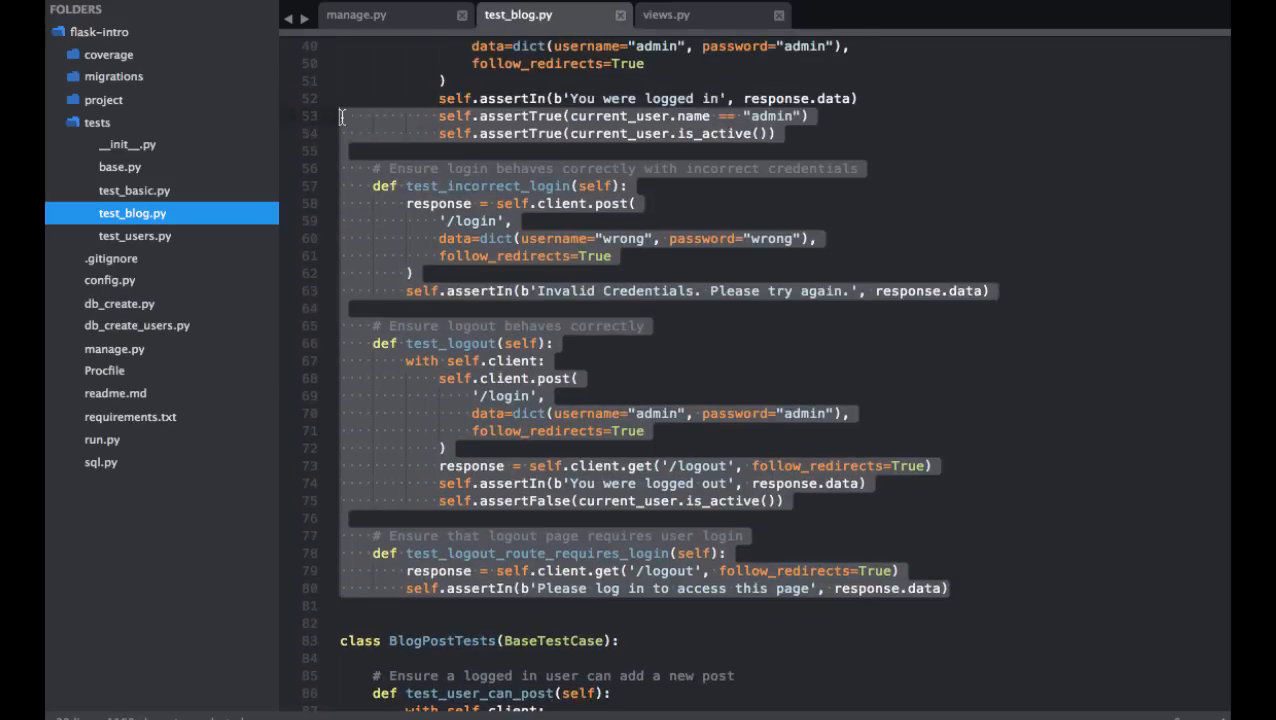
scroll(up, 3)
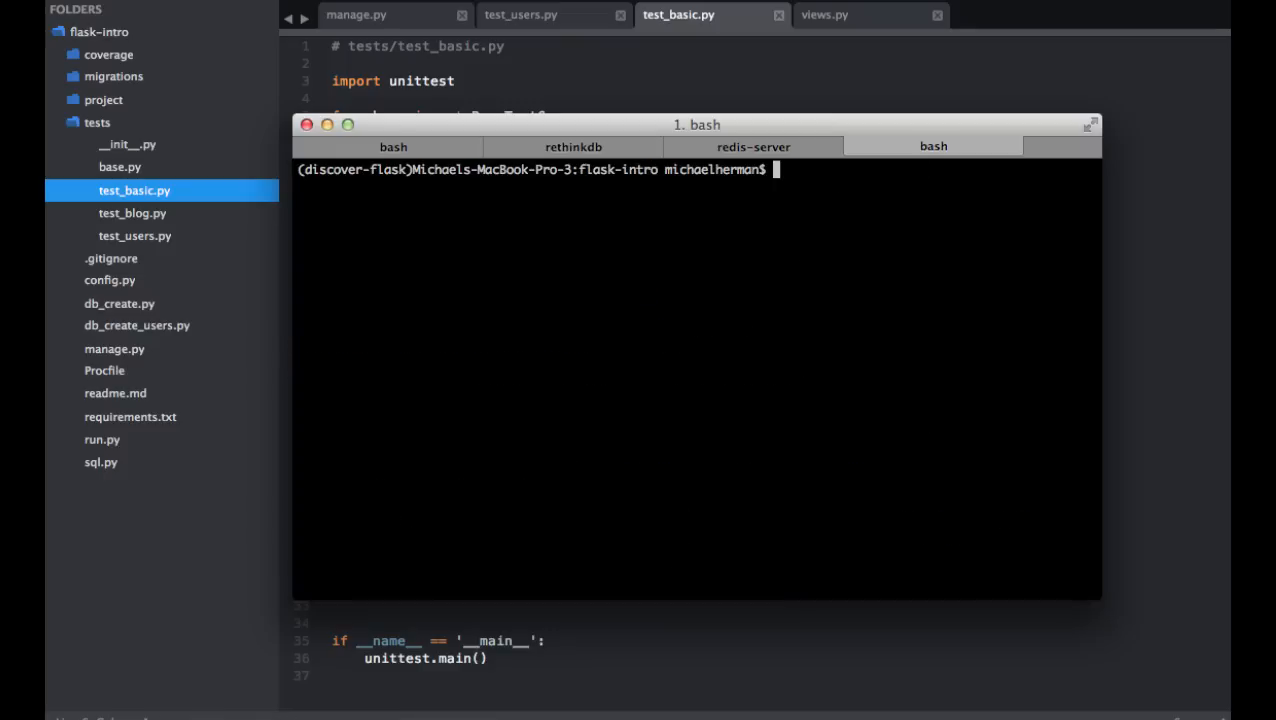
Run python manage.py cov in the Terminal to rerun tests with coverage
text(python manage.py cov)
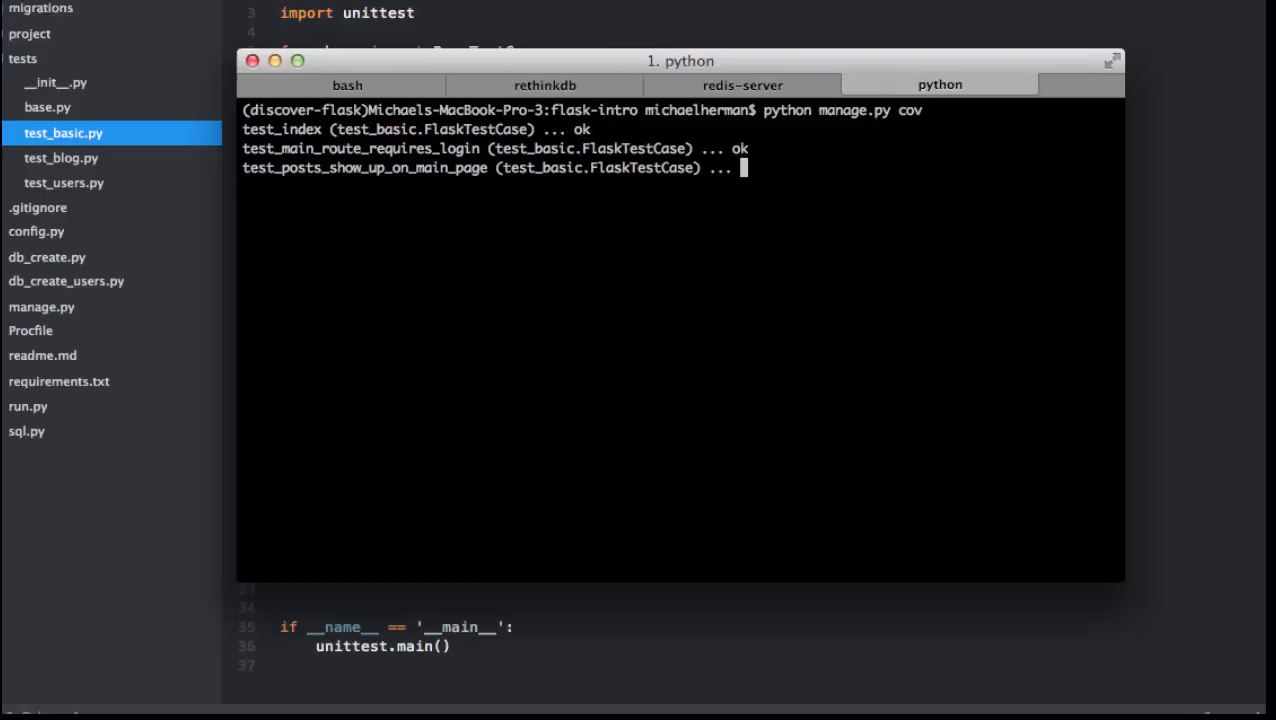